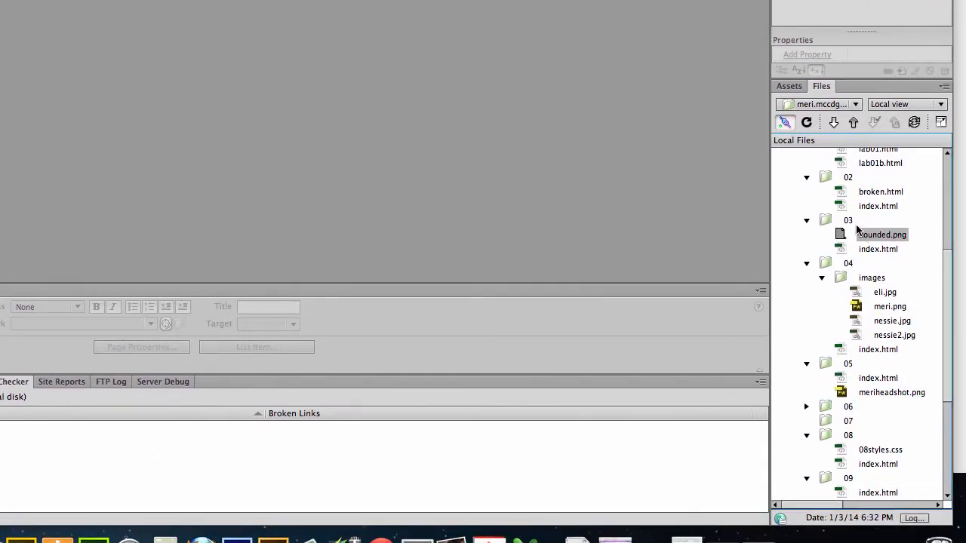
Step: Copy hounded.png and index.html from folder 03 and target folder 07 for pasting
{"action": "left_click", "coordinate": [877, 249]}
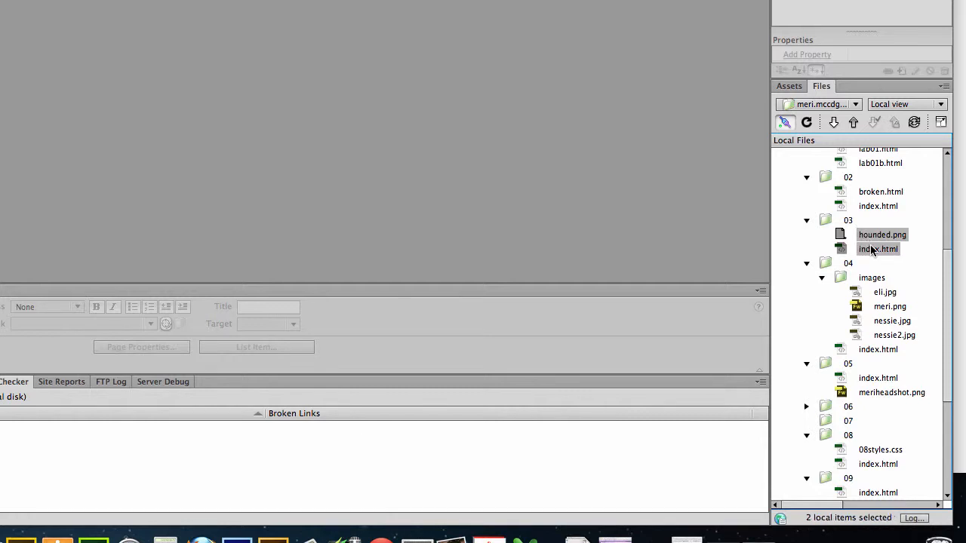
{"action": "right_click", "coordinate": [878, 249]}
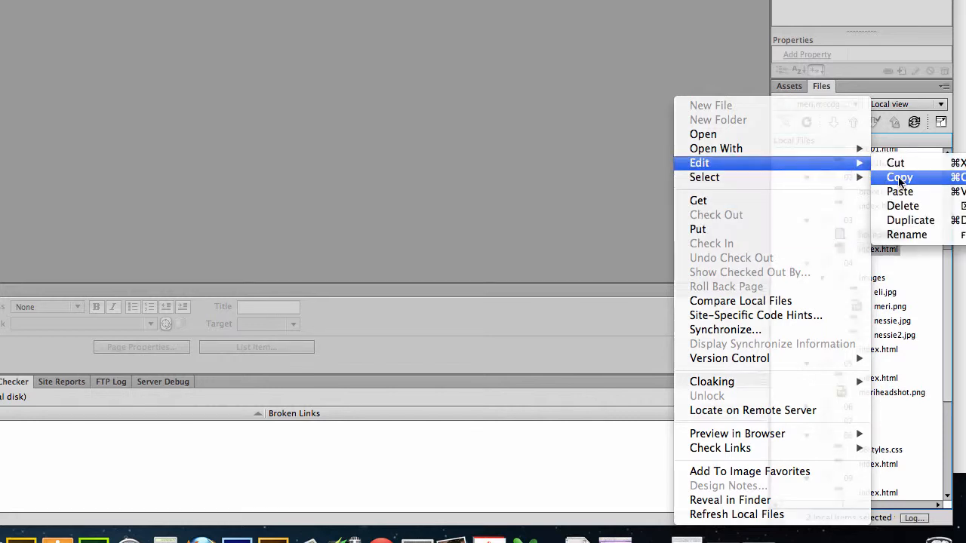
{"action": "left_click", "coordinate": [900, 177]}
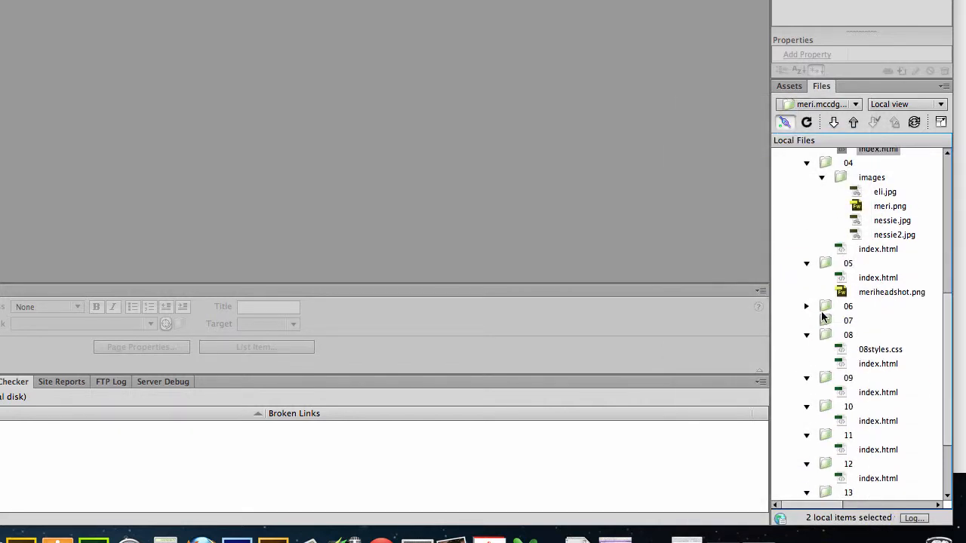
{"action": "left_click", "coordinate": [848, 320]}
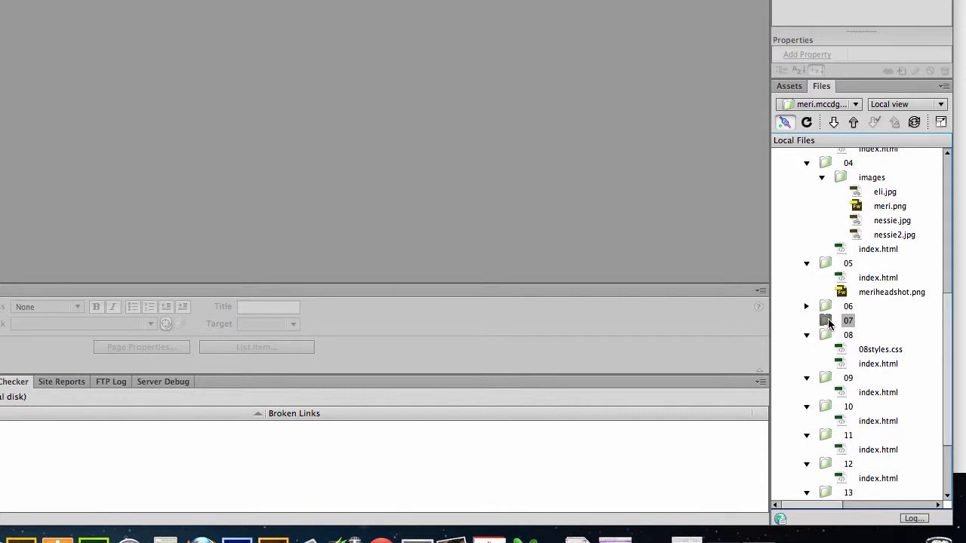
{"action": "scroll", "scroll_direction": "down", "scroll_amount": 3}
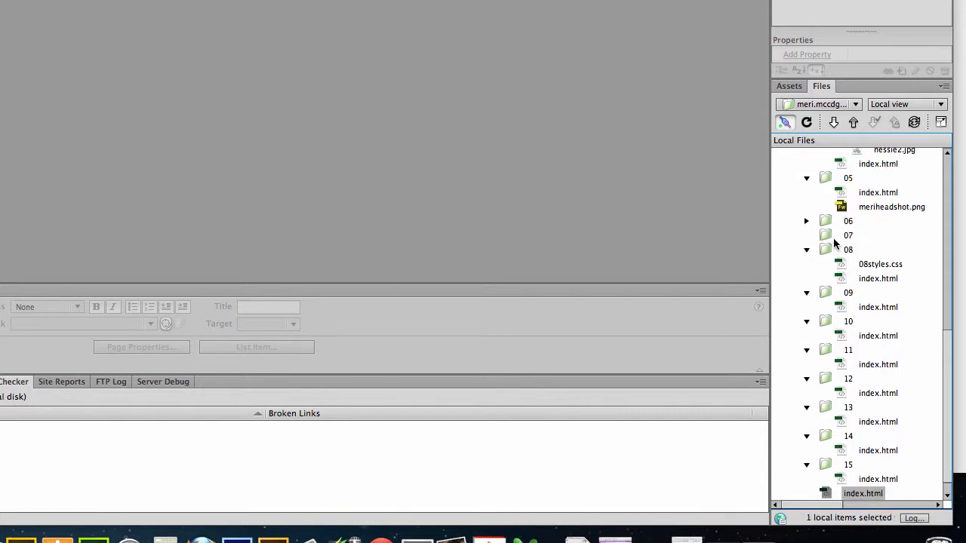
{"action": "right_click", "coordinate": [848, 235]}
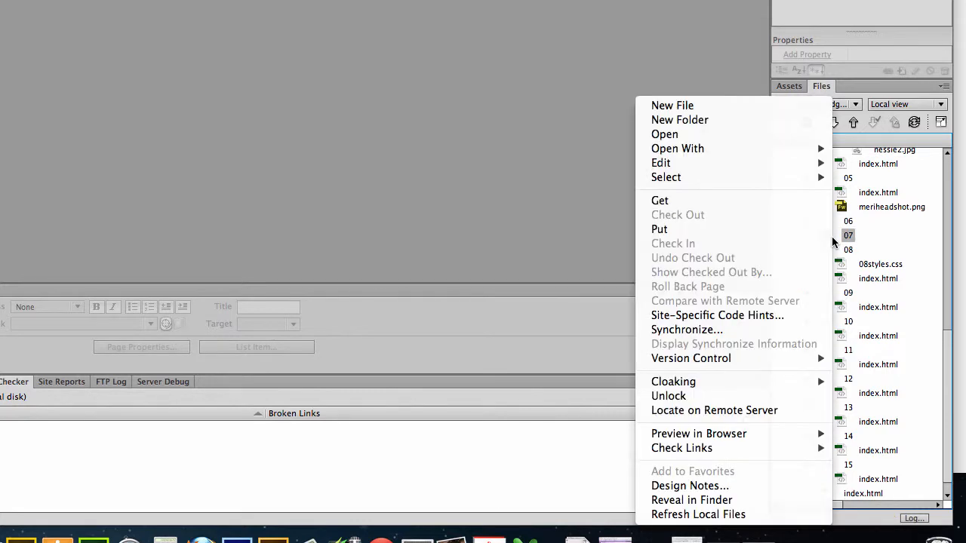
{"action": "mouse_move", "coordinate": [660, 163]}
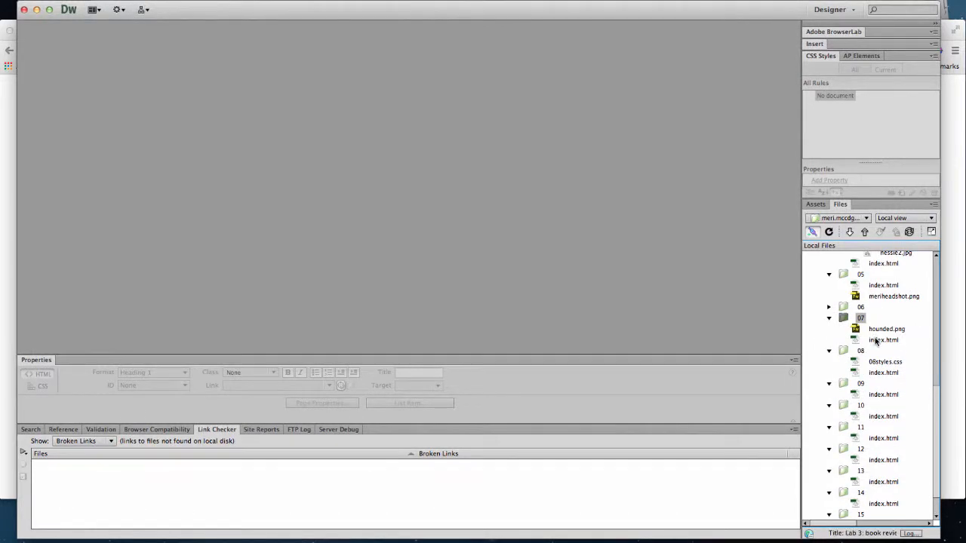
Step: Open index.html from folder 07 and scroll through its Design view preview
{"action": "double_click", "coordinate": [881, 339]}
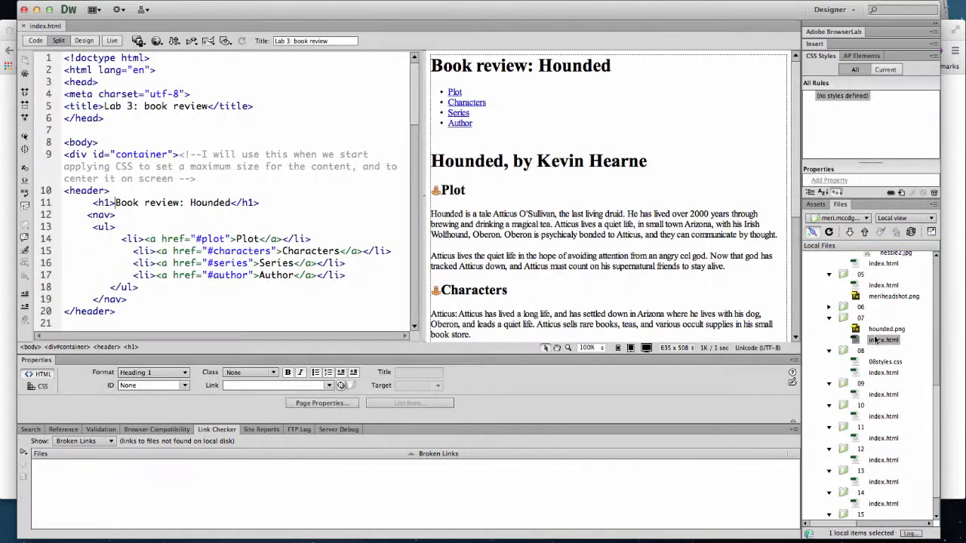
{"action": "mouse_move", "coordinate": [561, 203]}
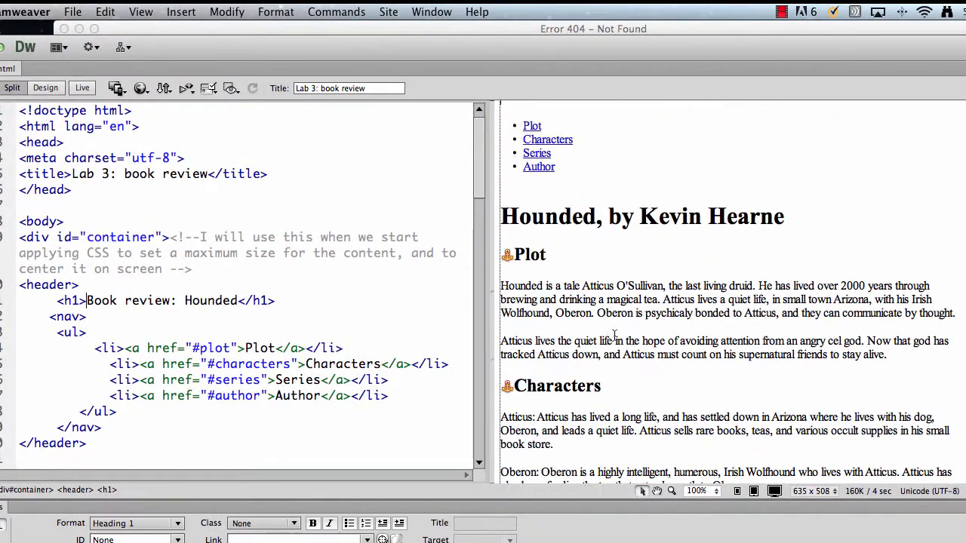
{"action": "scroll", "scroll_direction": "down", "scroll_amount": 3}
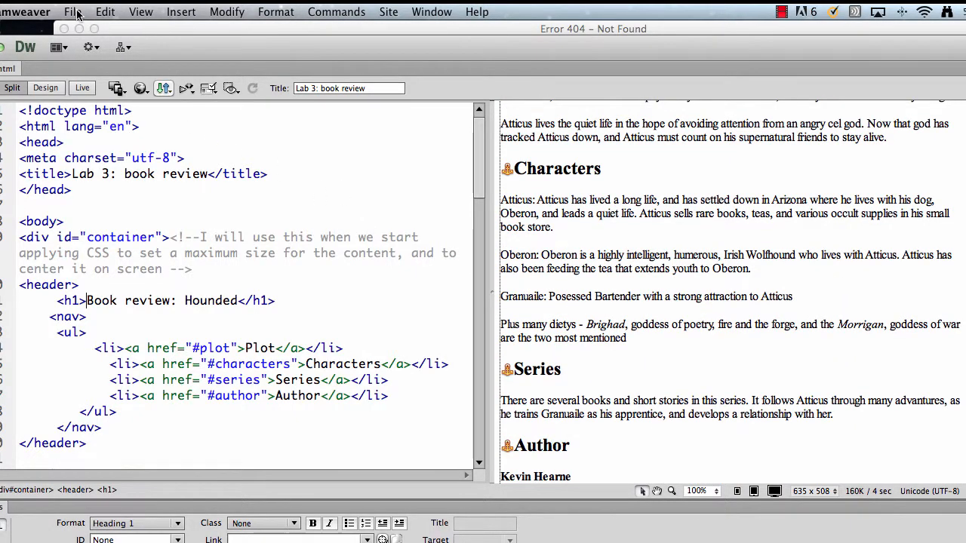
Step: Create a Blank Page CSS document and save it into folder 07 as 07styles.css
{"action": "left_click", "coordinate": [77, 11]}
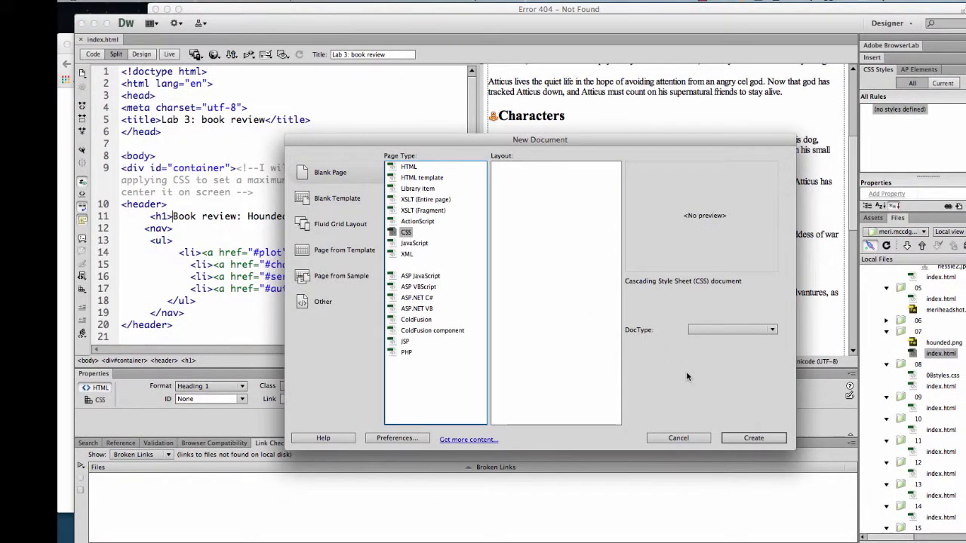
{"action": "left_click", "coordinate": [753, 438]}
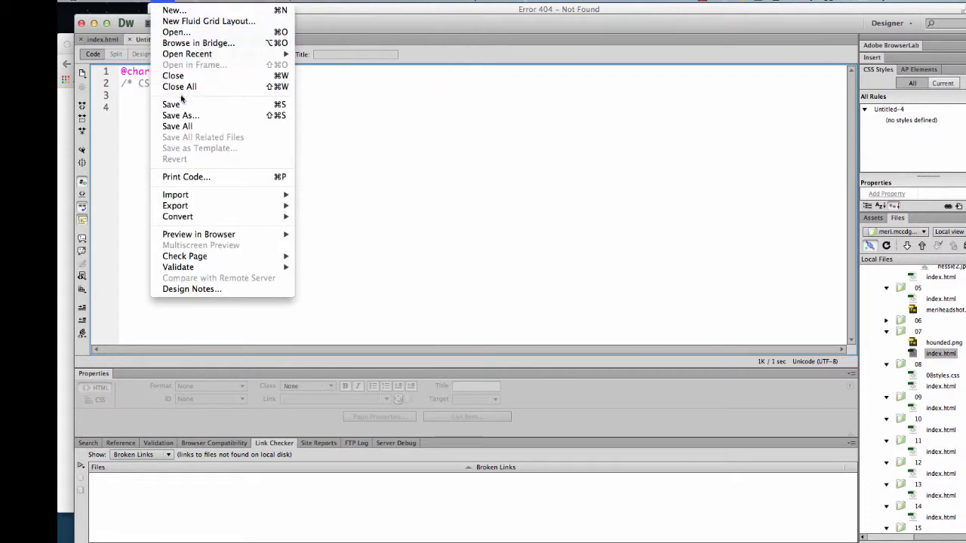
{"action": "left_click", "coordinate": [181, 115]}
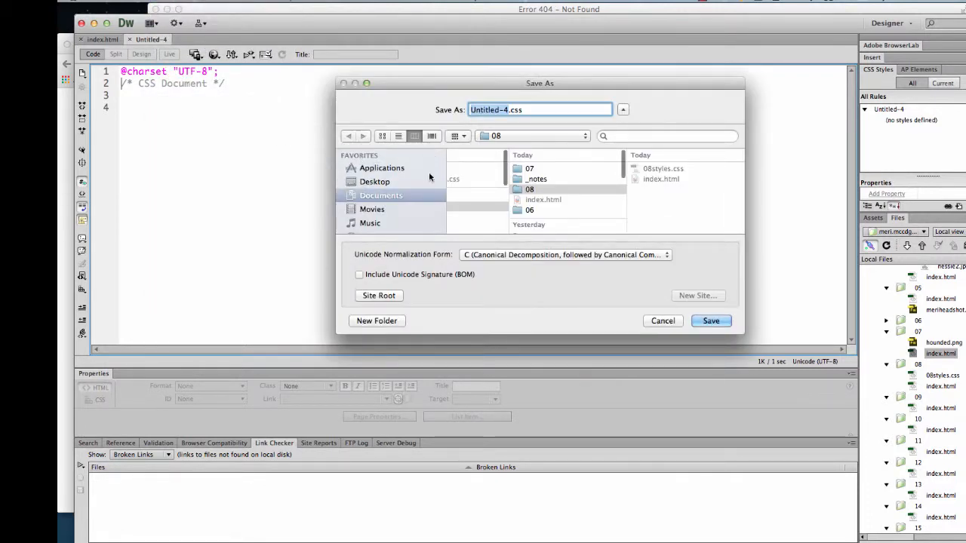
{"action": "double_click", "coordinate": [529, 168]}
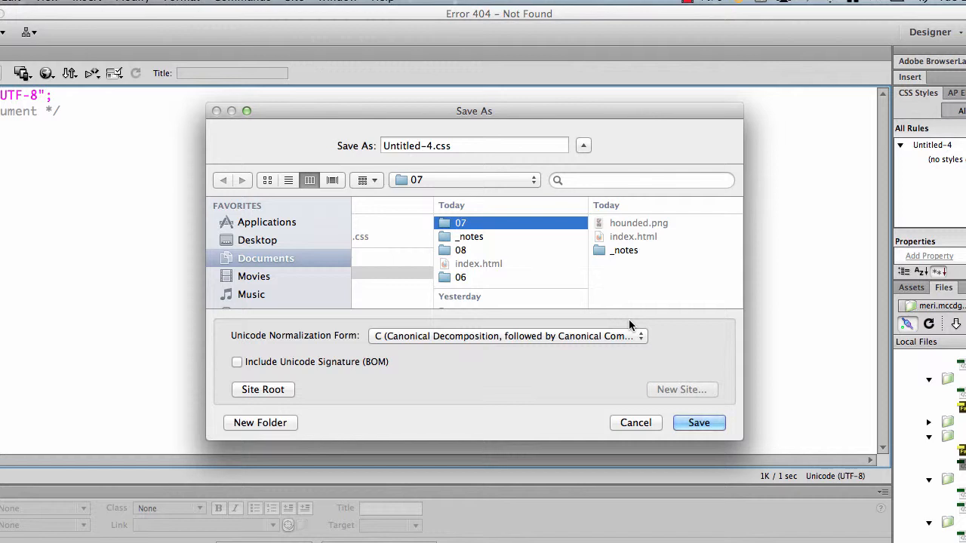
{"action": "left_click", "coordinate": [498, 144]}
{"action": "type", "text": "Un"}
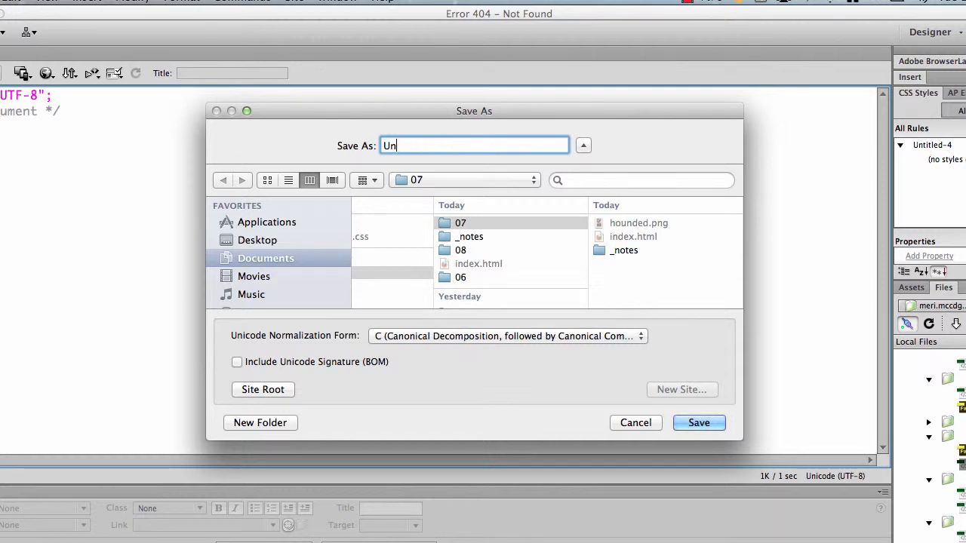
{"action": "type", "text": "0"}
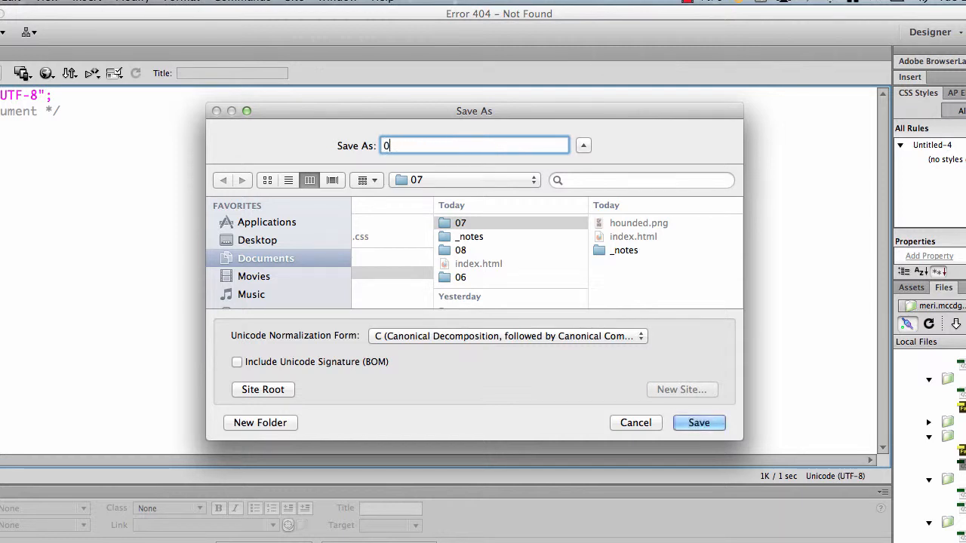
{"action": "type", "text": "7style"}
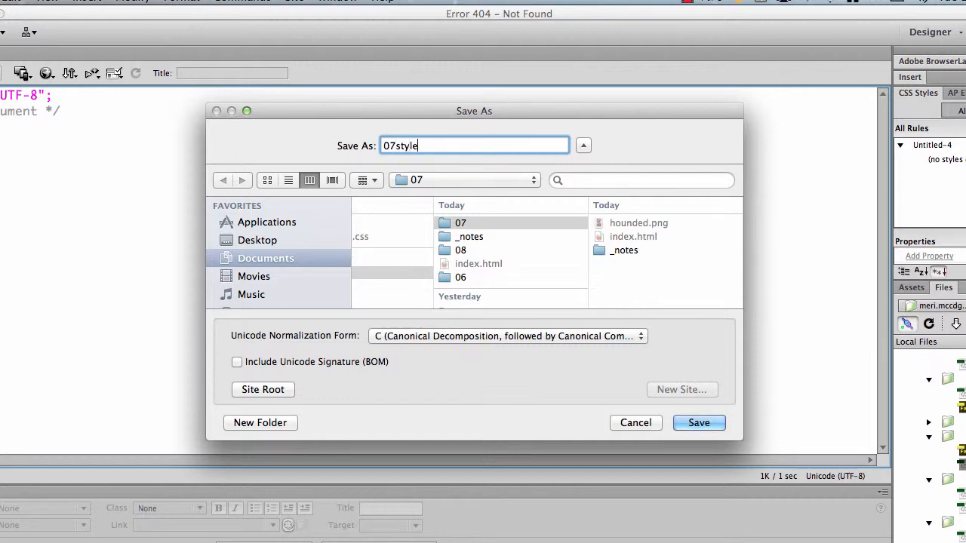
{"action": "type", "text": "s.css"}
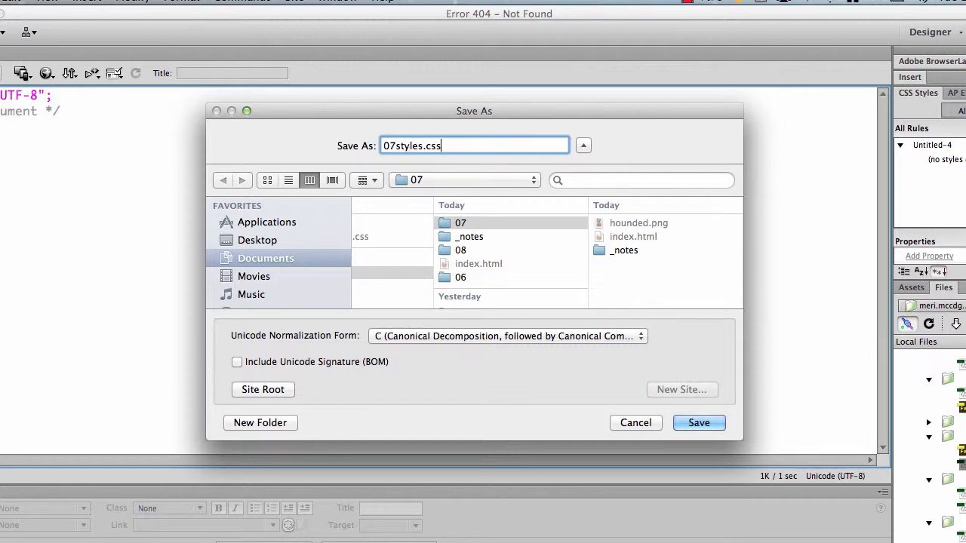
{"action": "left_click", "coordinate": [698, 423]}
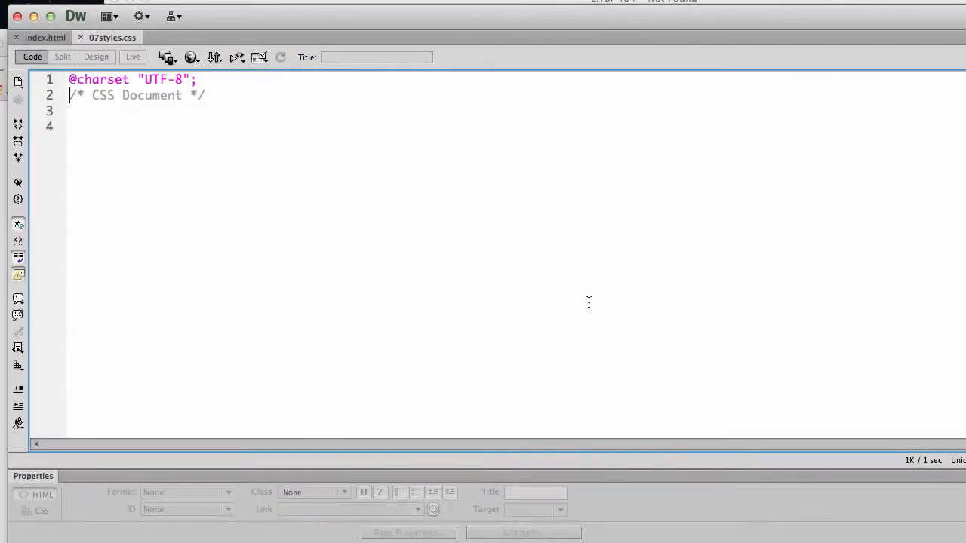
Step: Attach 07styles.css to index.html through Attach External Style Sheet
{"action": "left_click", "coordinate": [43, 38]}
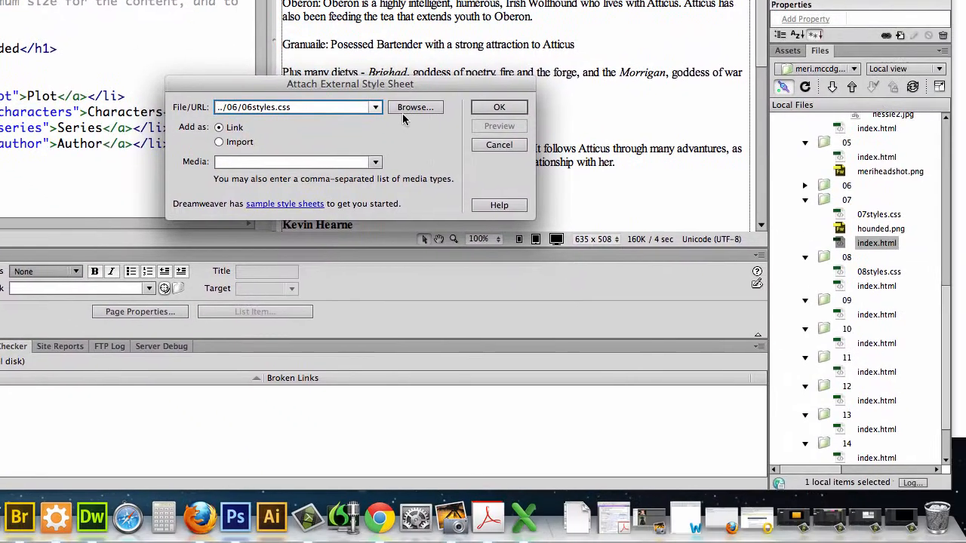
{"action": "left_click", "coordinate": [415, 106]}
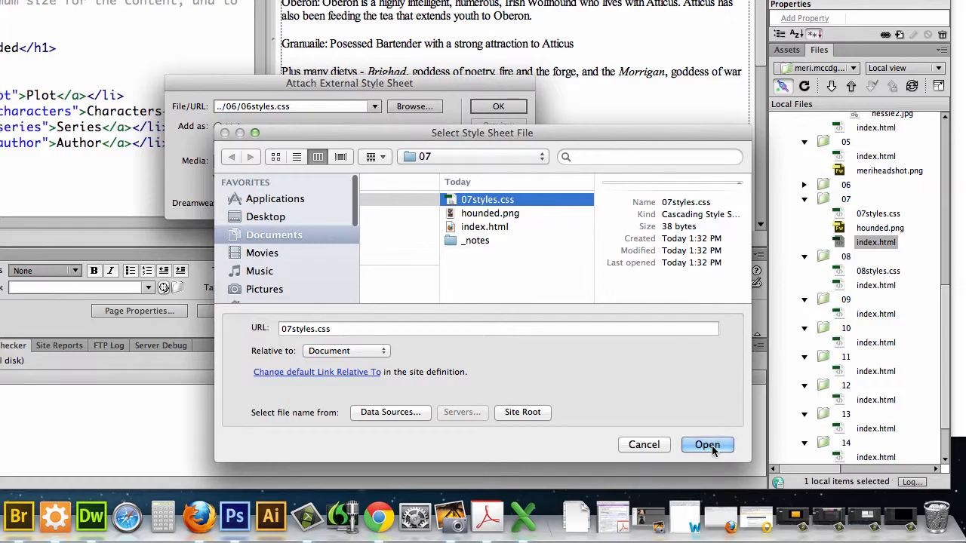
{"action": "left_click", "coordinate": [706, 444]}
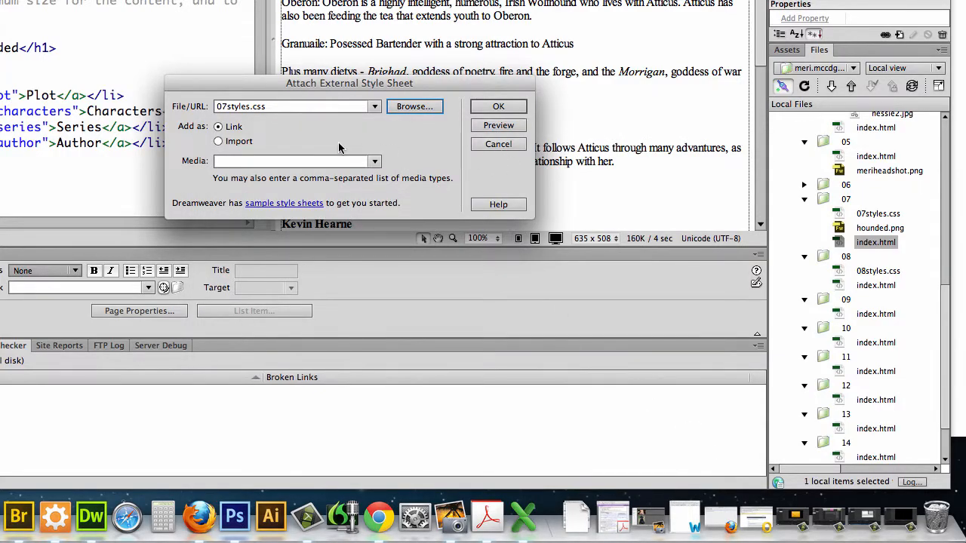
{"action": "left_click", "coordinate": [498, 106]}
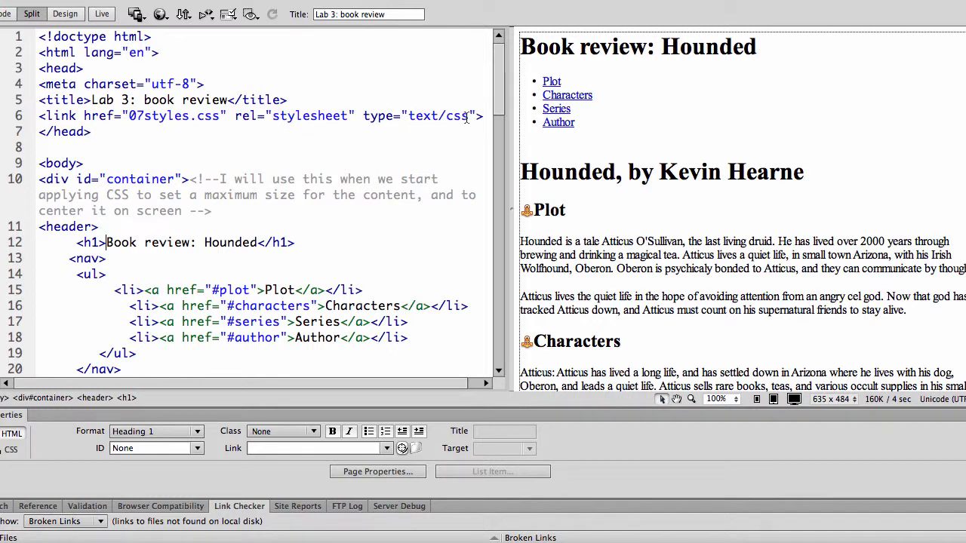
{"action": "mouse_move", "coordinate": [464, 125]}
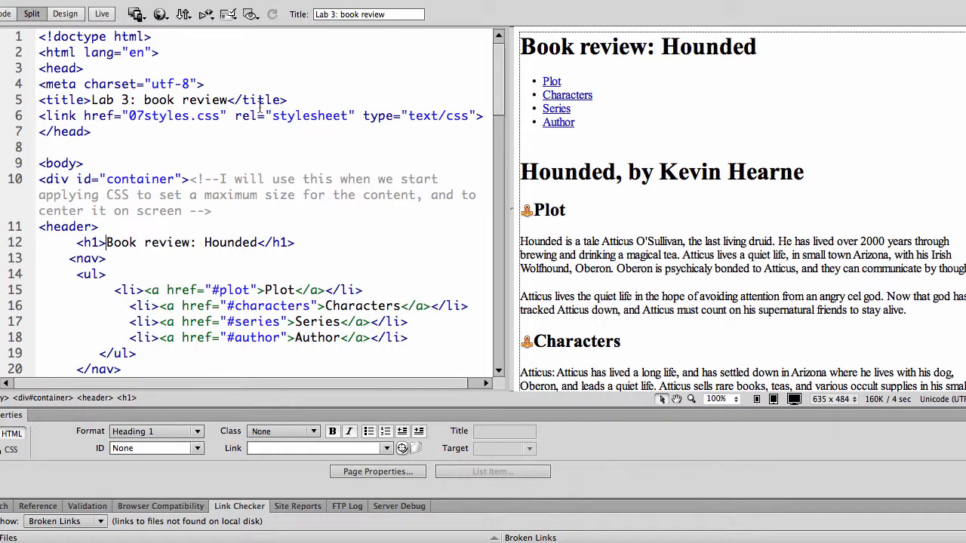
{"action": "mouse_move", "coordinate": [377, 200]}
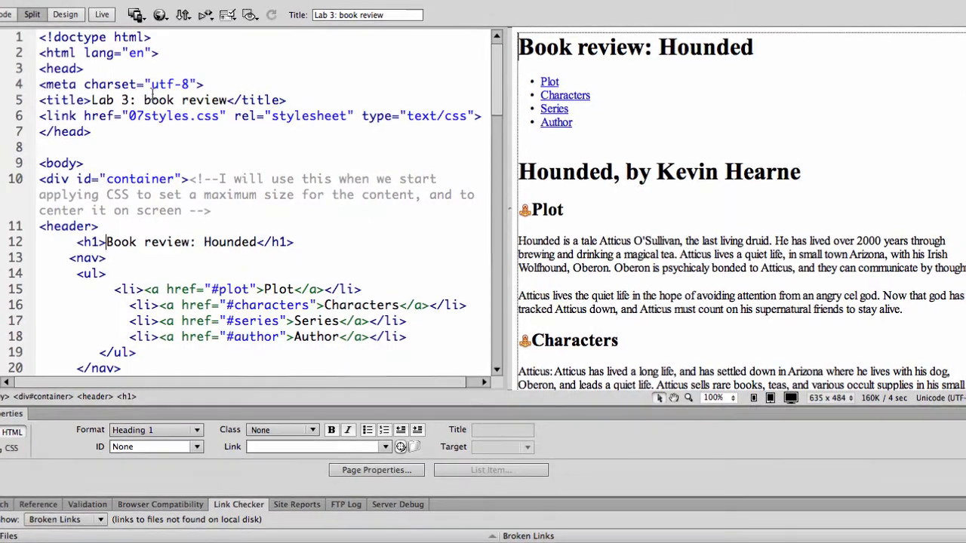
Step: Switch to the 07styles.css related-file tab to edit its empty code
{"action": "left_click", "coordinate": [91, 40]}
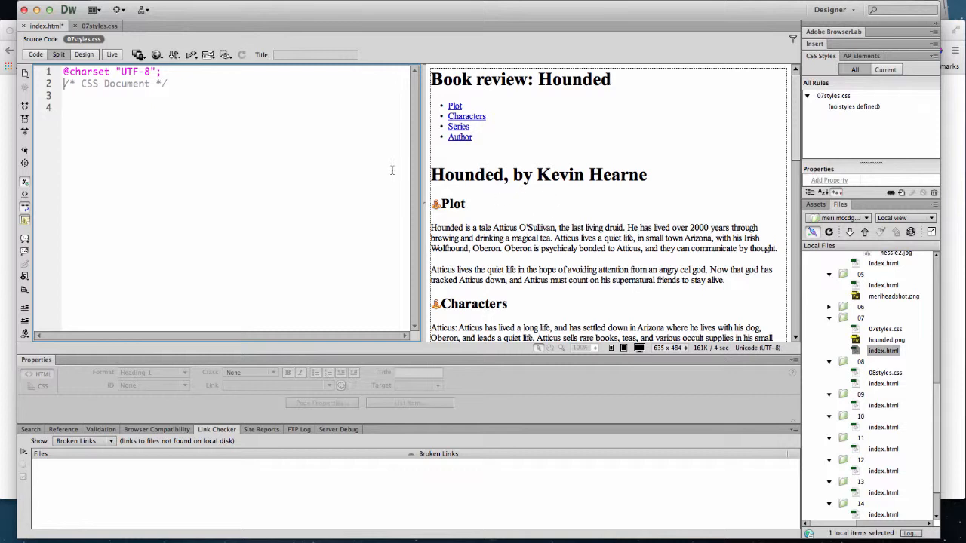
Step: Write a body rule whose background-color is the #336 swatch
{"action": "left_click", "coordinate": [169, 83]}
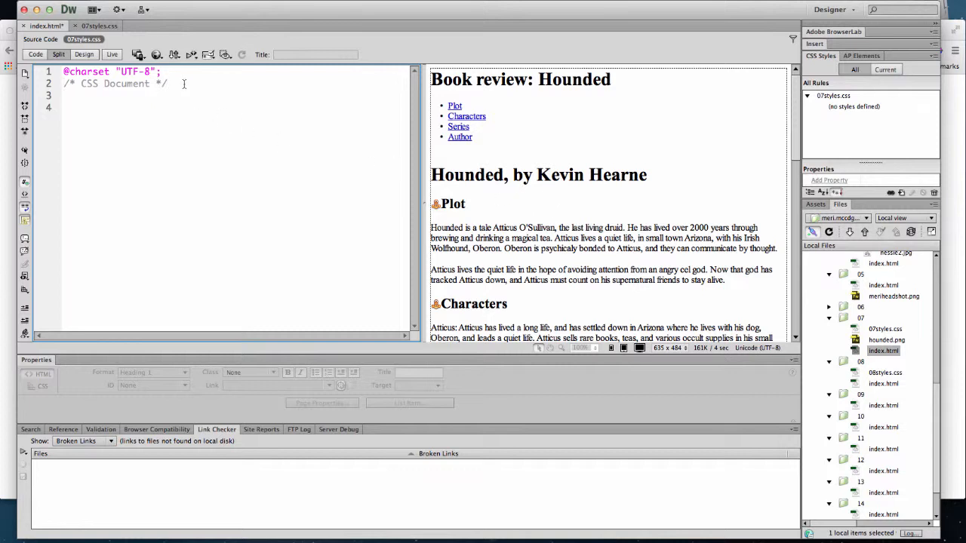
{"action": "type", "text": "{"}
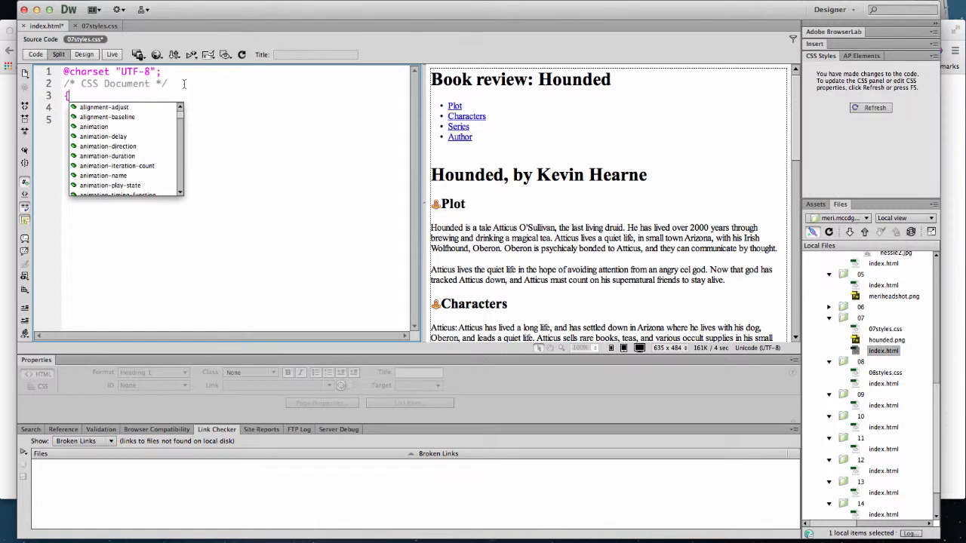
{"action": "type", "text": "body"}
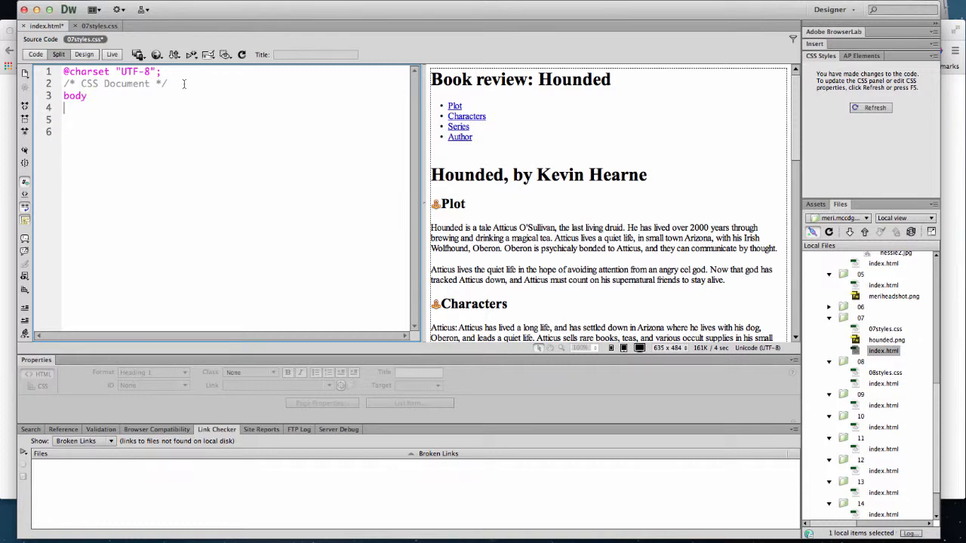
{"action": "type", "text": "{"}
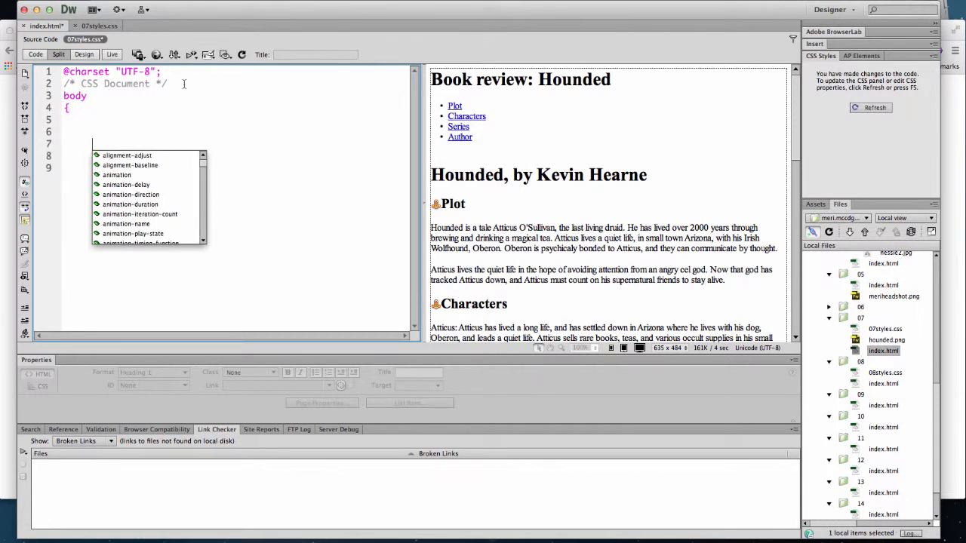
{"action": "key", "text": "Escape"}
{"action": "type", "text": "ba"}
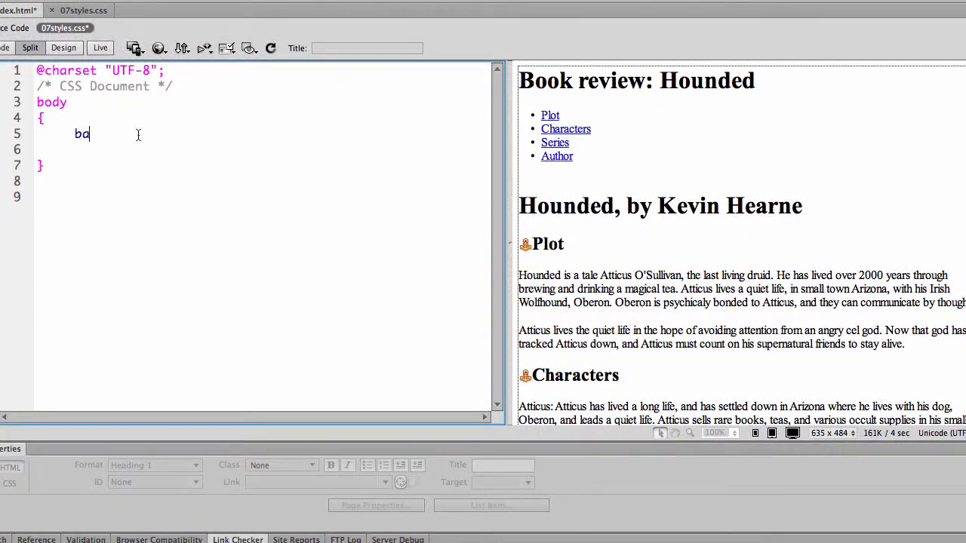
{"action": "type", "text": "ckground-"}
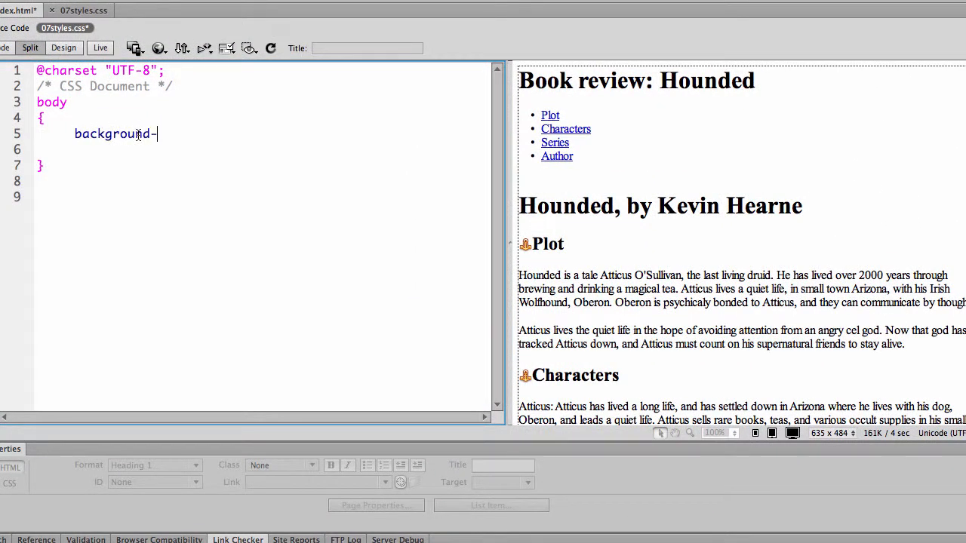
{"action": "type", "text": "color:"}
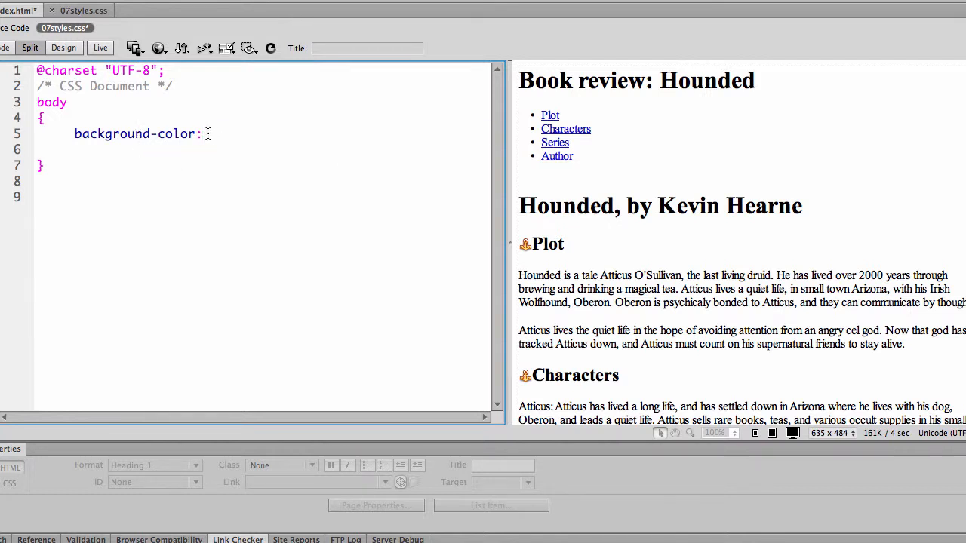
{"action": "key", "text": "Backspace"}
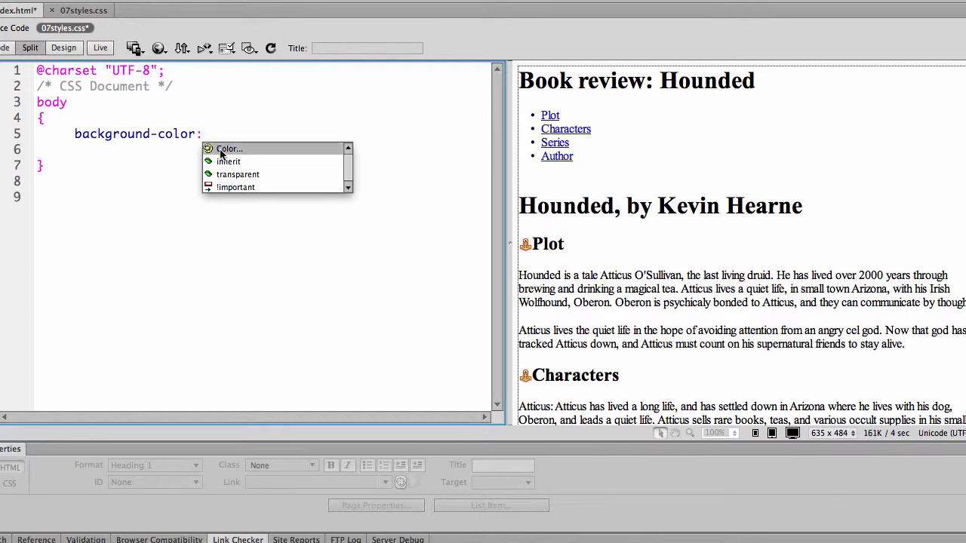
{"action": "left_click", "coordinate": [228, 148]}
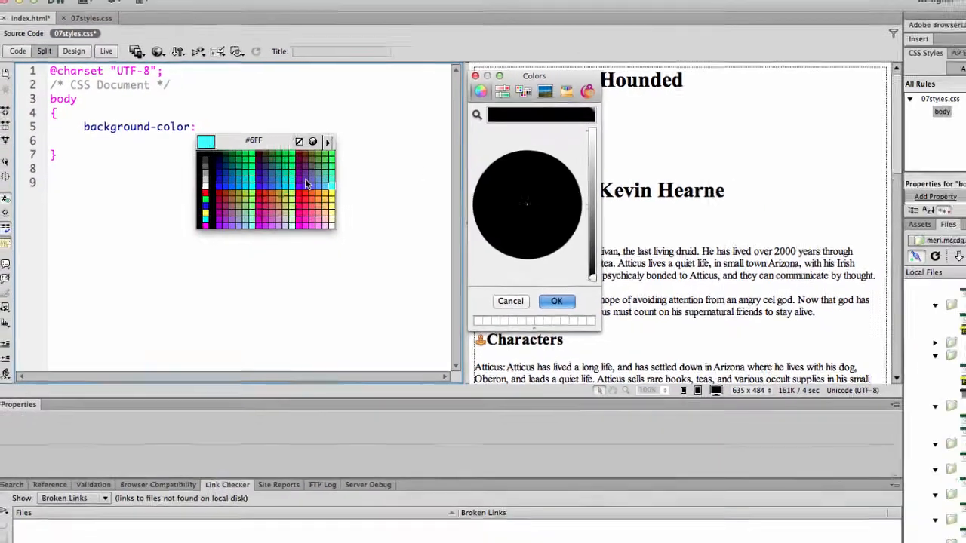
{"action": "left_click", "coordinate": [510, 301]}
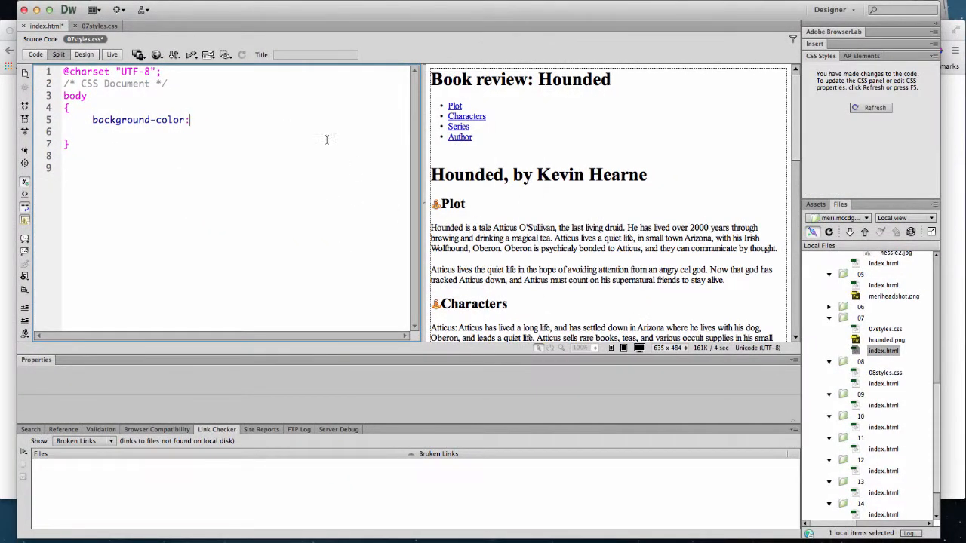
{"action": "mouse_move", "coordinate": [195, 120]}
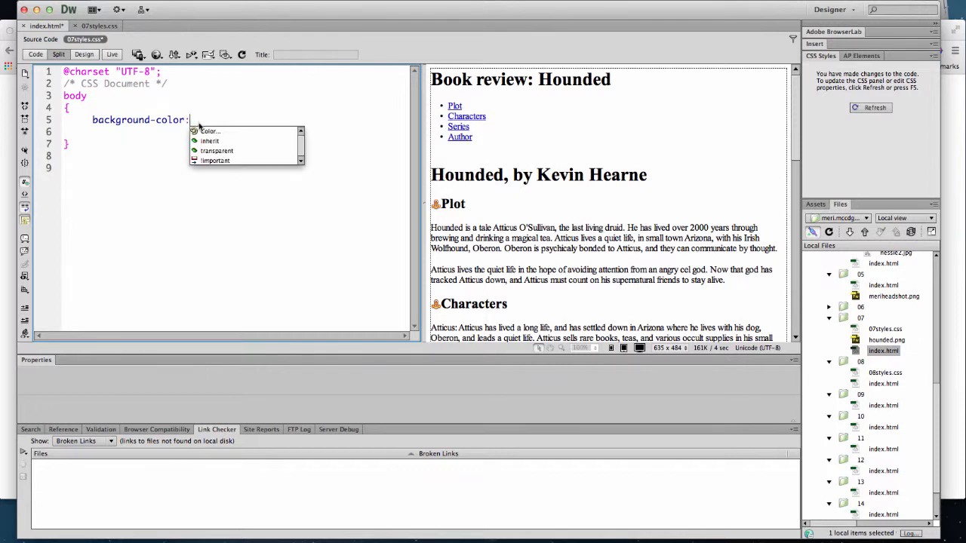
{"action": "left_click", "coordinate": [209, 131]}
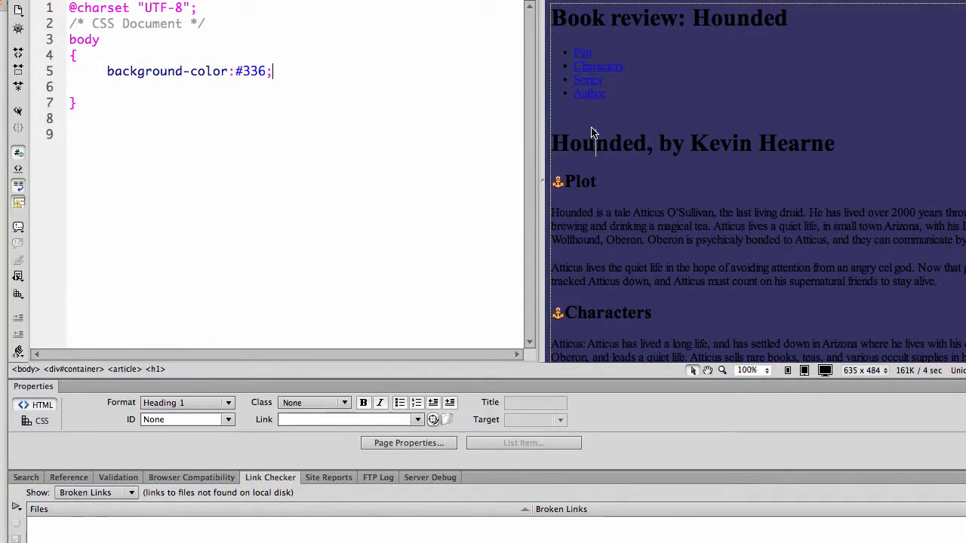
{"action": "mouse_move", "coordinate": [273, 194]}
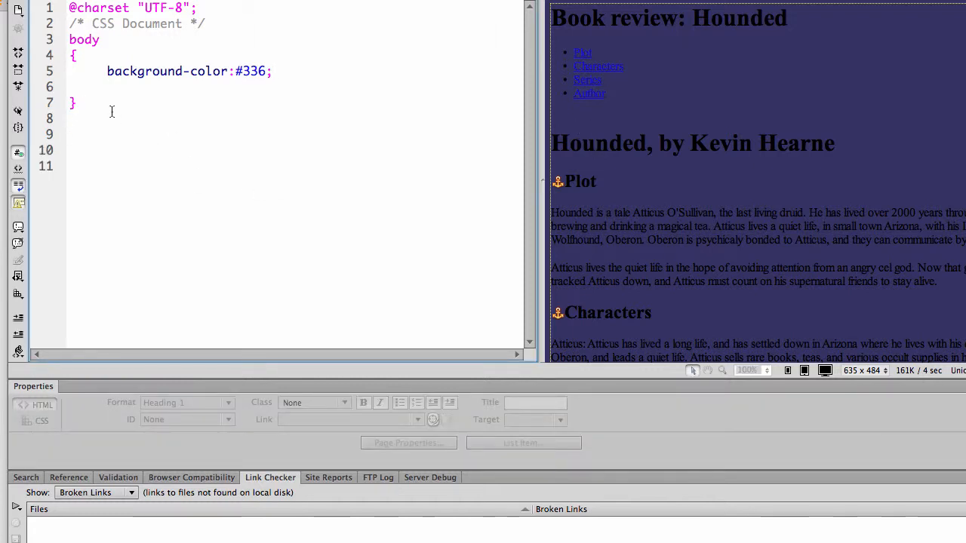
Step: Add a #container rule with background-color #FFC chosen from the swatches
{"action": "type", "text": "contai"}
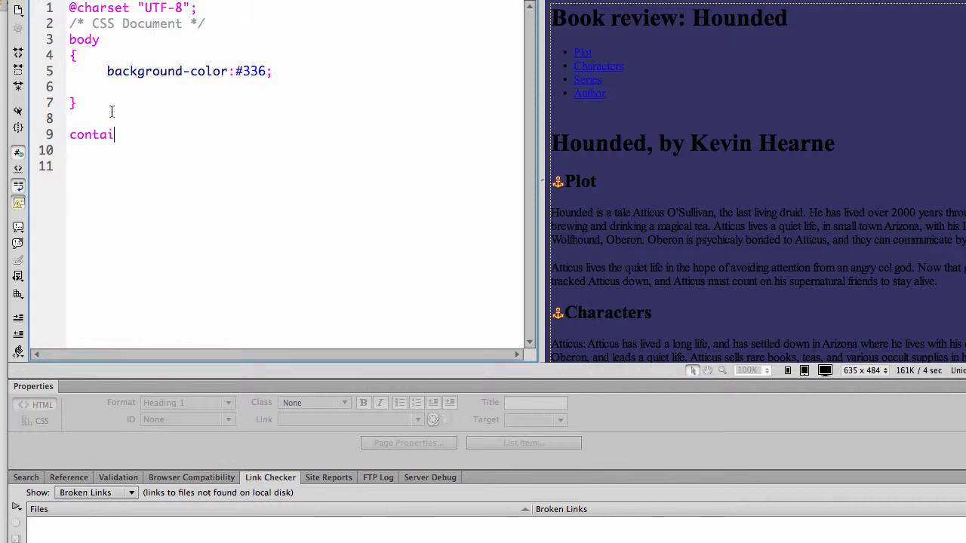
{"action": "key", "text": "Backspace"}
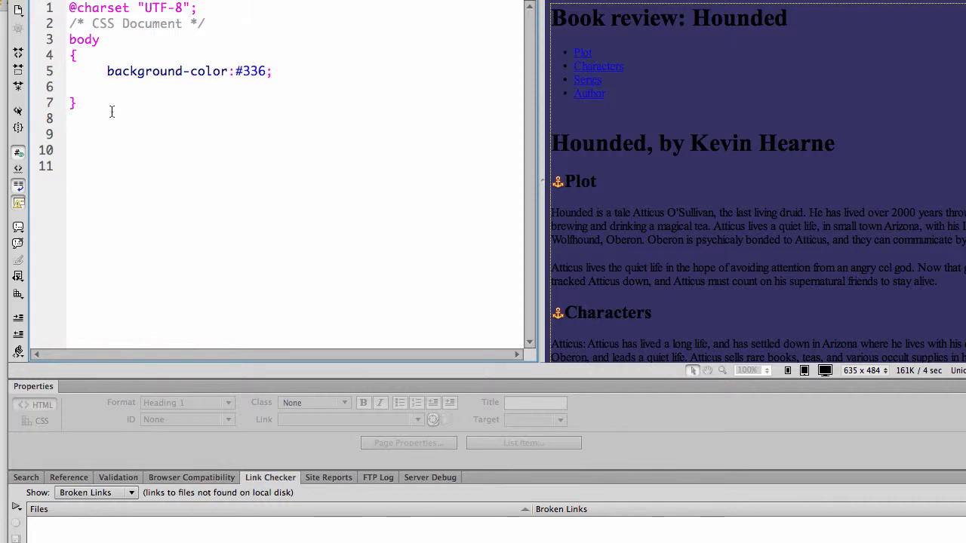
{"action": "type", "text": "#co"}
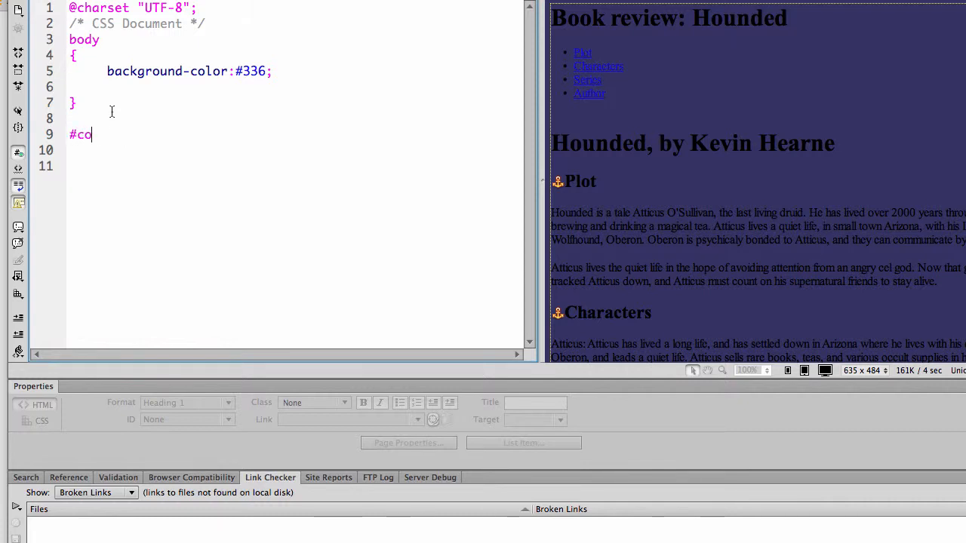
{"action": "type", "text": "ntainer"}
{"action": "left_click", "coordinate": [297, 150]}
{"action": "type", "text": "{"}
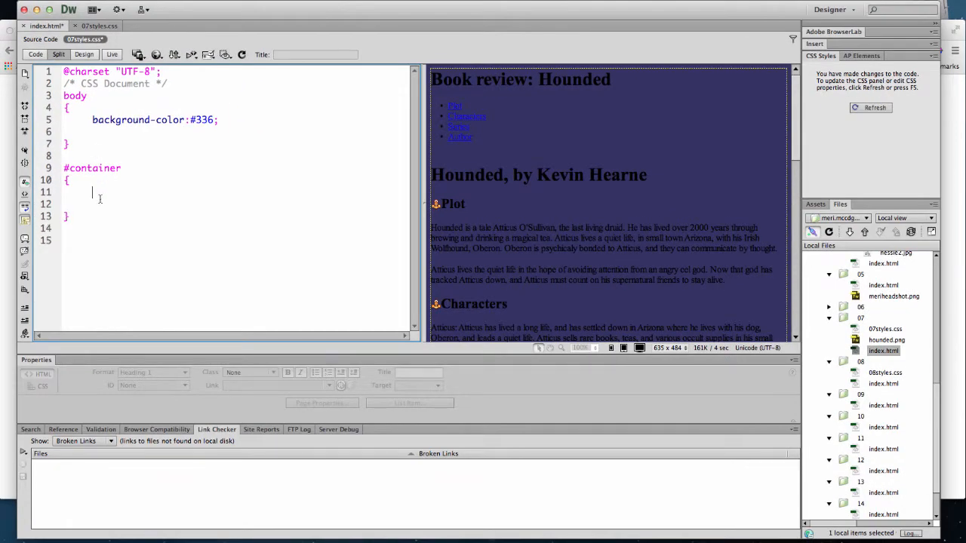
{"action": "type", "text": "backg"}
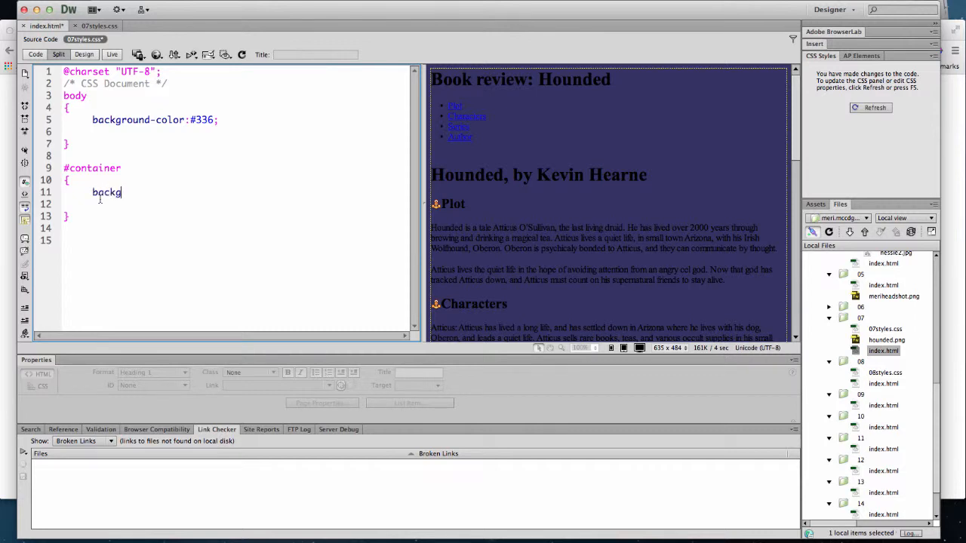
{"action": "type", "text": "round-co"}
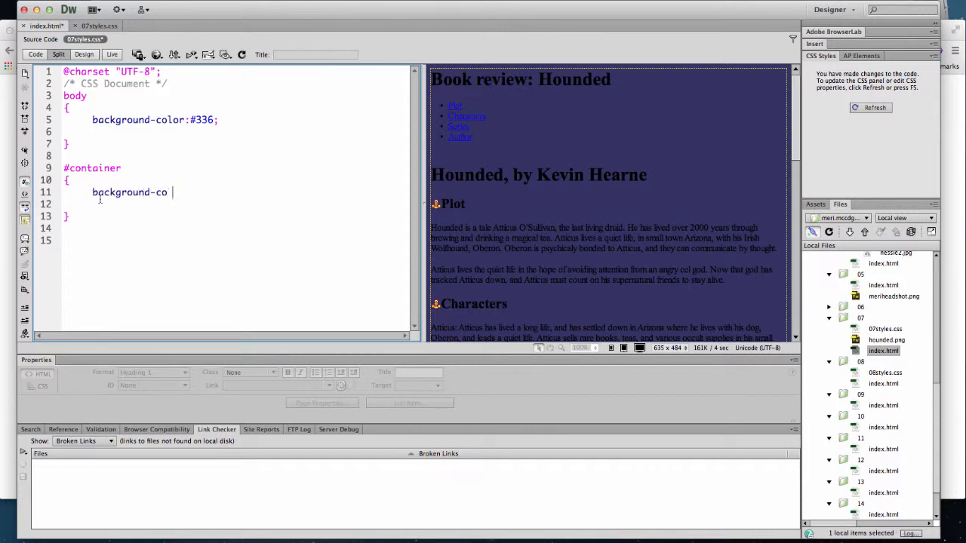
{"action": "type", "text": "lor:"}
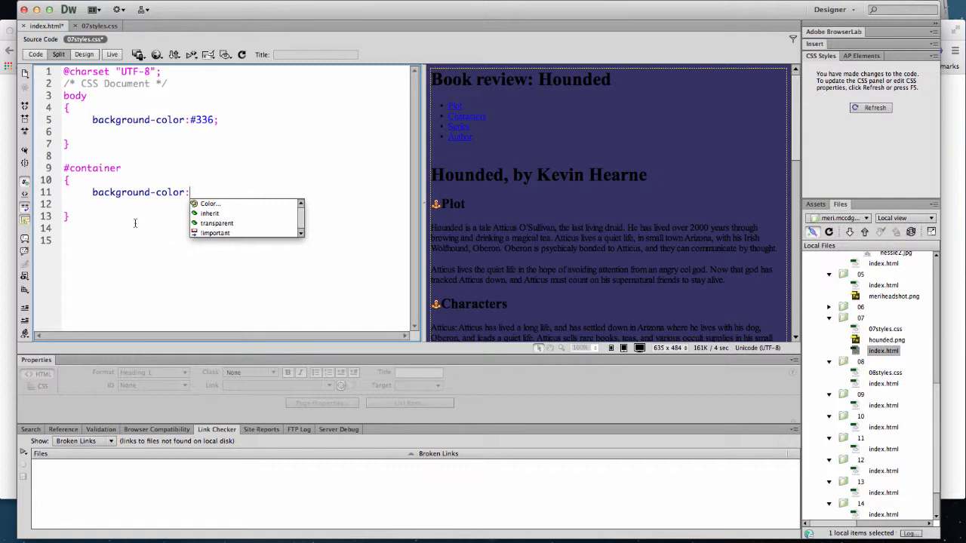
{"action": "left_click", "coordinate": [210, 203]}
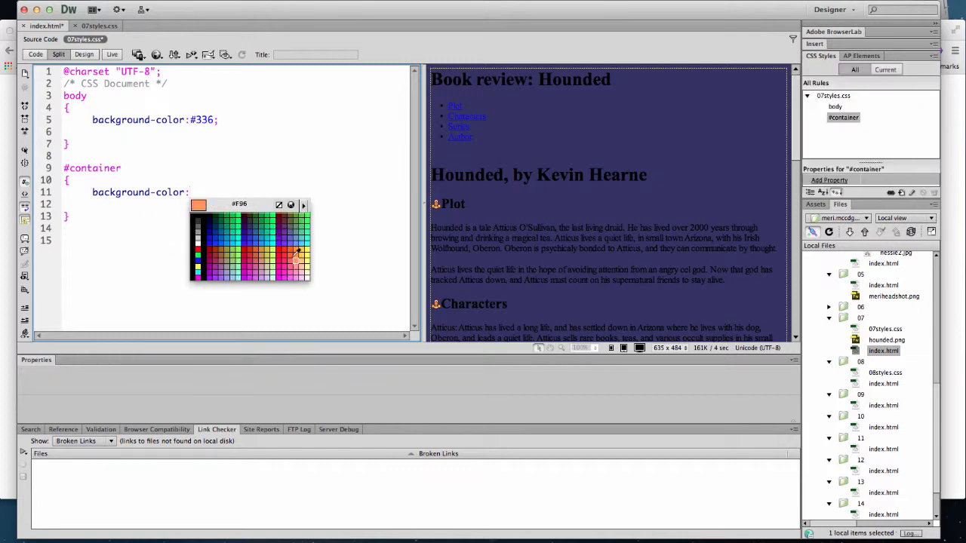
{"action": "left_click", "coordinate": [293, 253]}
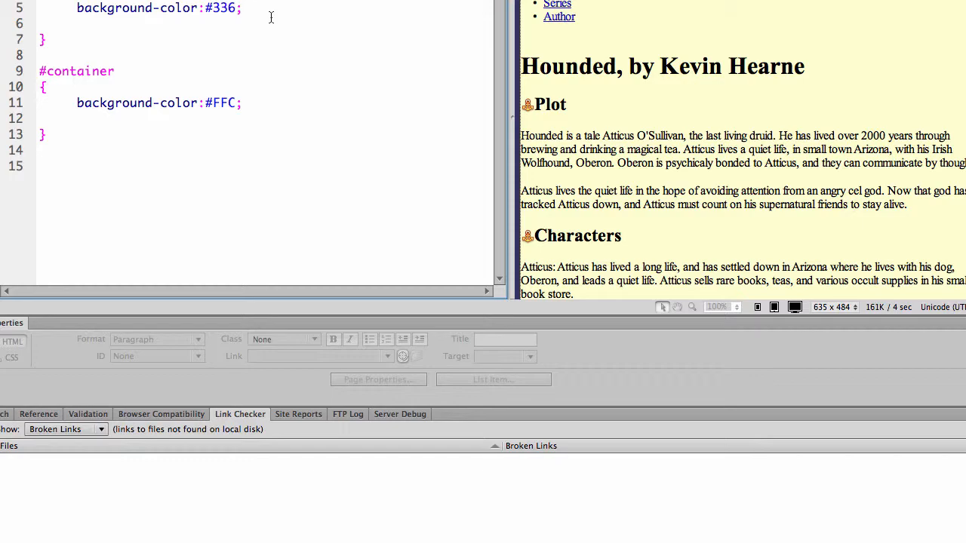
Step: Add font-family "Trebuchet MS", Arial, Helvetica, sans-serif to the body rule
{"action": "type", "text": "font"}
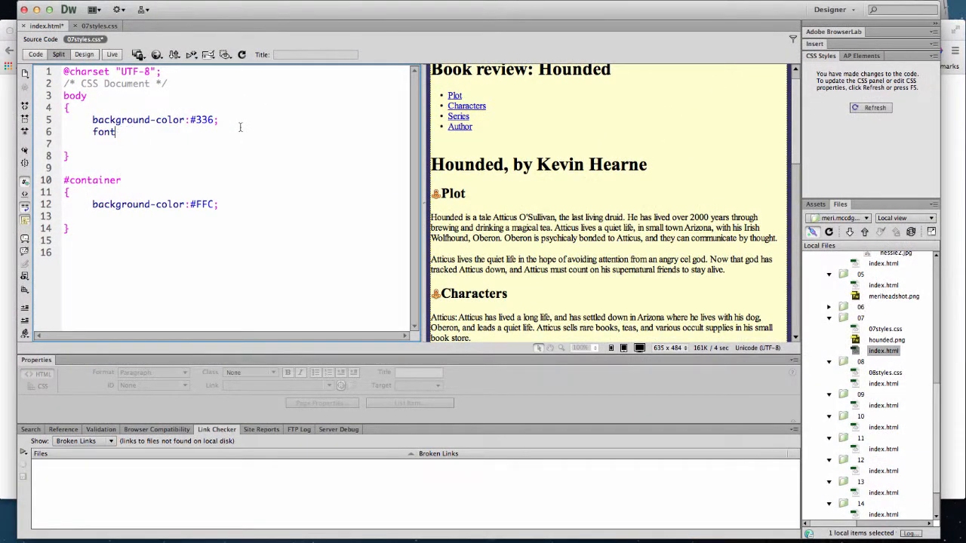
{"action": "type", "text": "-family:"}
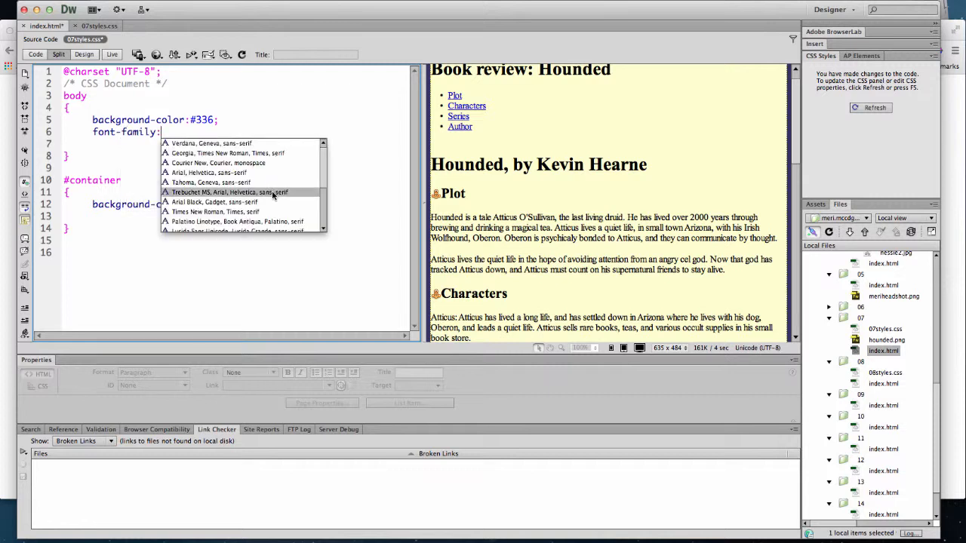
{"action": "left_click", "coordinate": [229, 191]}
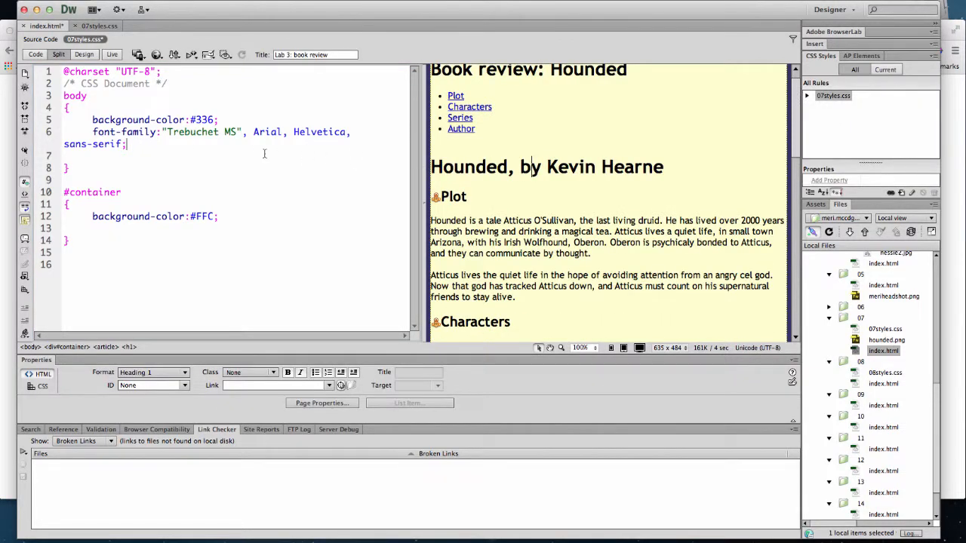
{"action": "mouse_move", "coordinate": [527, 167]}
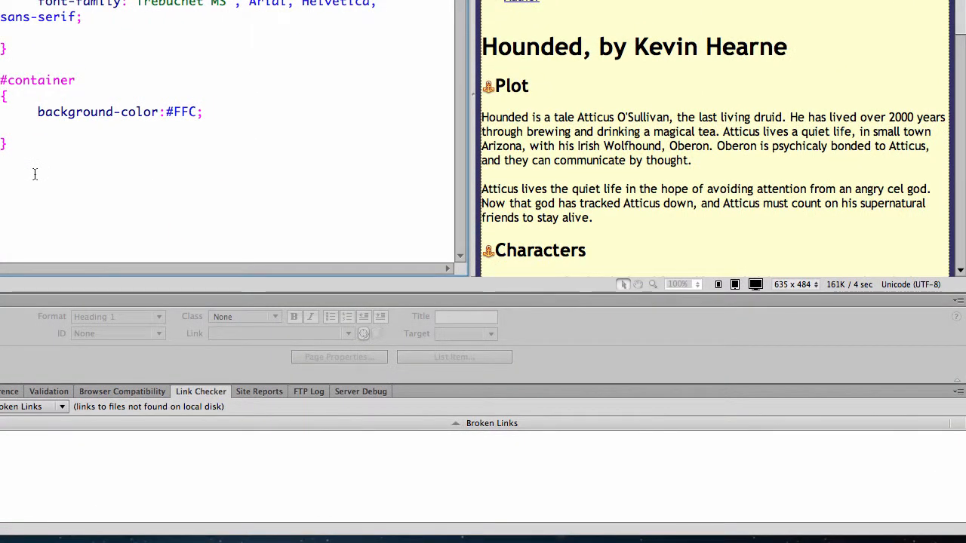
Step: Add an h1 rule with font-family Georgia, "Times New Roman", Times, serif
{"action": "type", "text": "h"}
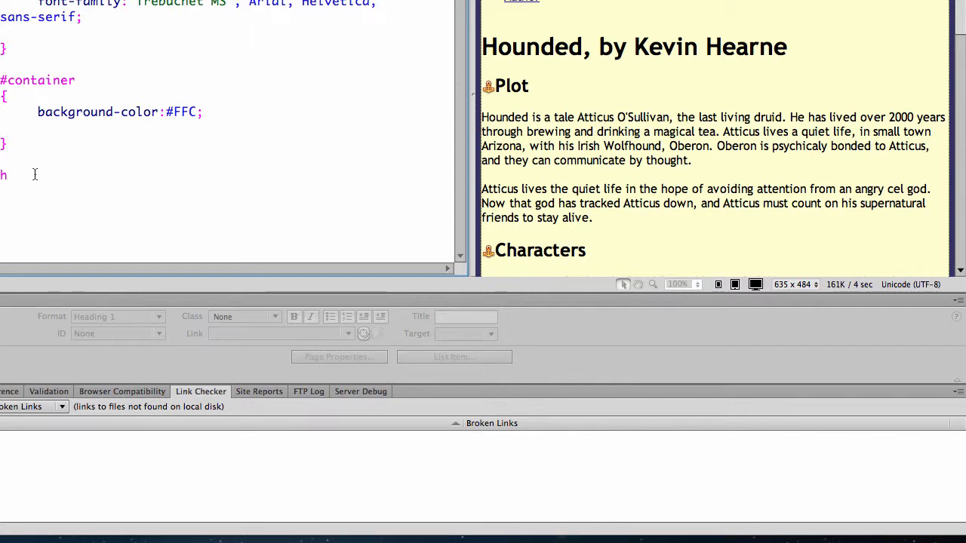
{"action": "type", "text": "1 {"}
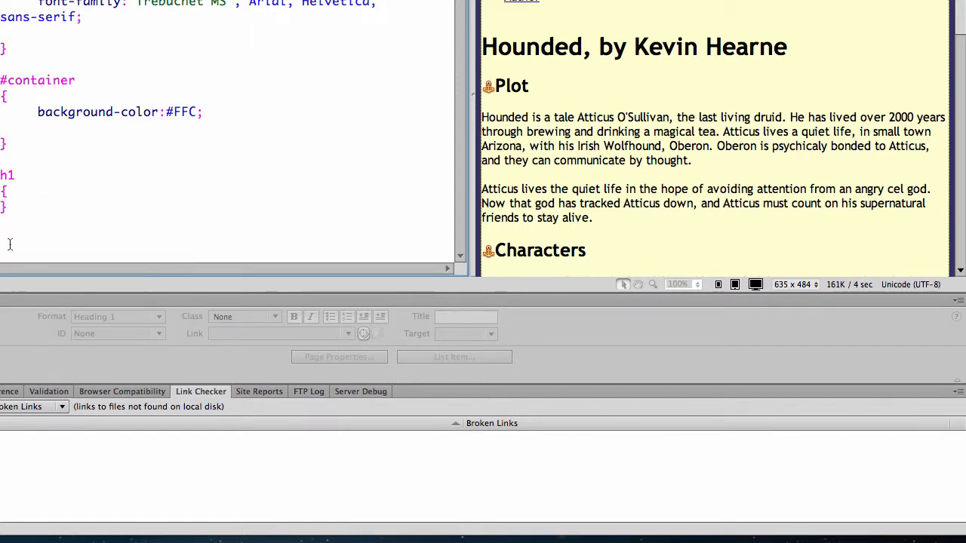
{"action": "left_click", "coordinate": [15, 198]}
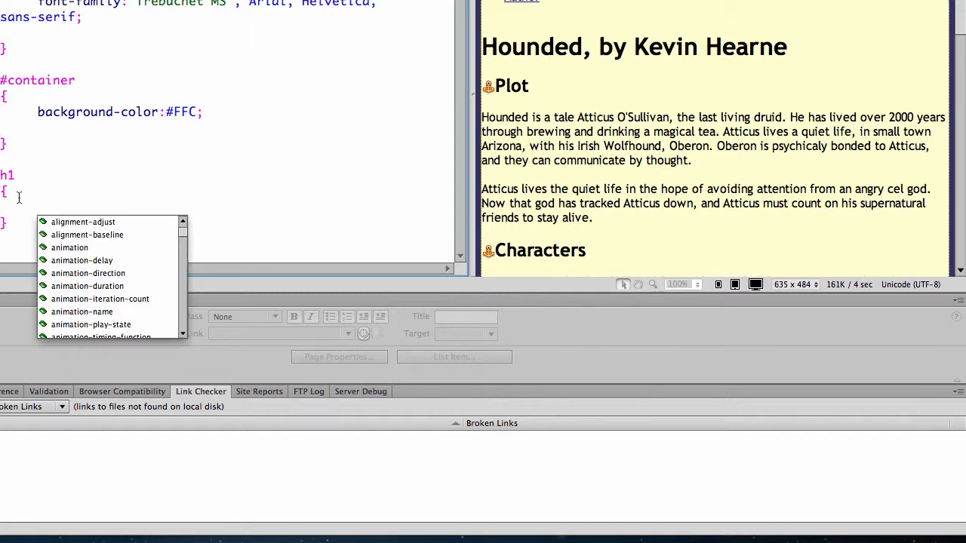
{"action": "type", "text": "font-"}
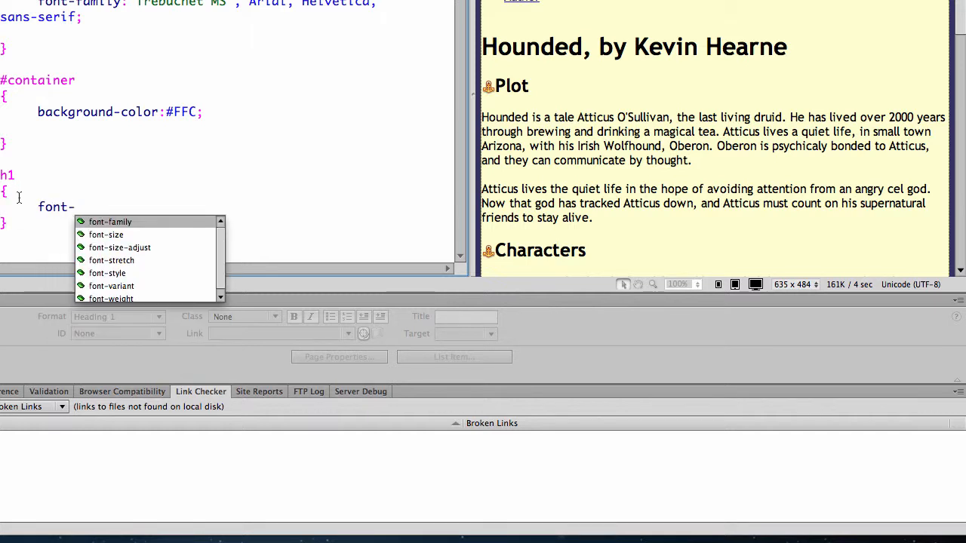
{"action": "left_click", "coordinate": [110, 221]}
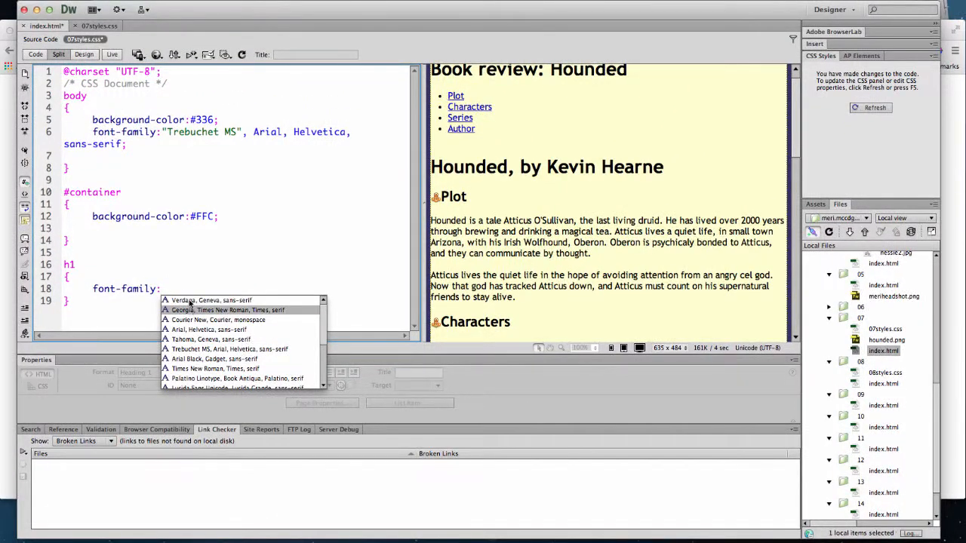
{"action": "left_click", "coordinate": [228, 309]}
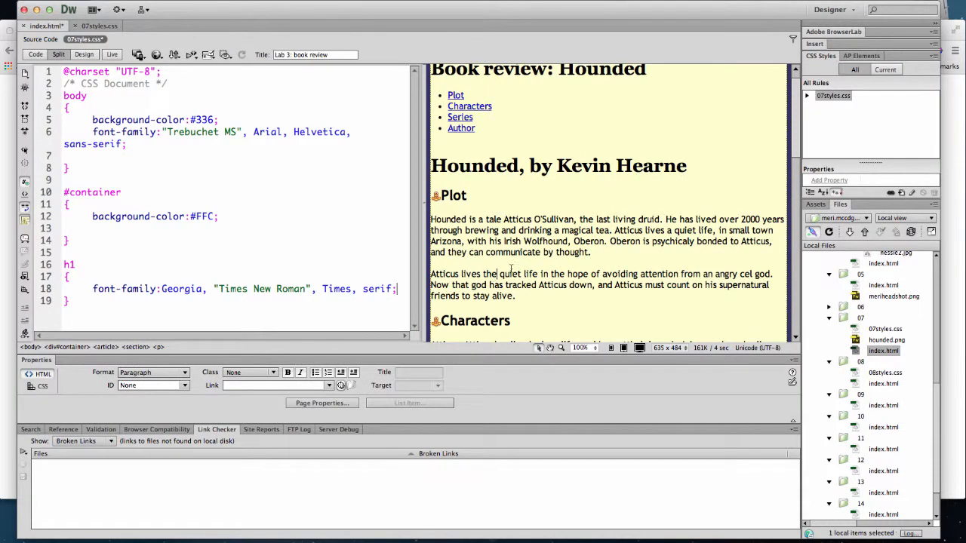
{"action": "scroll", "scroll_direction": "down", "scroll_amount": 3}
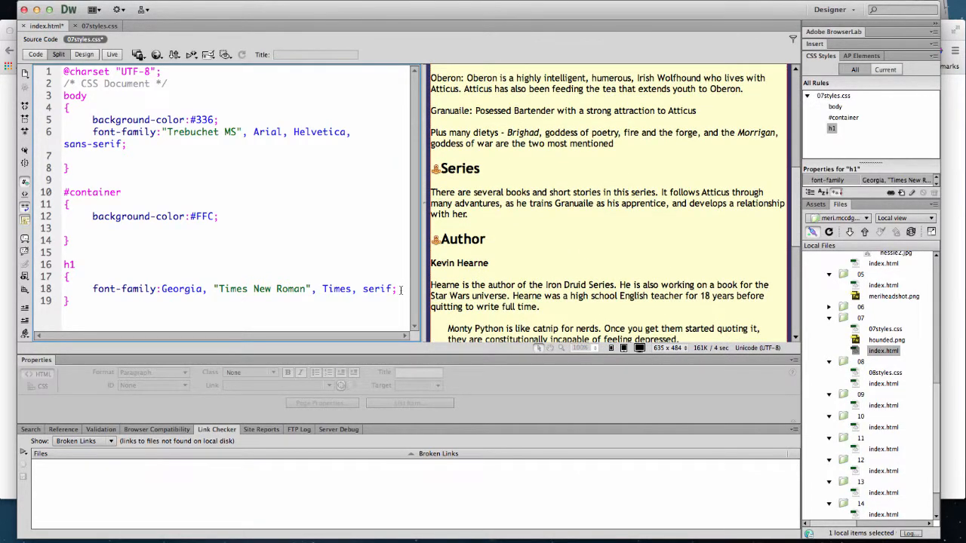
Step: Add color #360 to the h1 rule from the colour swatches
{"action": "type", "text": "colr"}
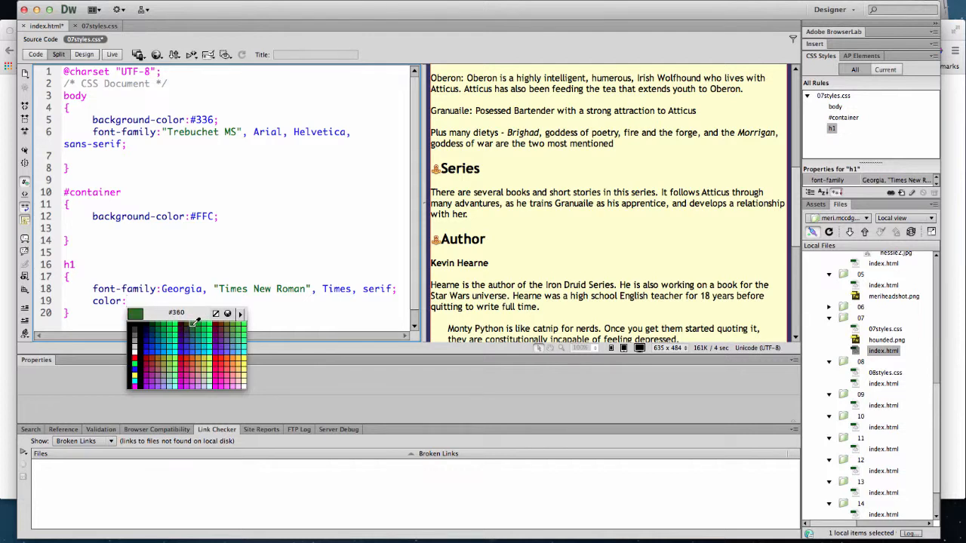
{"action": "left_click", "coordinate": [135, 322]}
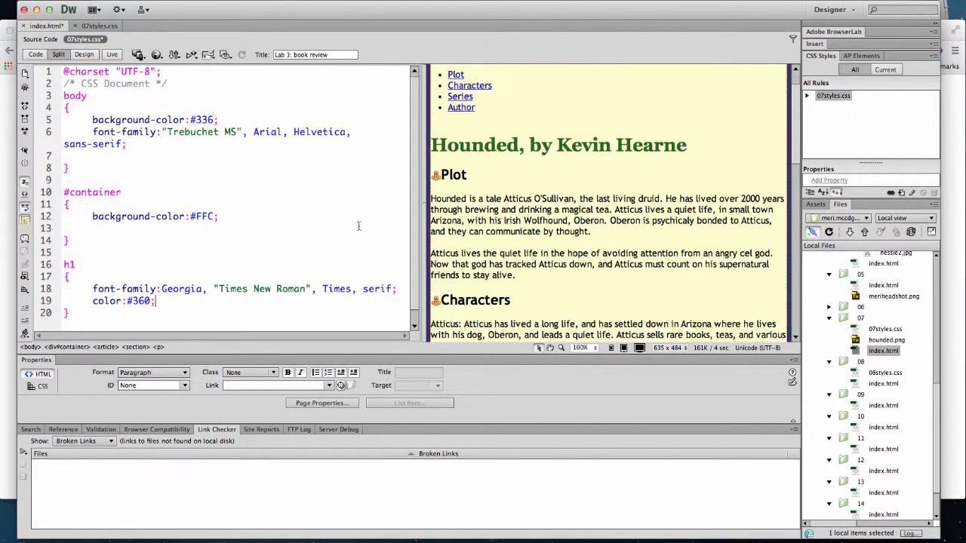
{"action": "scroll", "scroll_direction": "down", "scroll_amount": 3}
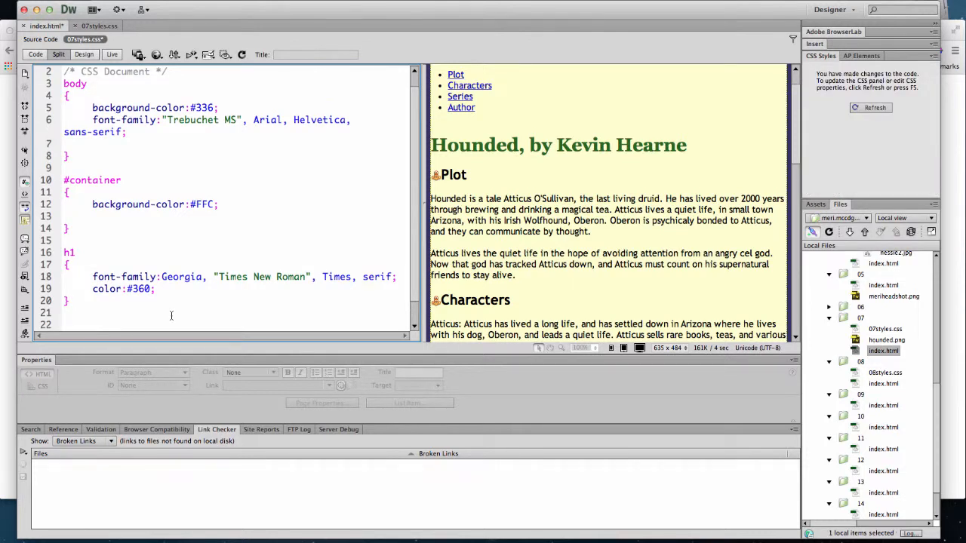
Step: Add an article h2 rule with color #096 below the h1 rule
{"action": "type", "text": "article"}
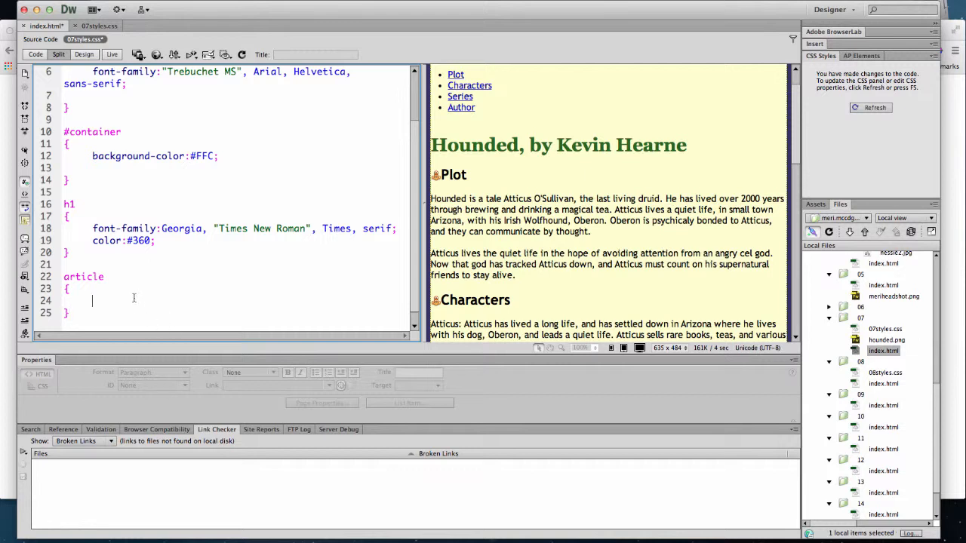
{"action": "type", "text": "font-"}
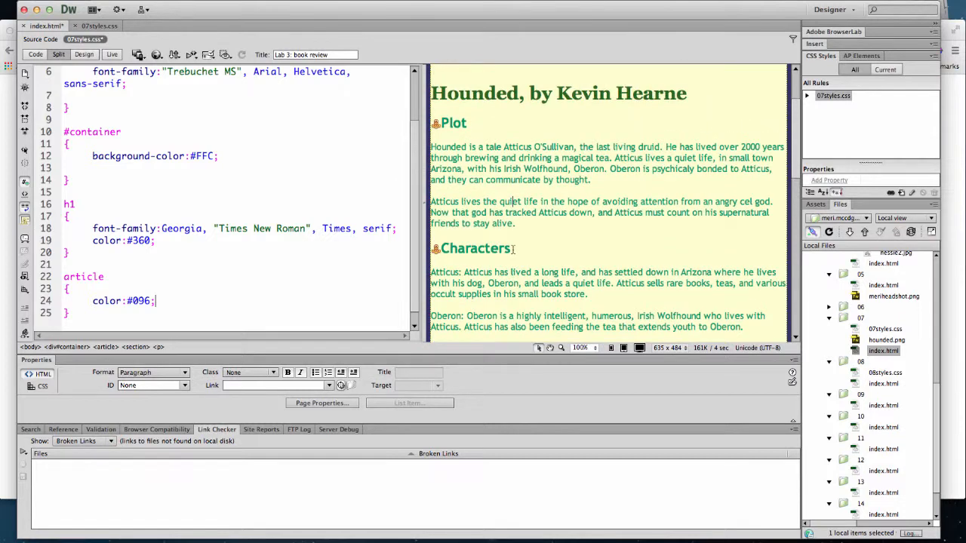
{"action": "scroll", "scroll_direction": "down", "scroll_amount": 3}
{"action": "type", "text": " h2"}
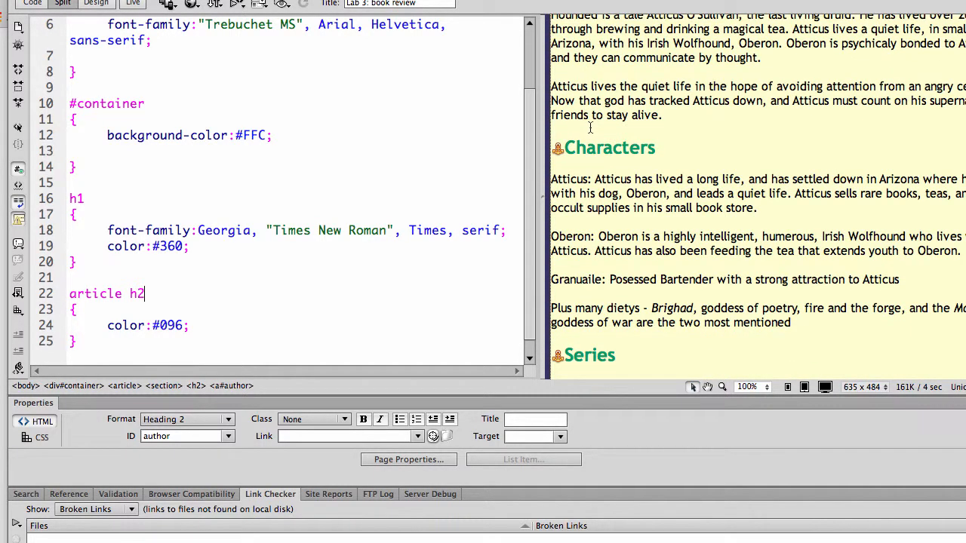
{"action": "scroll", "scroll_direction": "down", "scroll_amount": 3}
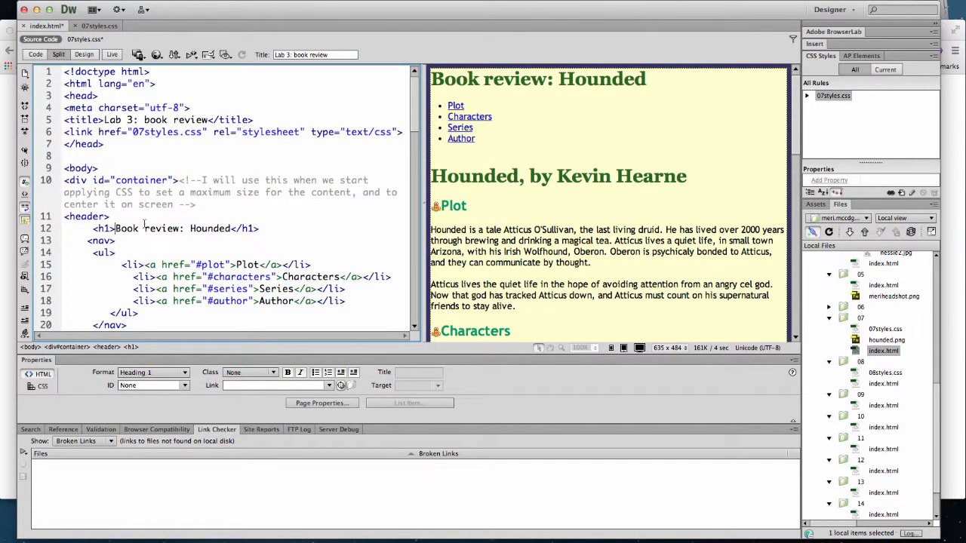
Step: Add an id attribute to the article tag in index.html
{"action": "scroll", "scroll_direction": "down", "scroll_amount": 3}
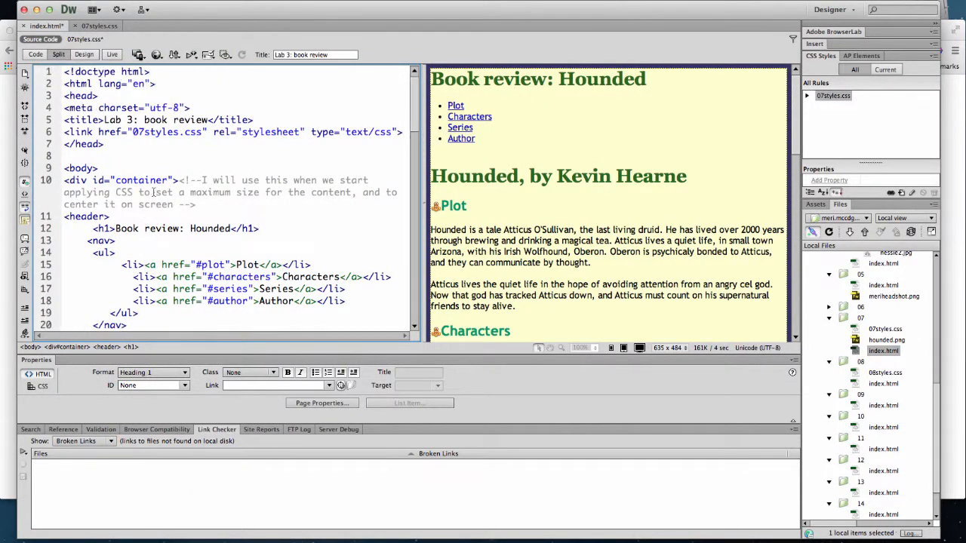
{"action": "scroll", "scroll_direction": "down", "scroll_amount": 3}
{"action": "type", "text": "<article >"}
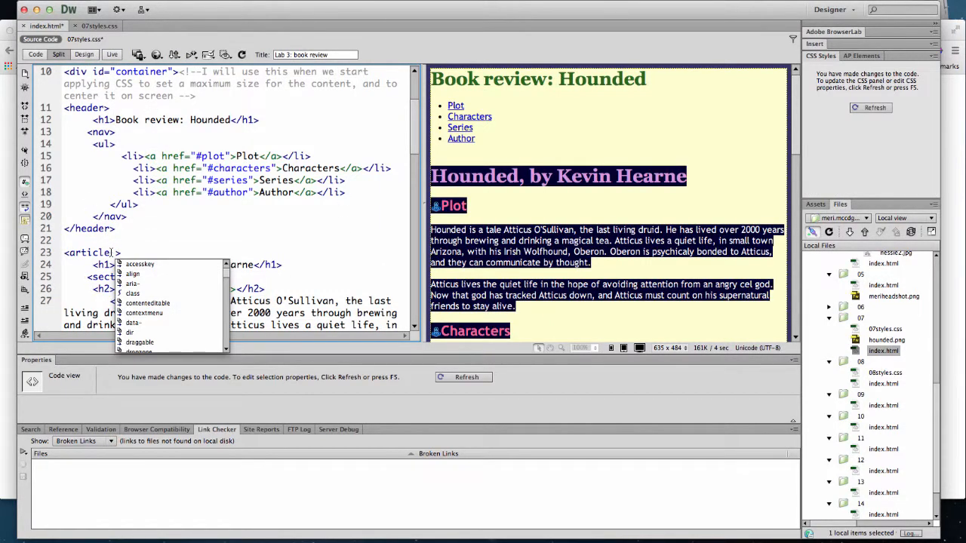
{"action": "type", "text": "id"}
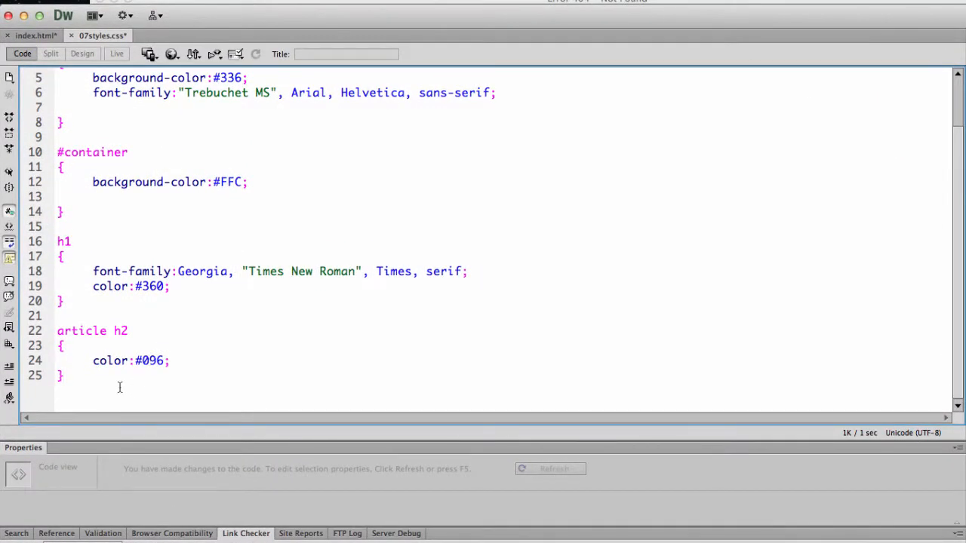
Step: Add an empty #hounded { } rule after article h2 and show Split view
{"action": "type", "text": "#"}
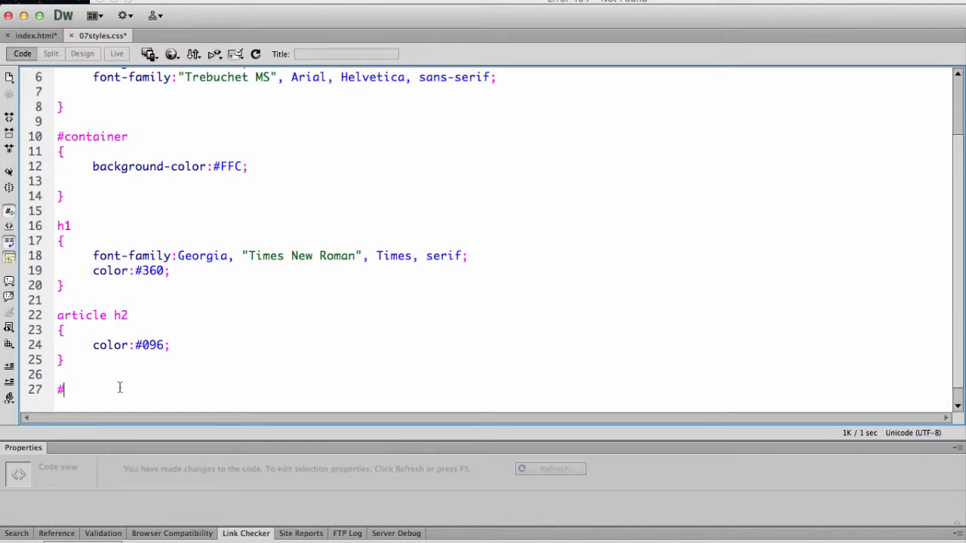
{"action": "type", "text": "hou"}
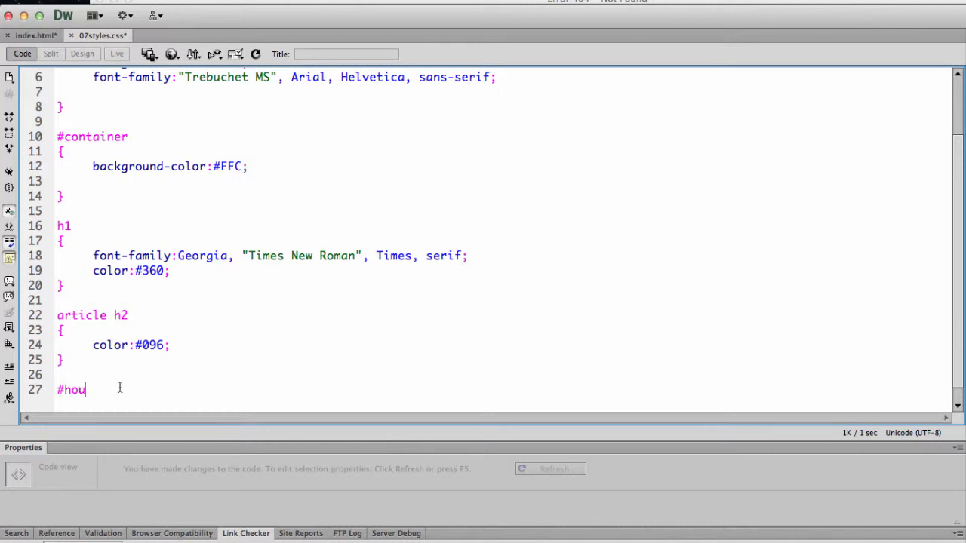
{"action": "type", "text": "nded"}
{"action": "type", "text": "{"}
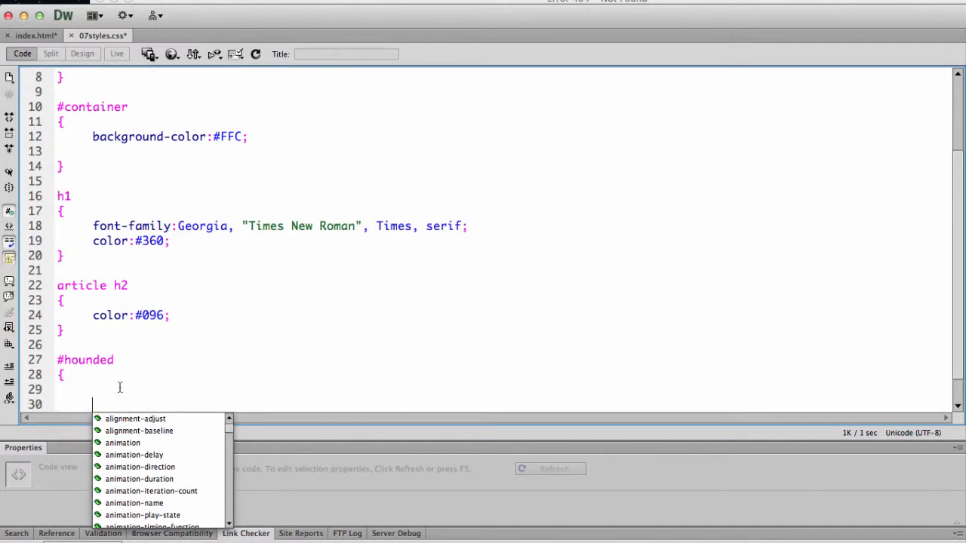
{"action": "type", "text": "}"}
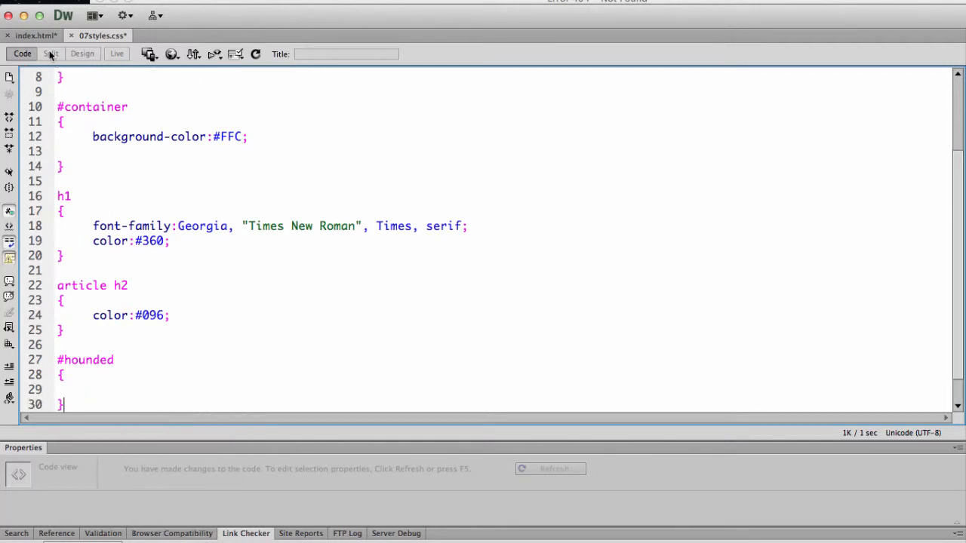
{"action": "left_click", "coordinate": [50, 53]}
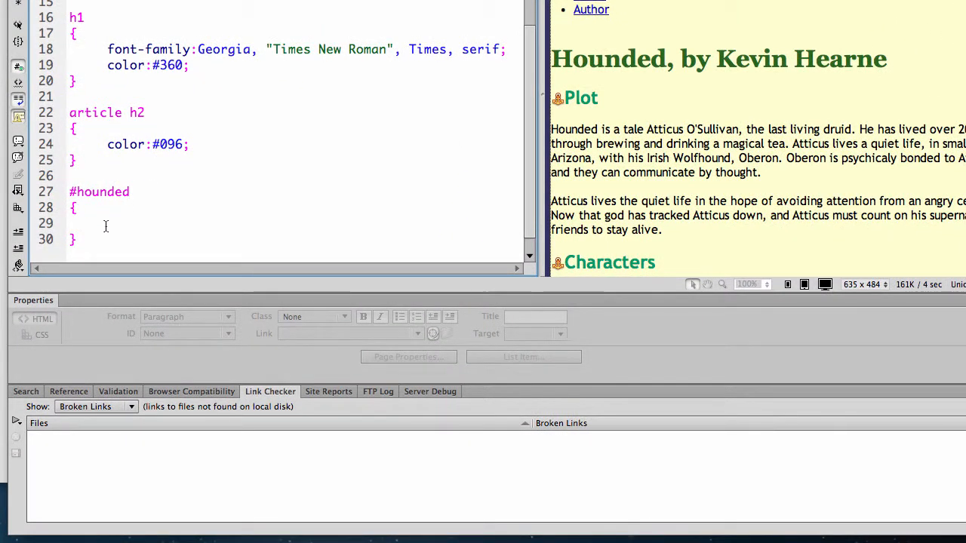
Step: Give the #hounded rule color #033 using the Color hint picker
{"action": "type", "text": "color:"}
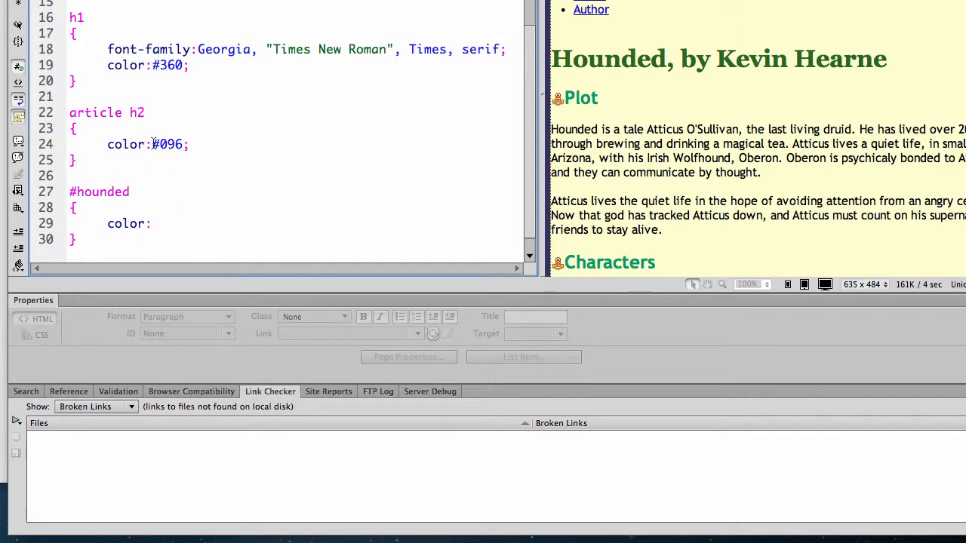
{"action": "left_click", "coordinate": [136, 112]}
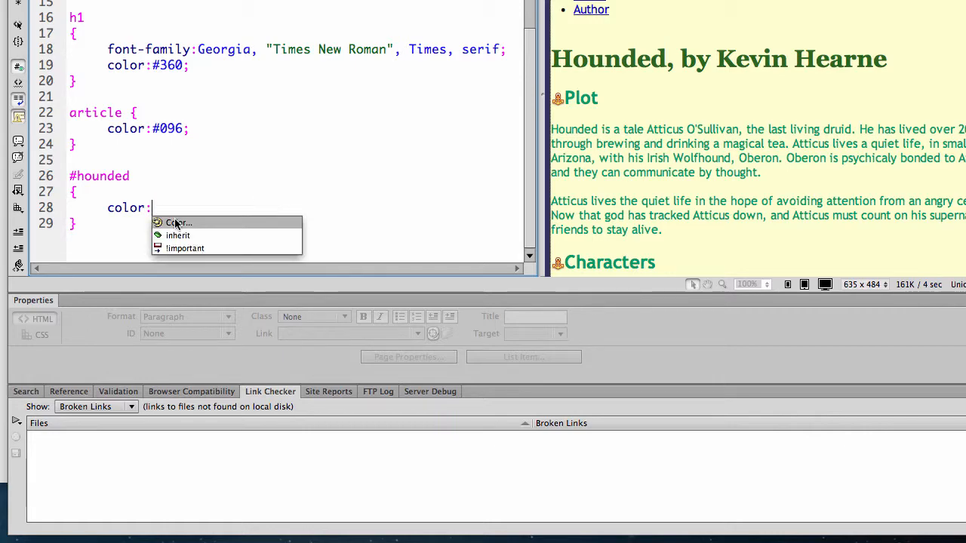
{"action": "left_click", "coordinate": [177, 223]}
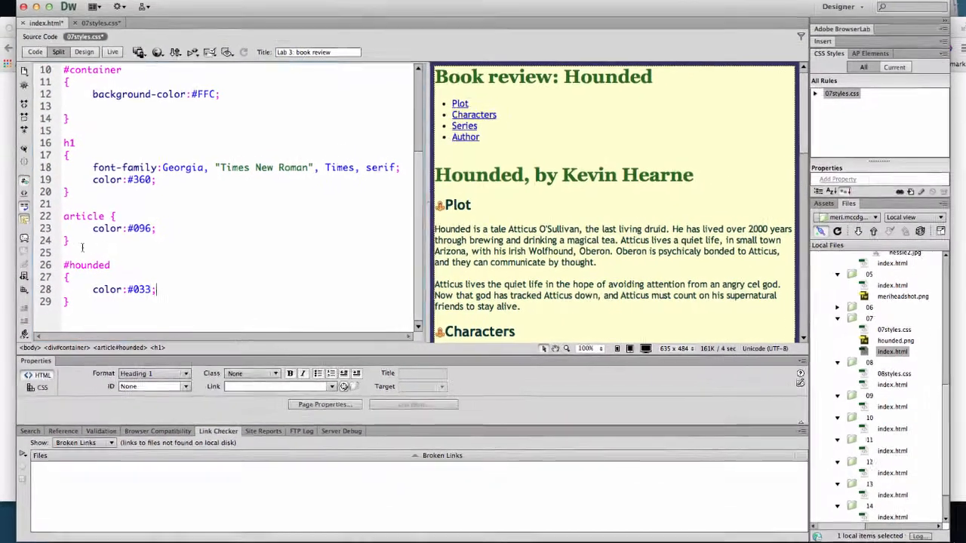
Step: Move the article rule below #hounded and retype its selector as article h2
{"action": "left_click", "coordinate": [83, 216]}
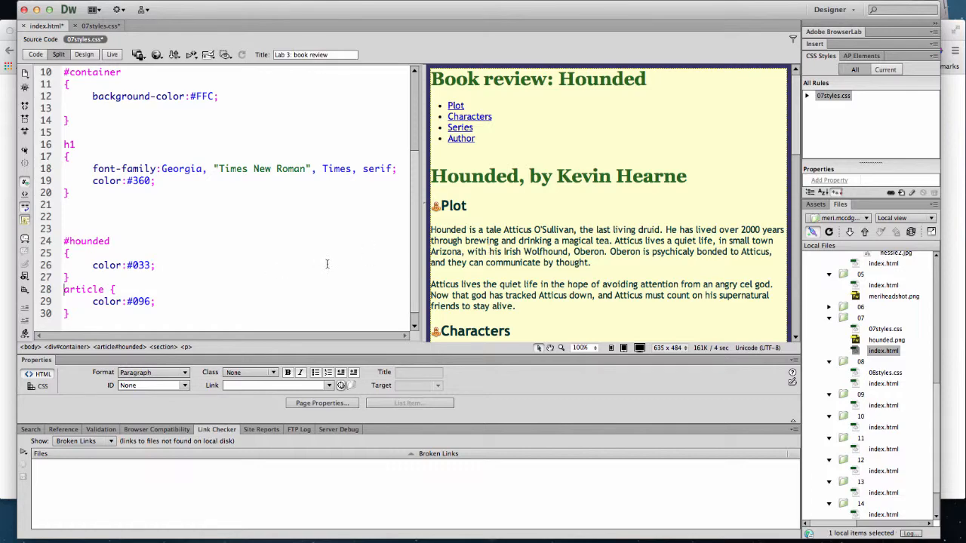
{"action": "scroll", "scroll_direction": "down", "scroll_amount": 3}
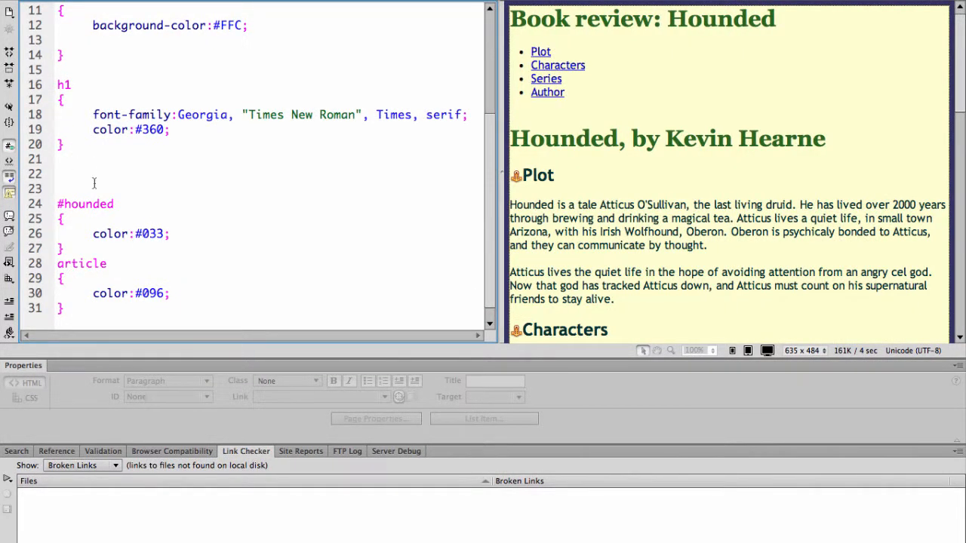
{"action": "type", "text": "H"}
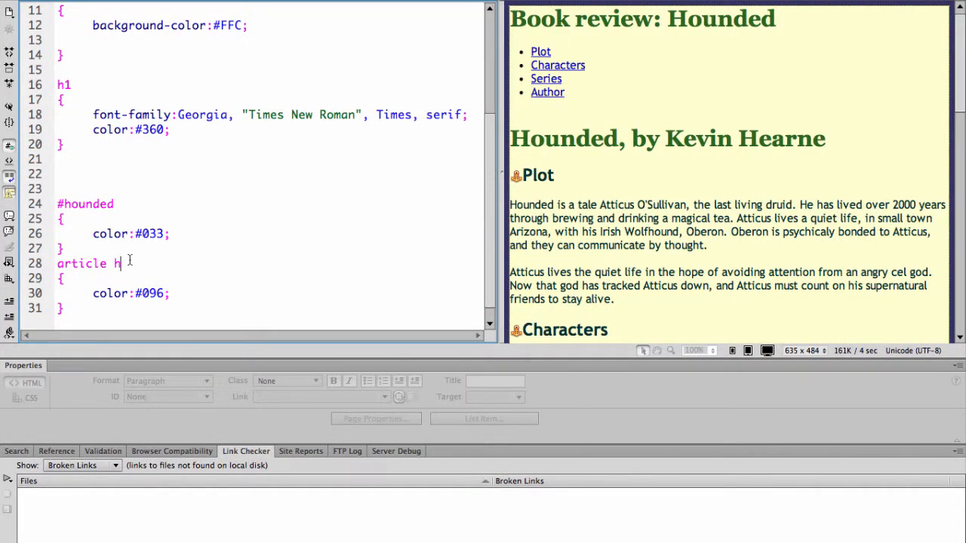
{"action": "type", "text": "2"}
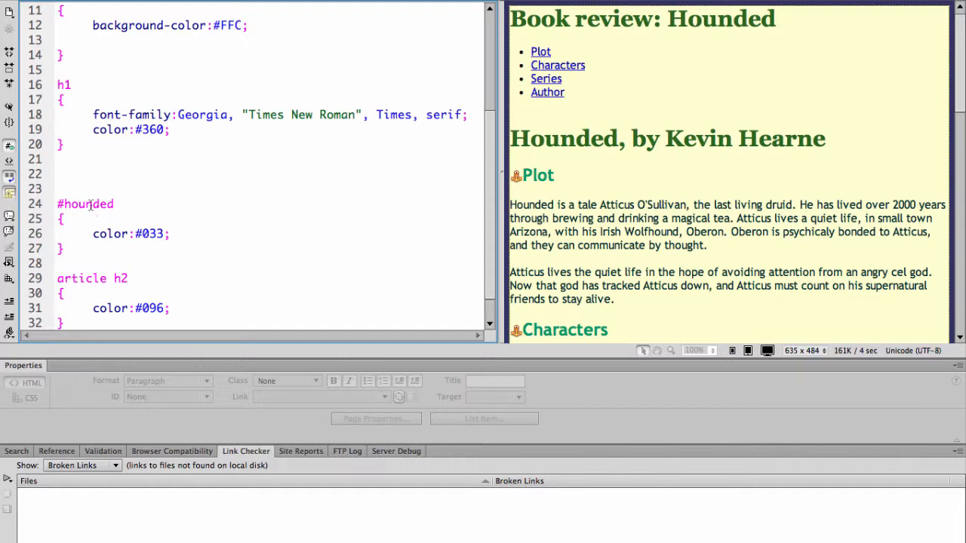
{"action": "mouse_move", "coordinate": [728, 169]}
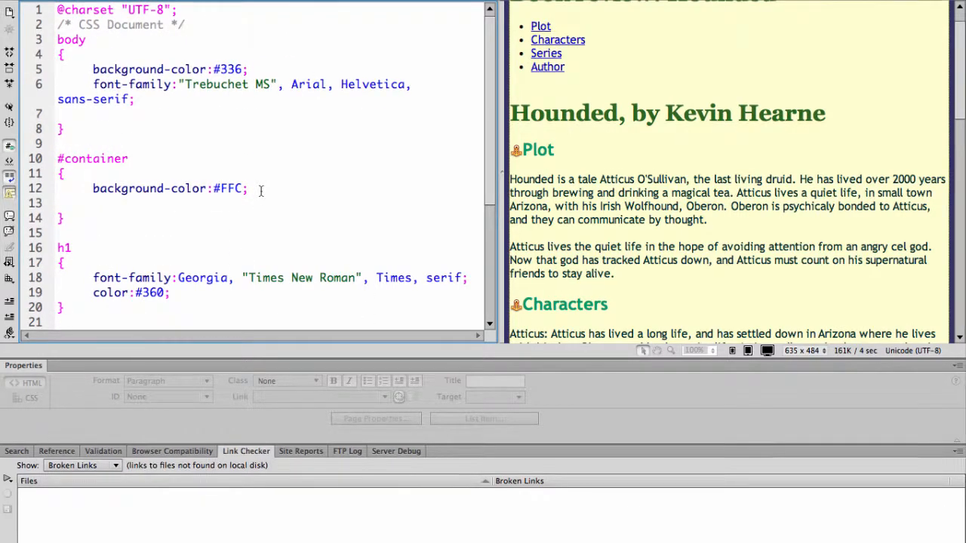
Step: Add width: 960px to the #container rule with code hints
{"action": "type", "text": "width"}
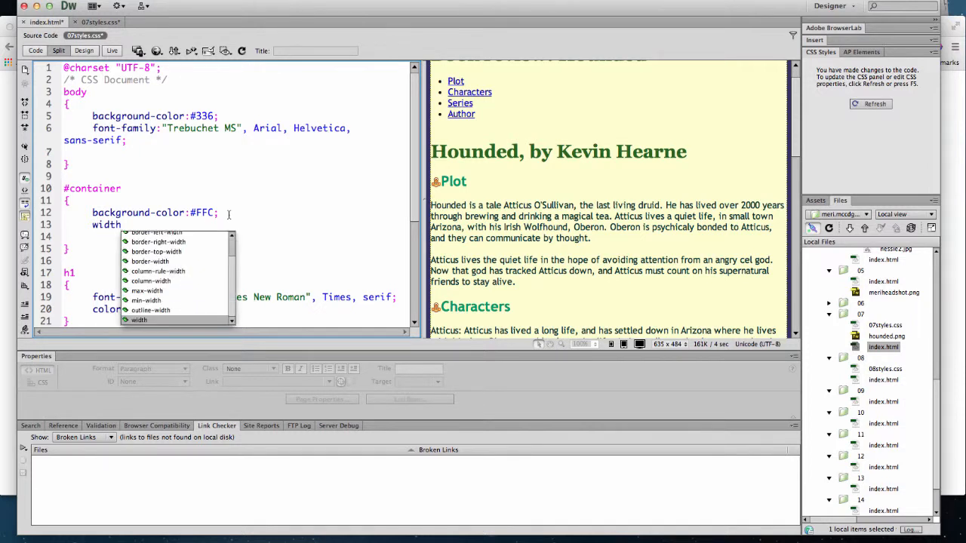
{"action": "type", "text": "9"}
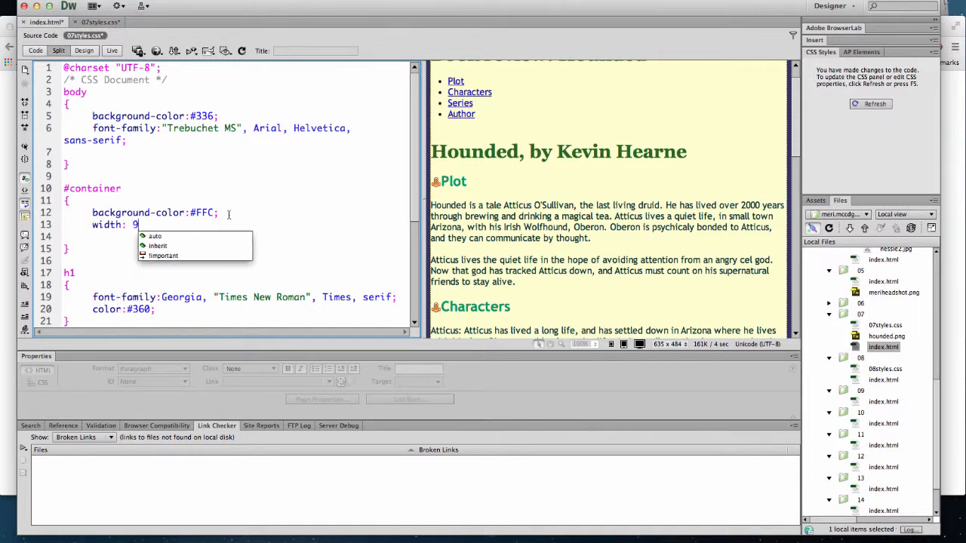
{"action": "type", "text": "60px;"}
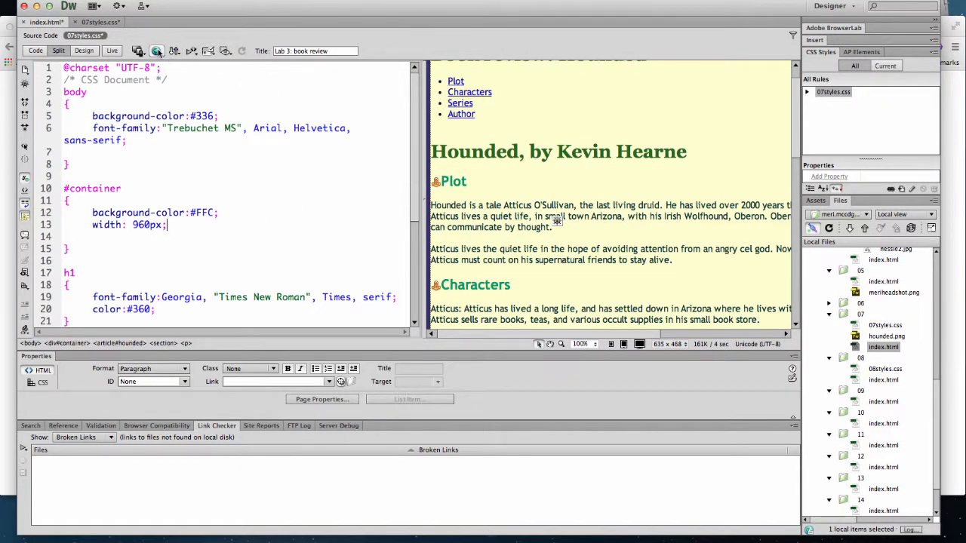
Step: Preview the Hounded review page in Firefox
{"action": "left_click", "coordinate": [157, 51]}
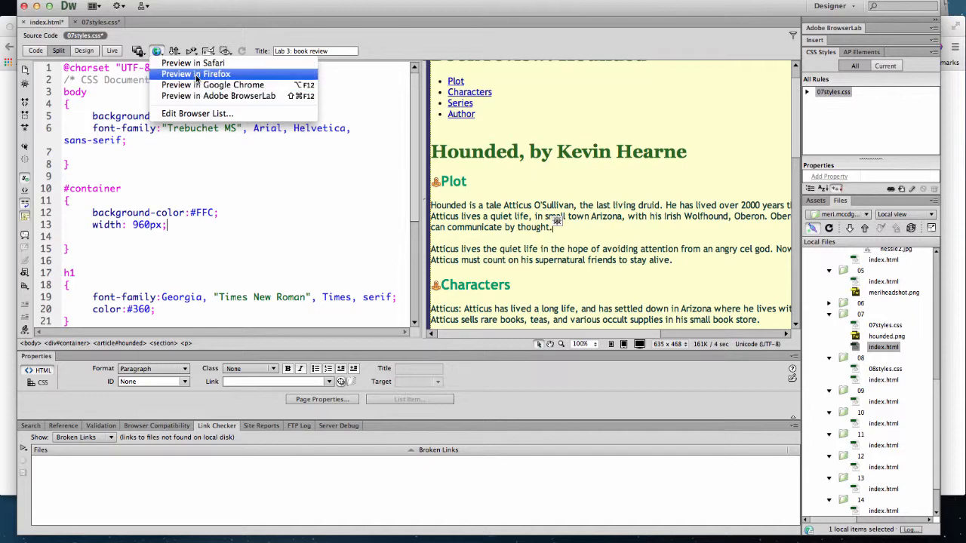
{"action": "left_click", "coordinate": [196, 73]}
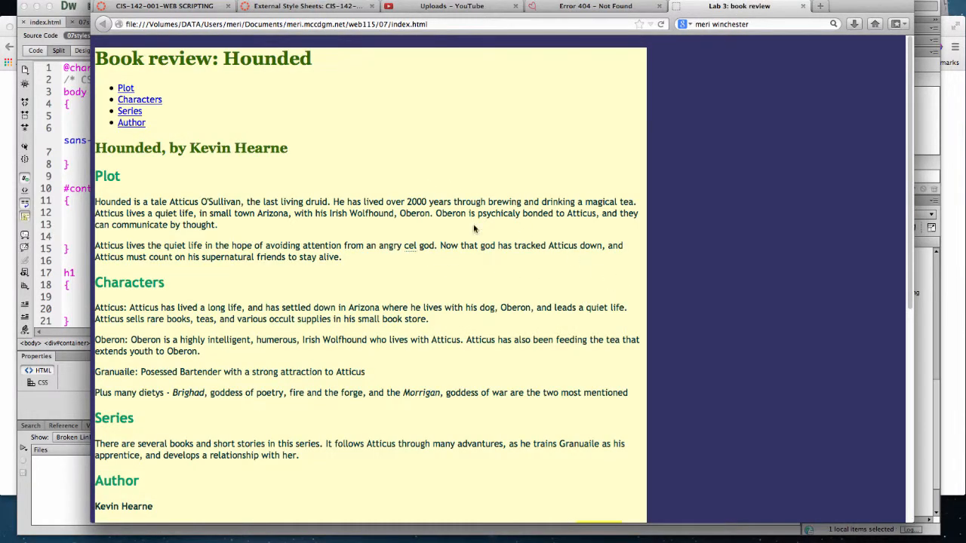
{"action": "mouse_move", "coordinate": [538, 58]}
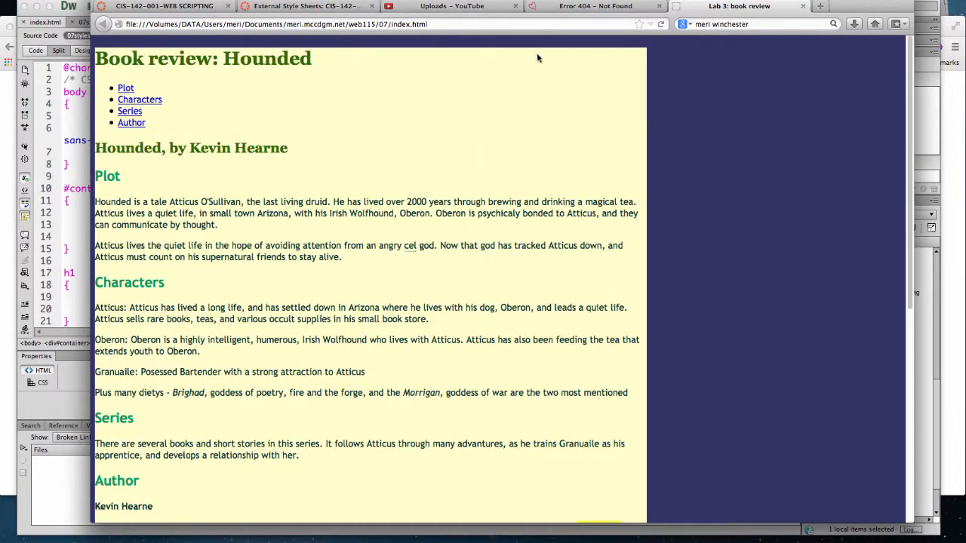
{"action": "mouse_move", "coordinate": [526, 49]}
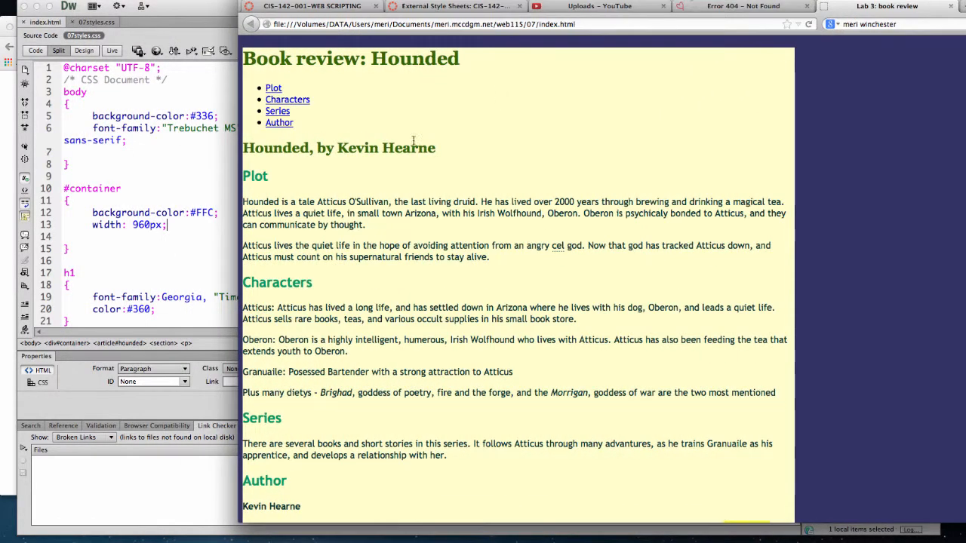
{"action": "mouse_move", "coordinate": [200, 245]}
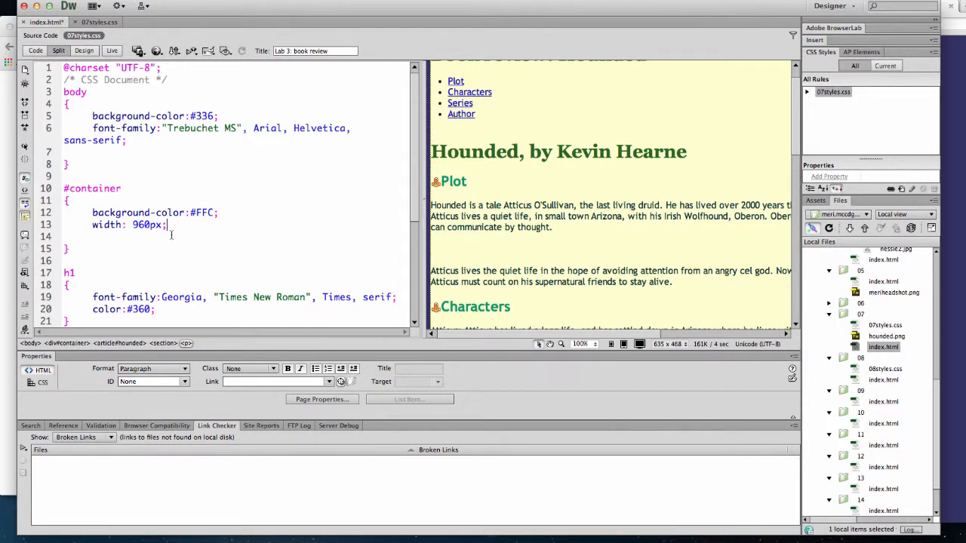
Step: Add margin: 15px auto to the #container rule
{"action": "type", "text": "m"}
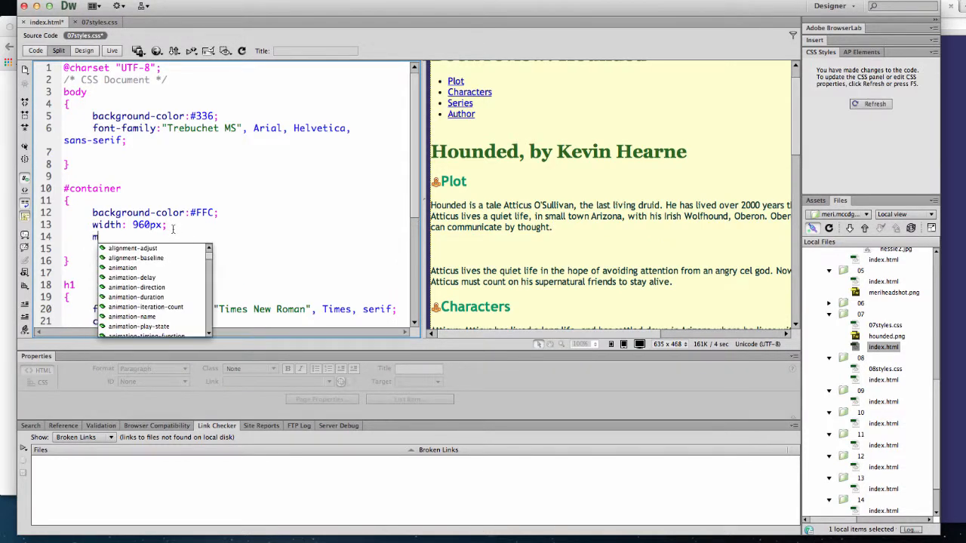
{"action": "type", "text": "margin:"}
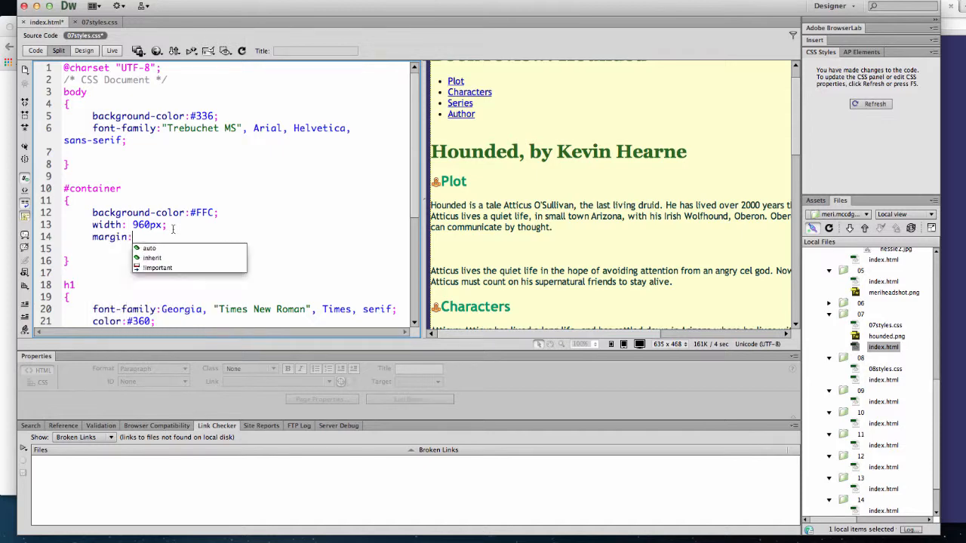
{"action": "type", "text": "15px auto;"}
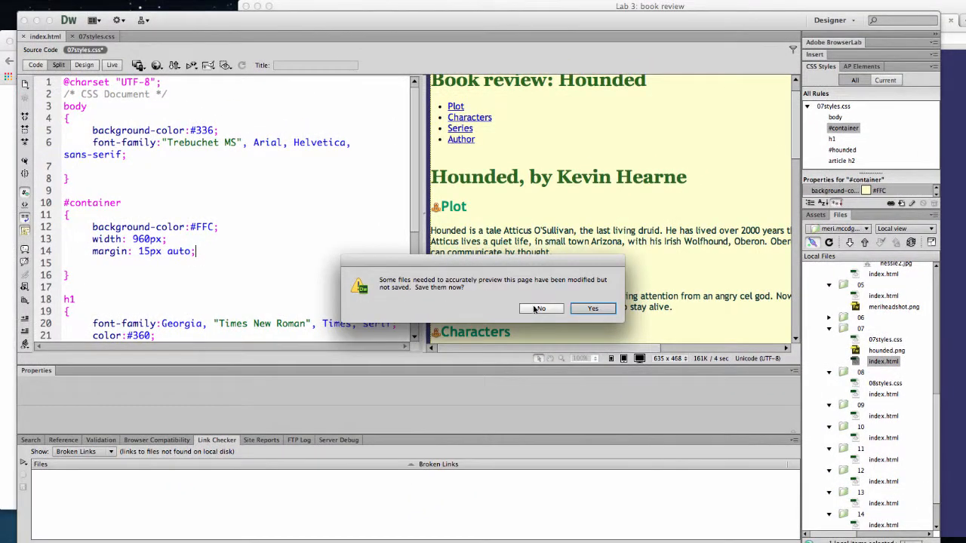
Step: Decline saving and view the centered yellow column in Firefox
{"action": "left_click", "coordinate": [592, 308]}
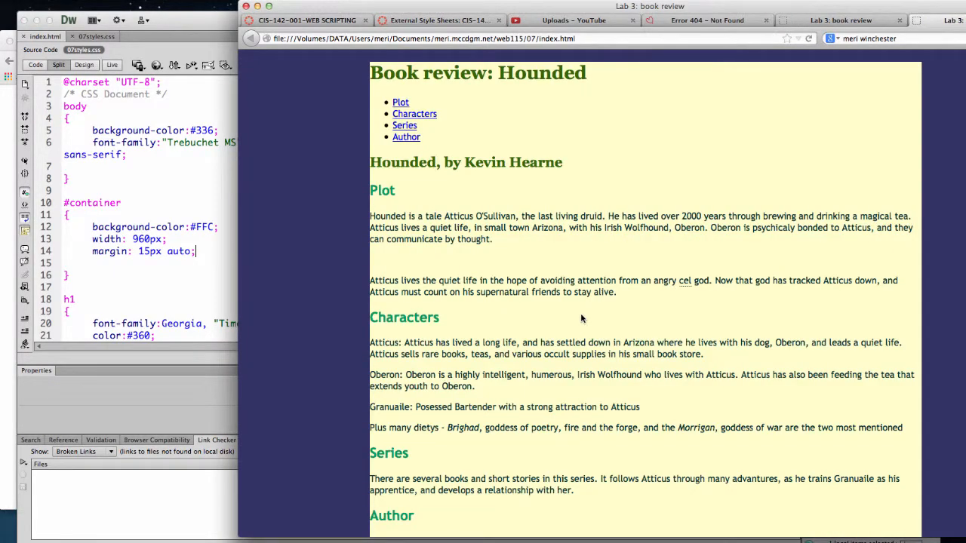
{"action": "mouse_move", "coordinate": [463, 253]}
{"action": "type", "text": "color:#096;"}
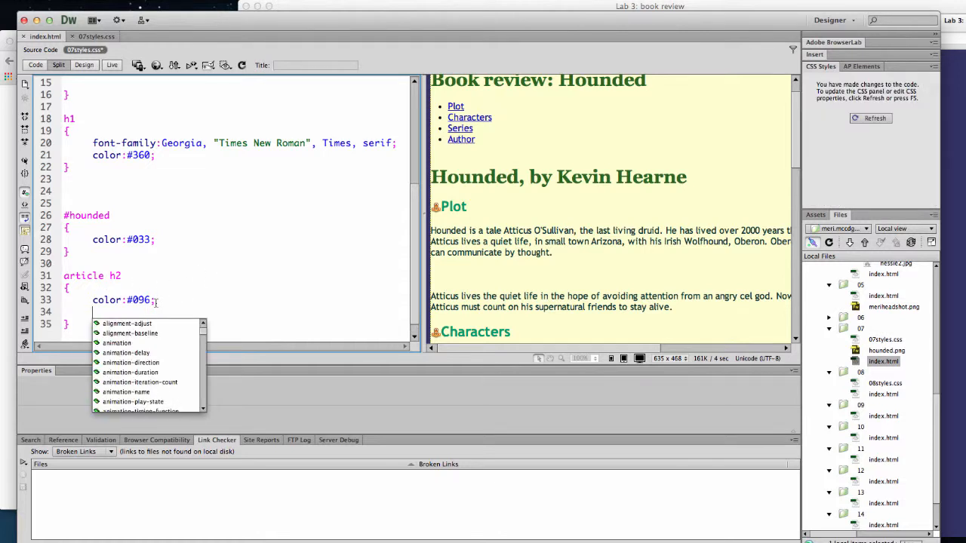
Step: Move padding: 25px from the article h2 rule into #hounded
{"action": "type", "text": "padding:"}
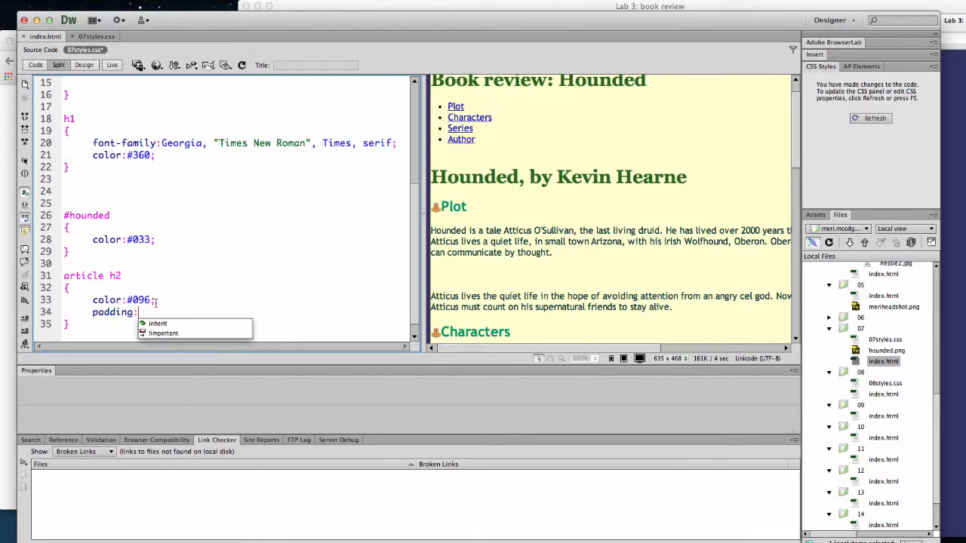
{"action": "type", "text": "25px;"}
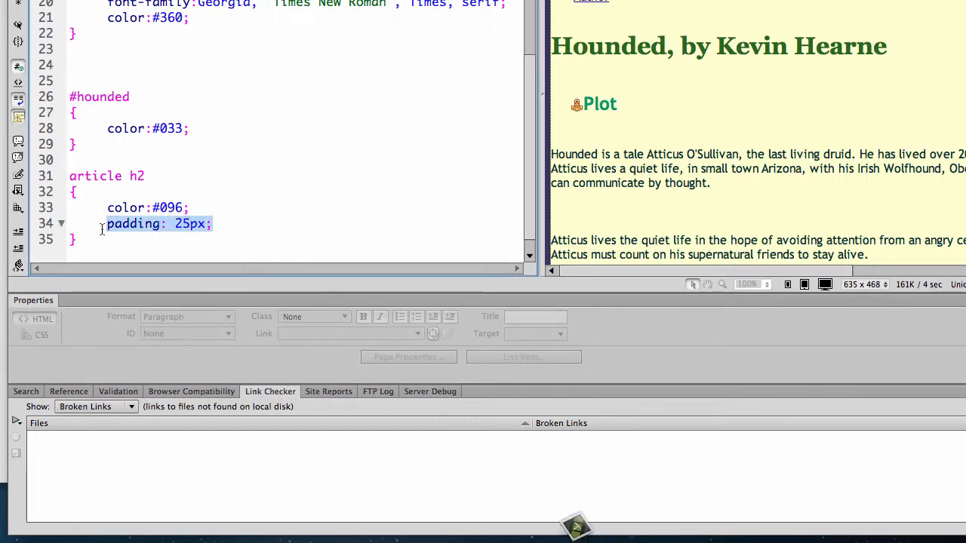
{"action": "key", "text": "Delete"}
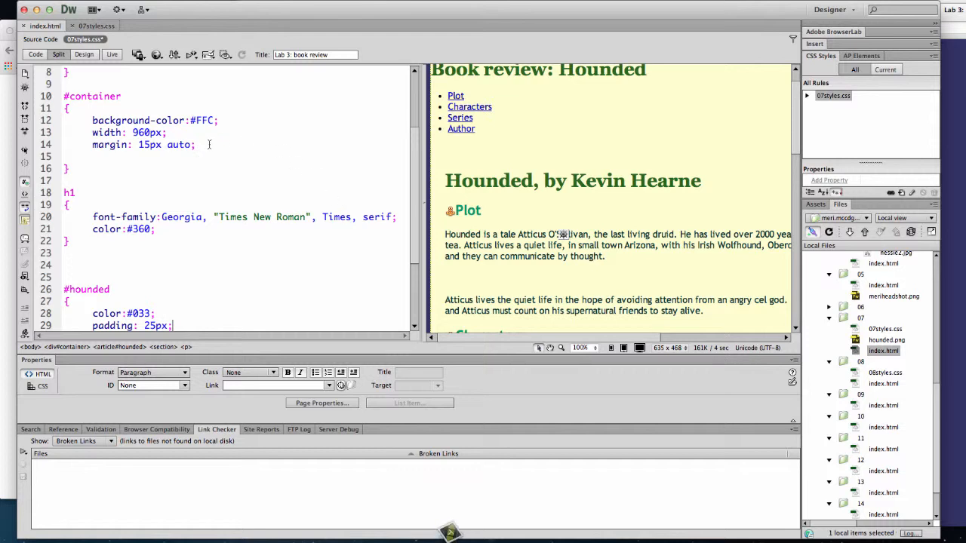
{"action": "type", "text": "pa"}
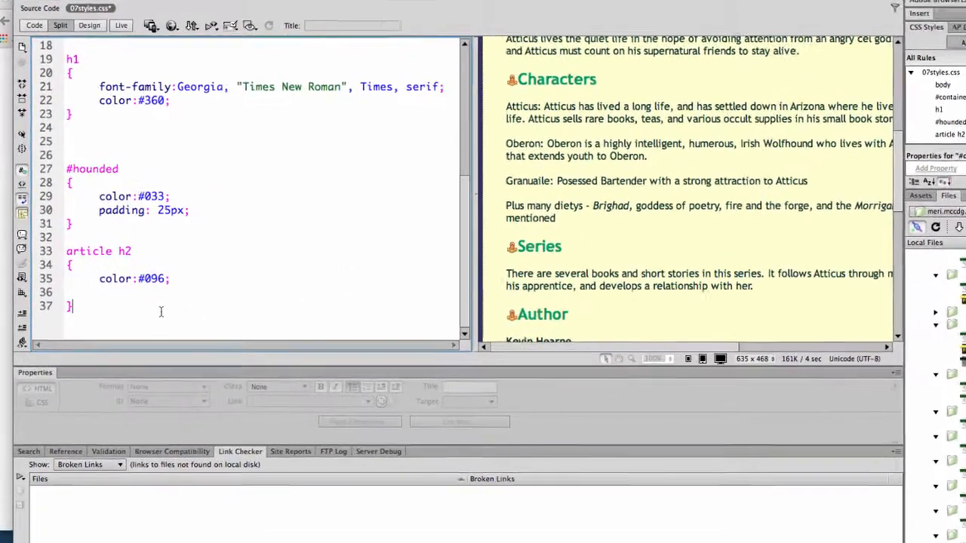
Step: Create a section rule with border-style: solid
{"action": "type", "text": "sec"}
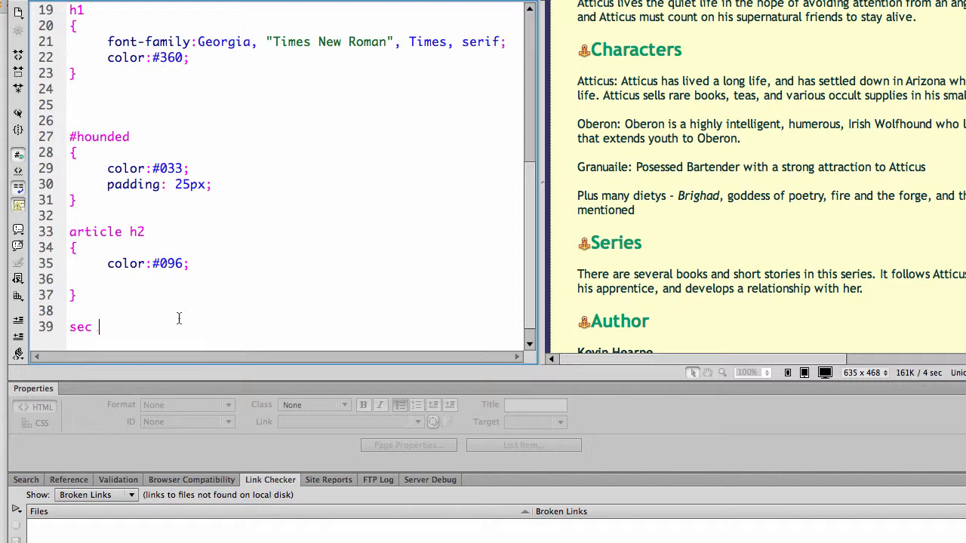
{"action": "type", "text": "tion"}
{"action": "type", "text": "{"}
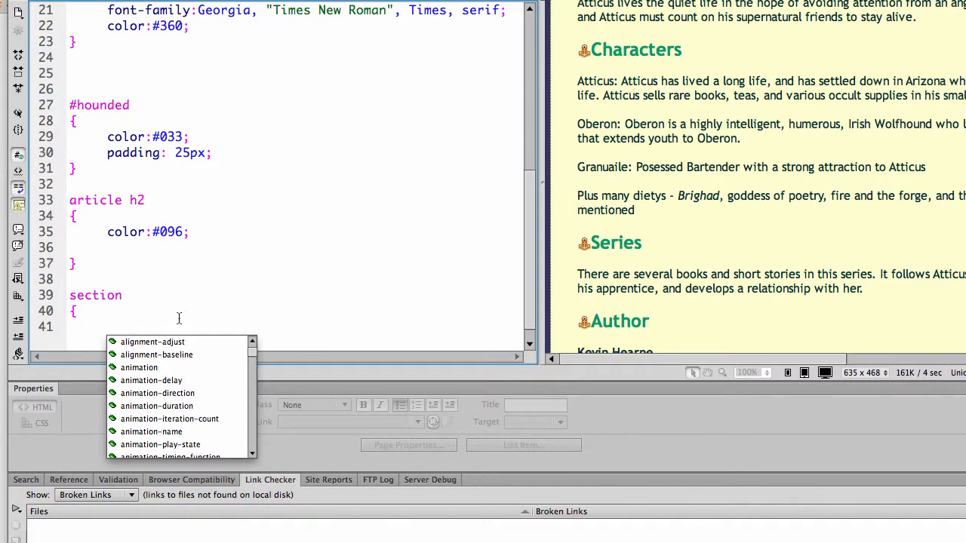
{"action": "type", "text": "}"}
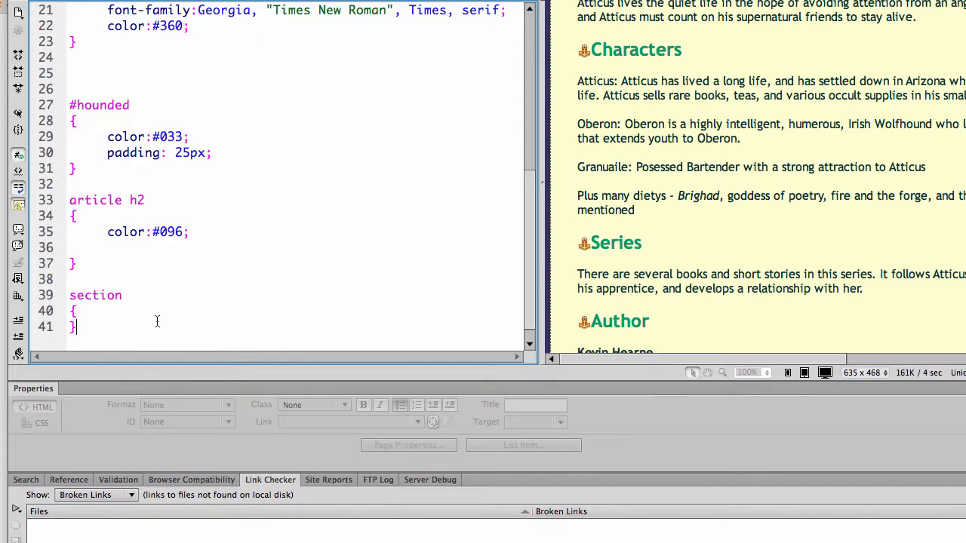
{"action": "type", "text": "border-style:"}
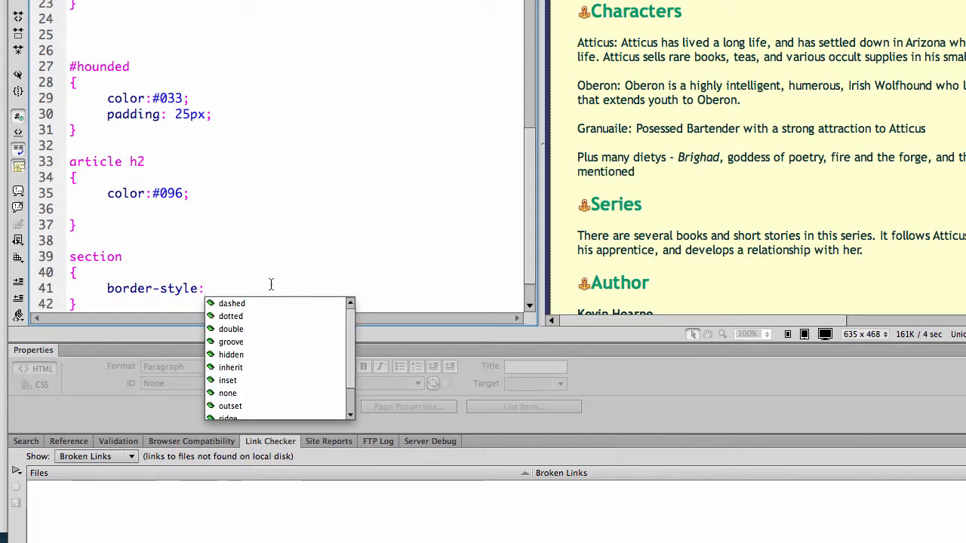
{"action": "mouse_move", "coordinate": [247, 367]}
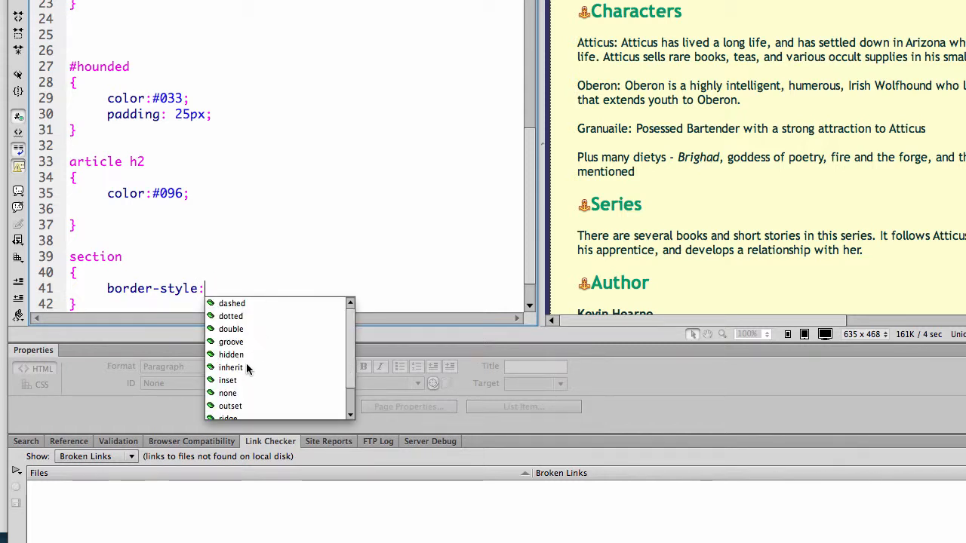
{"action": "type", "text": "solid;"}
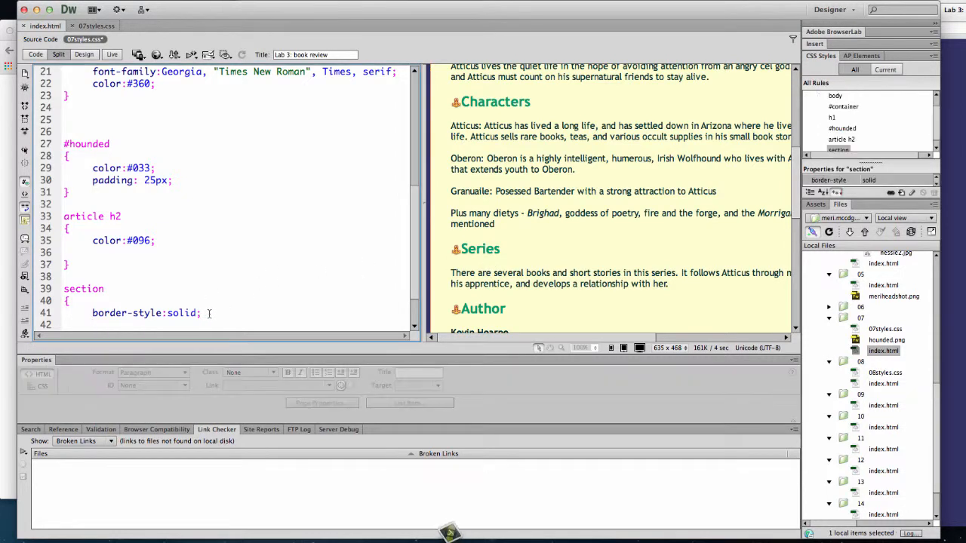
Step: Add border-width: thick and margin: 10px to the section rule
{"action": "type", "text": "bor"}
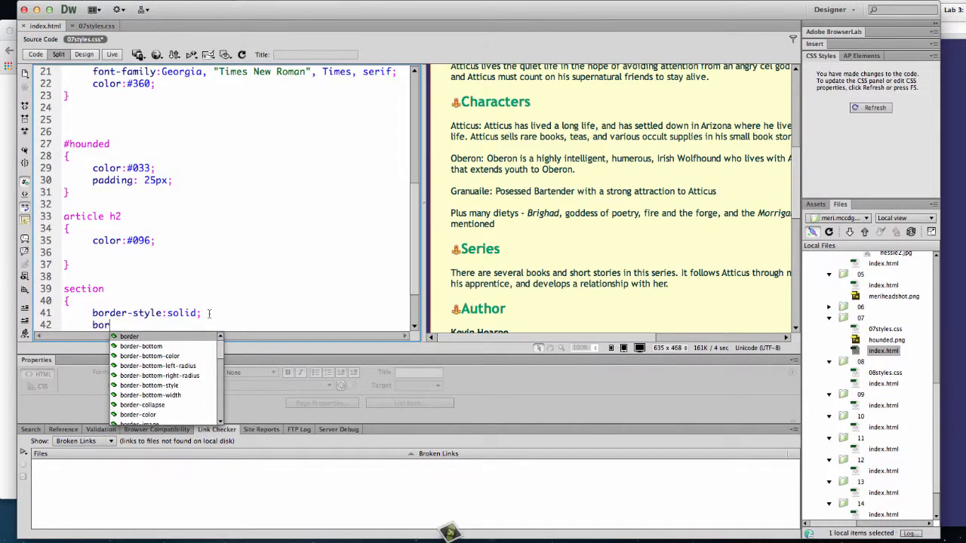
{"action": "type", "text": "der-width: thick;"}
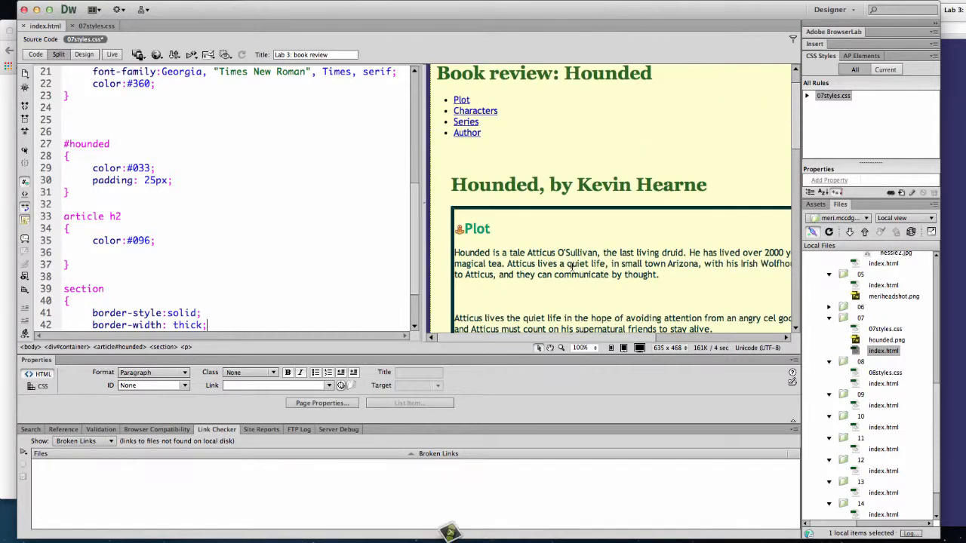
{"action": "scroll", "scroll_direction": "down", "scroll_amount": 3}
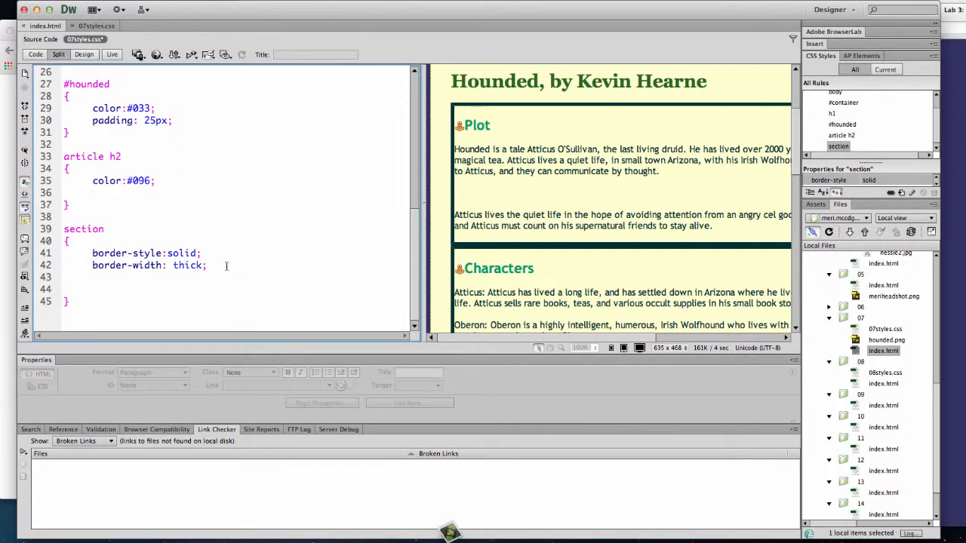
{"action": "left_click", "coordinate": [94, 277]}
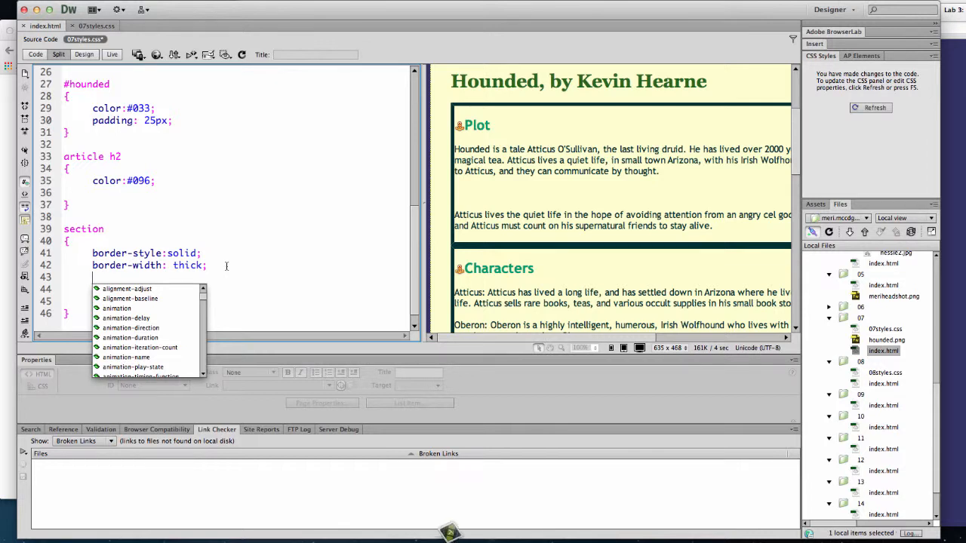
{"action": "type", "text": "margin"}
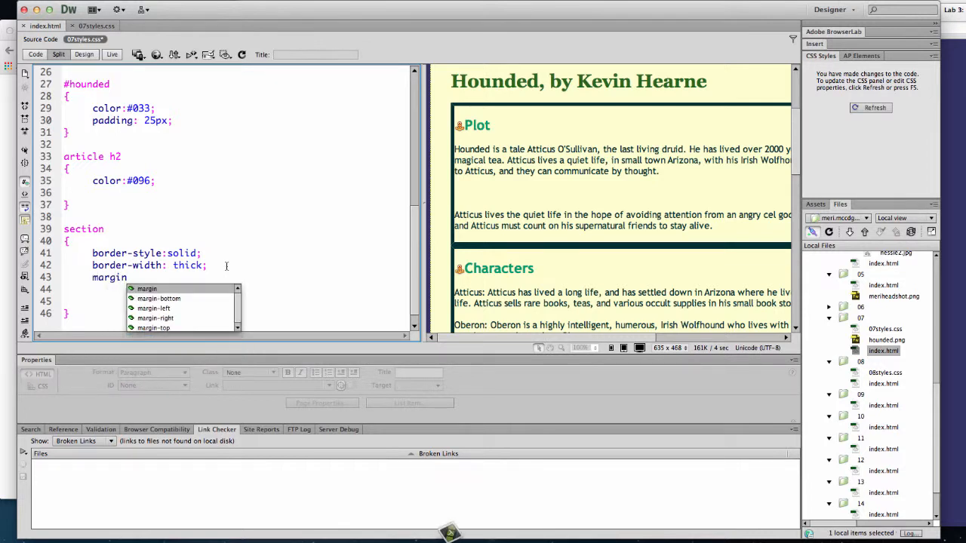
{"action": "type", "text": ":10"}
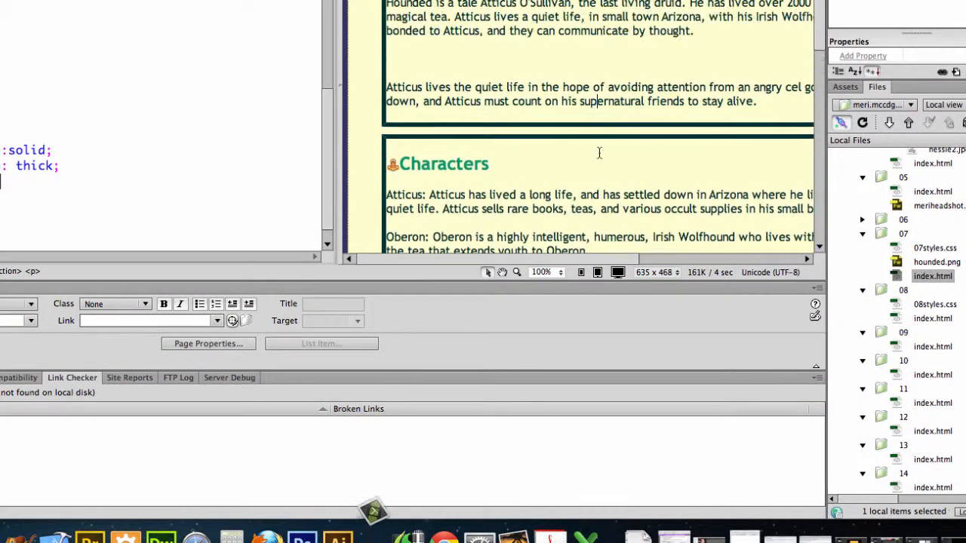
{"action": "scroll", "scroll_direction": "down", "scroll_amount": 3}
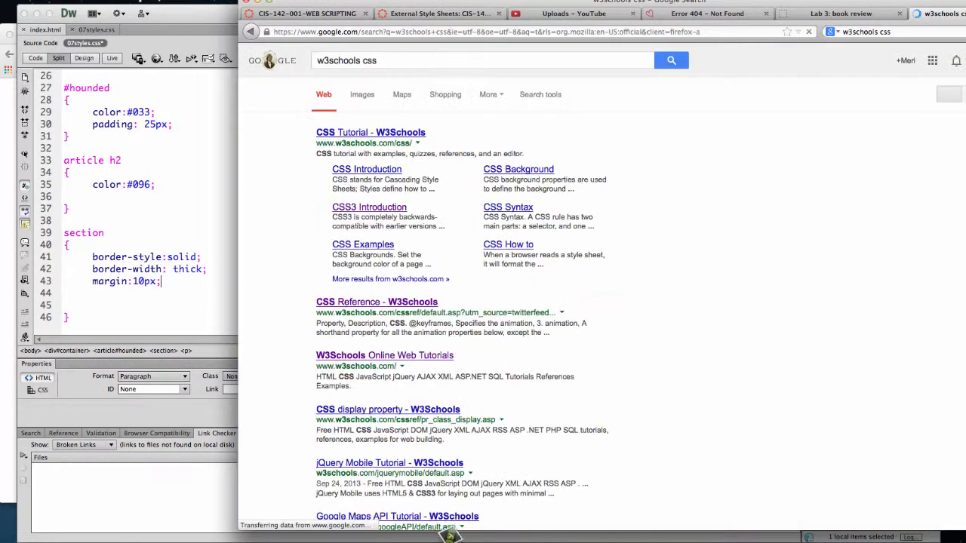
Step: Open the W3Schools CSS Tutorial and its CSS Links lesson on link states
{"action": "left_click", "coordinate": [371, 132]}
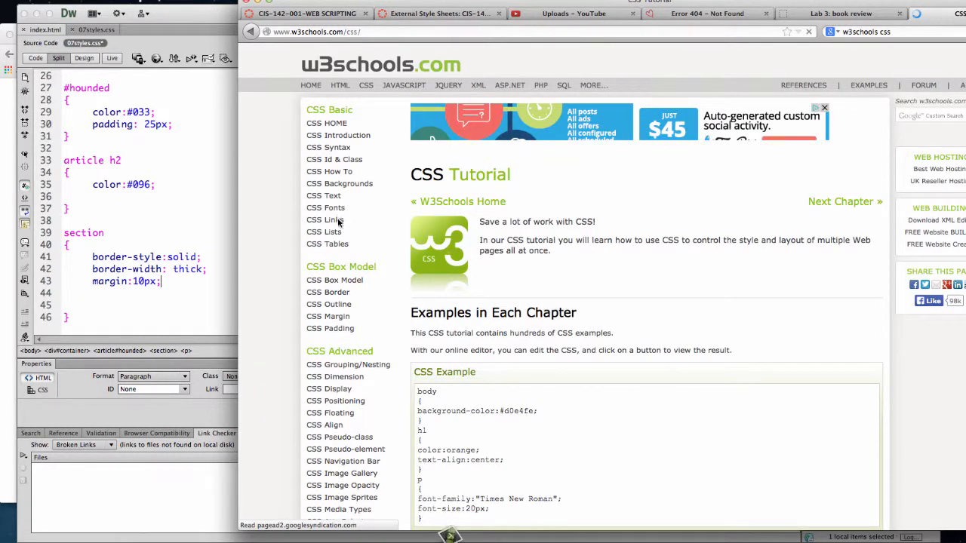
{"action": "left_click", "coordinate": [324, 220]}
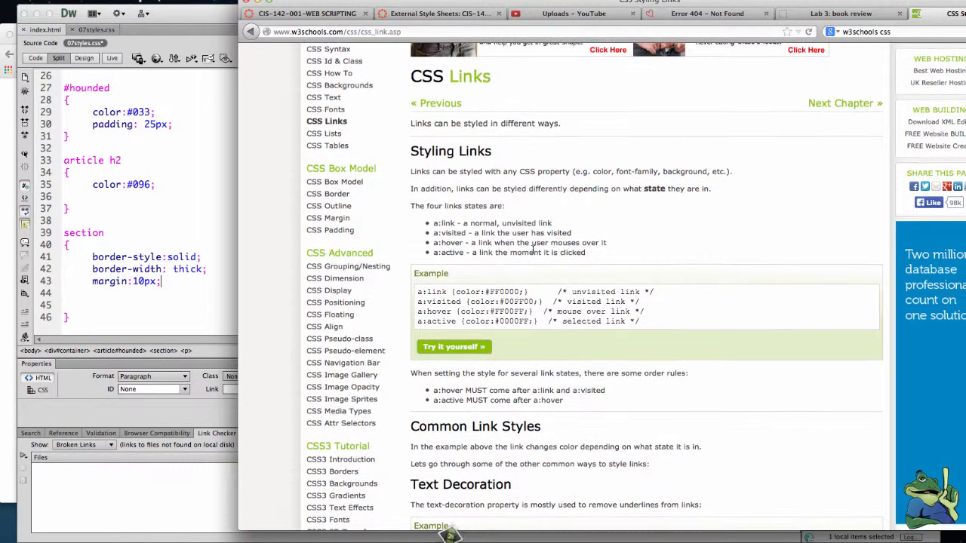
{"action": "mouse_move", "coordinate": [646, 313]}
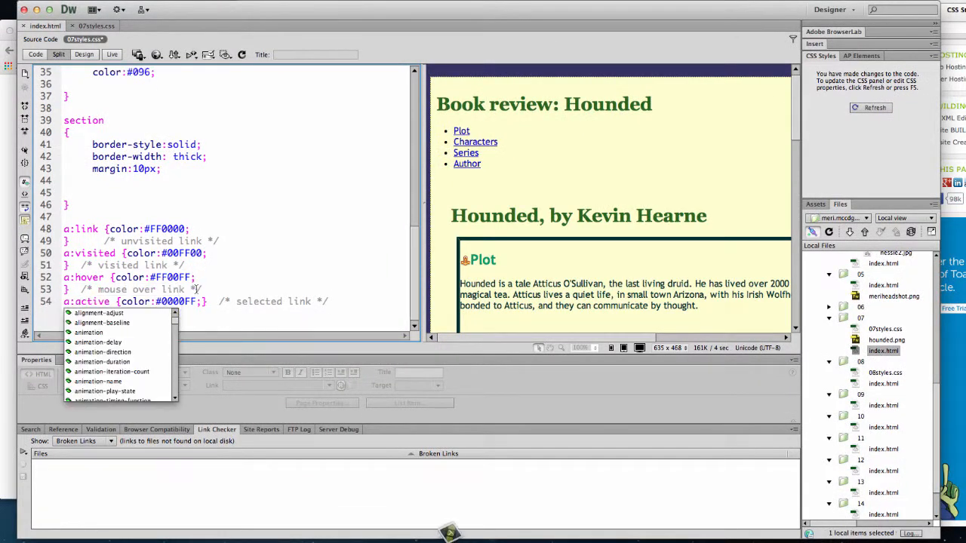
Step: Recolour unvisited links to #096 and visited links to #C60, starting the hover rule body
{"action": "key", "text": "Escape"}
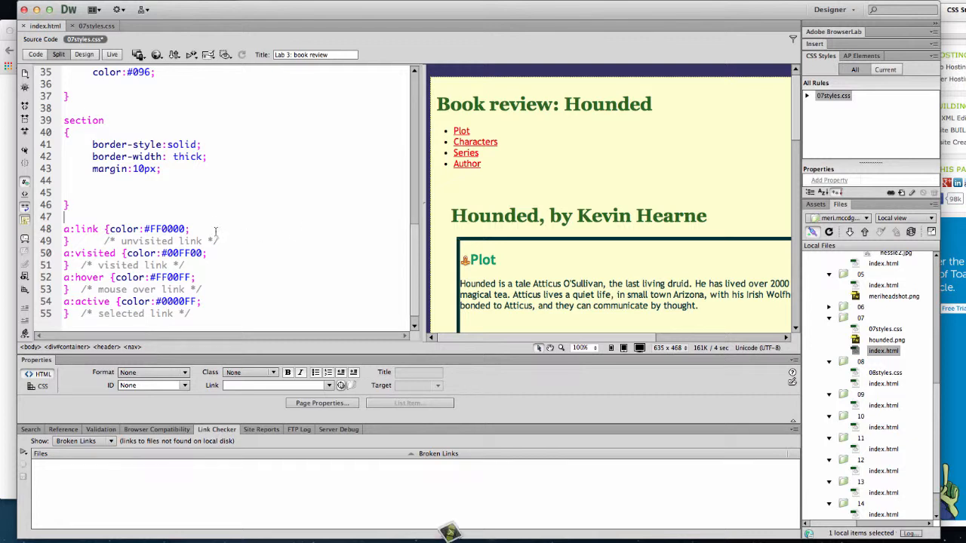
{"action": "key", "text": "Backspace"}
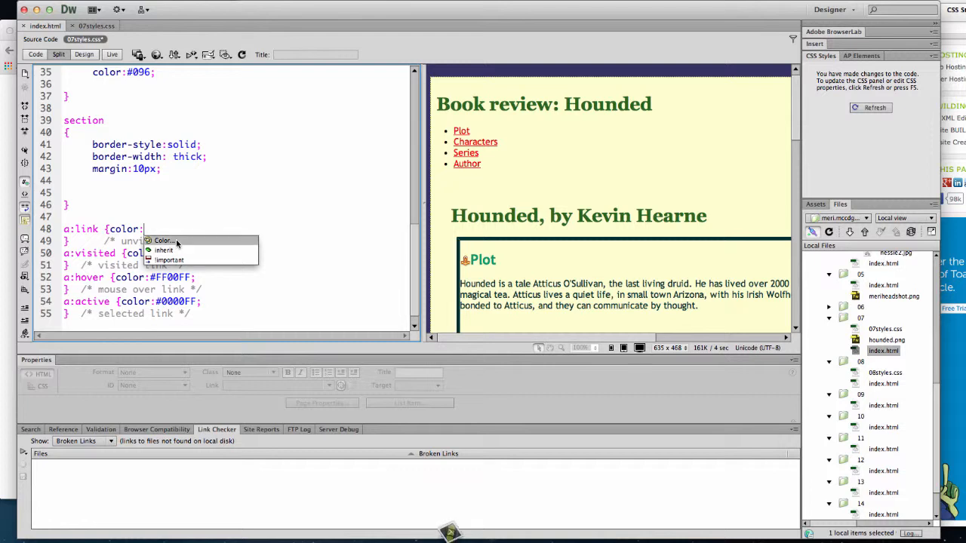
{"action": "left_click", "coordinate": [163, 240]}
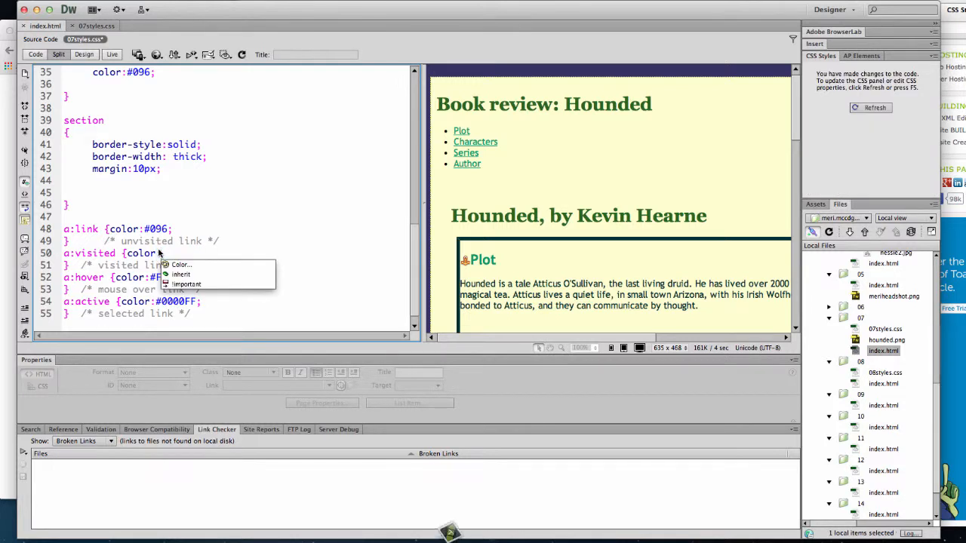
{"action": "left_click", "coordinate": [181, 264]}
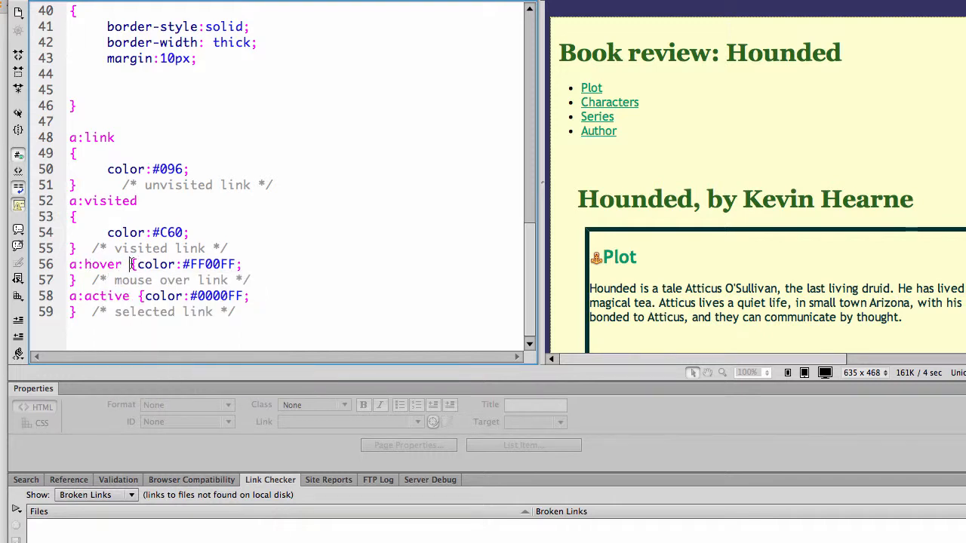
{"action": "key", "text": "Enter"}
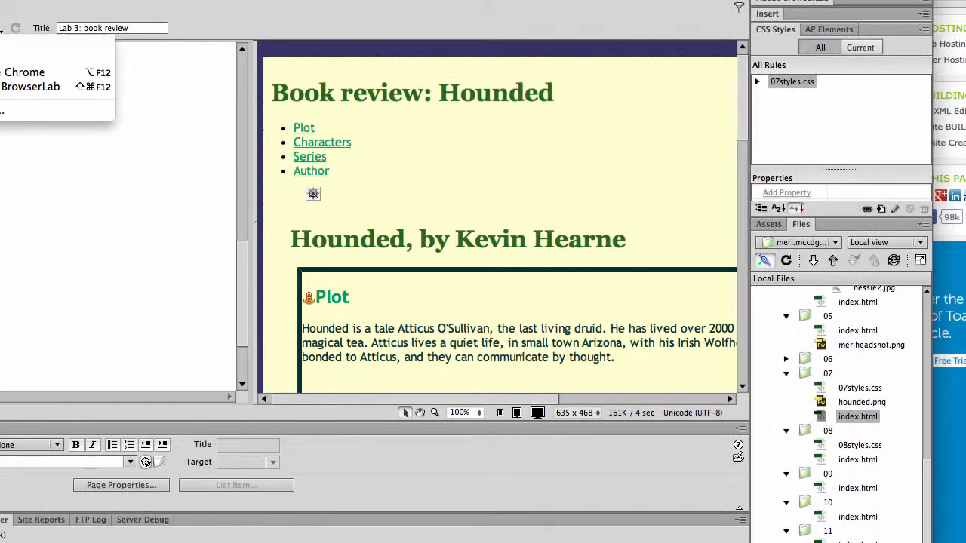
Step: Save and preview the page in Firefox, clicking a nav link to test orange visited colour
{"action": "left_click", "coordinate": [31, 72]}
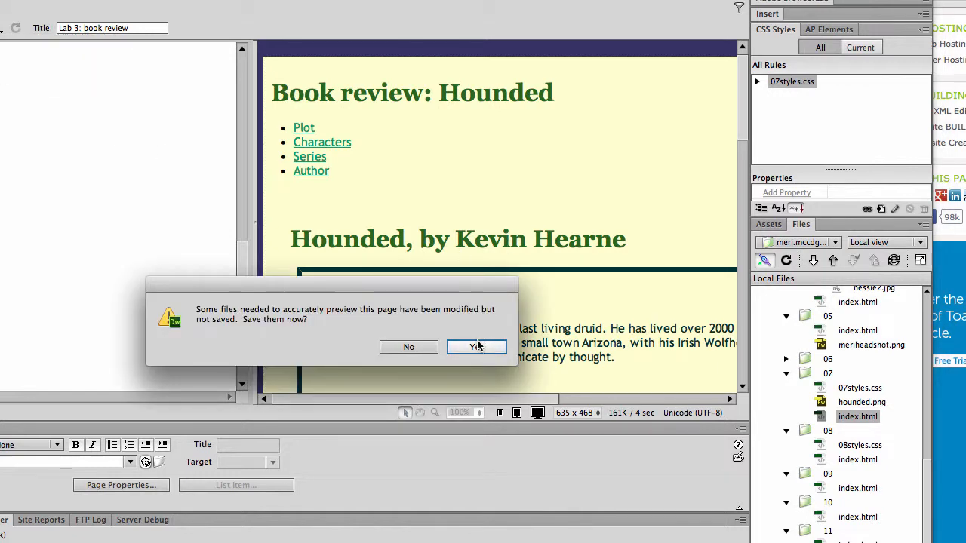
{"action": "left_click", "coordinate": [476, 346]}
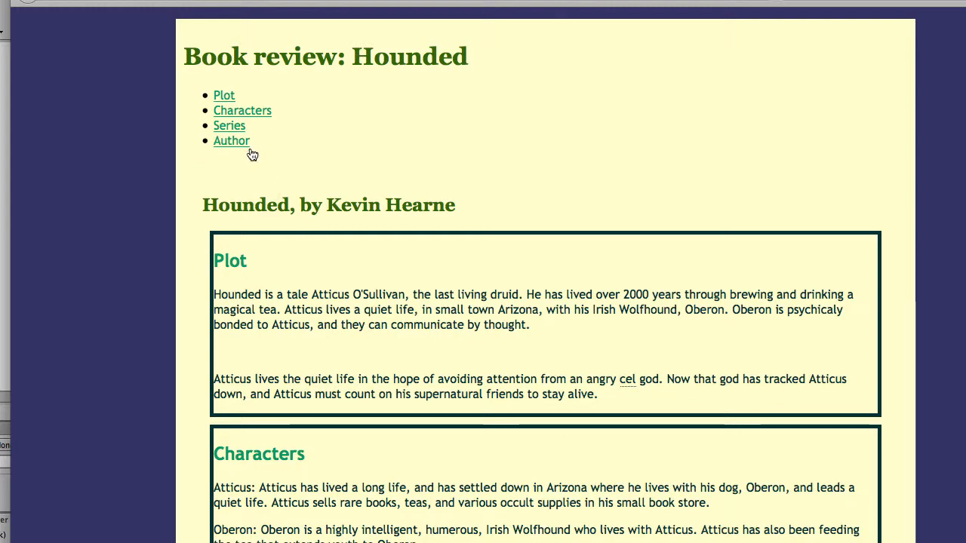
{"action": "left_click", "coordinate": [224, 96]}
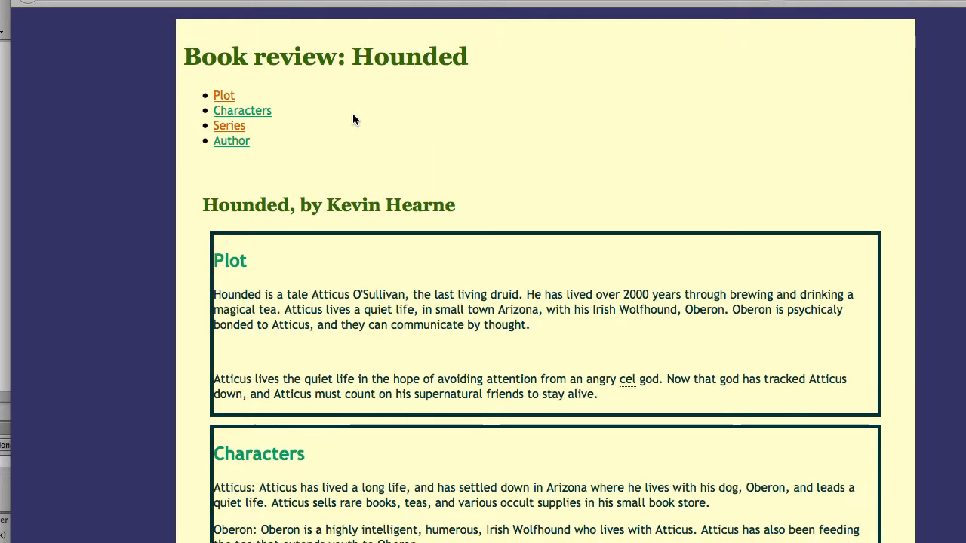
{"action": "mouse_move", "coordinate": [336, 137]}
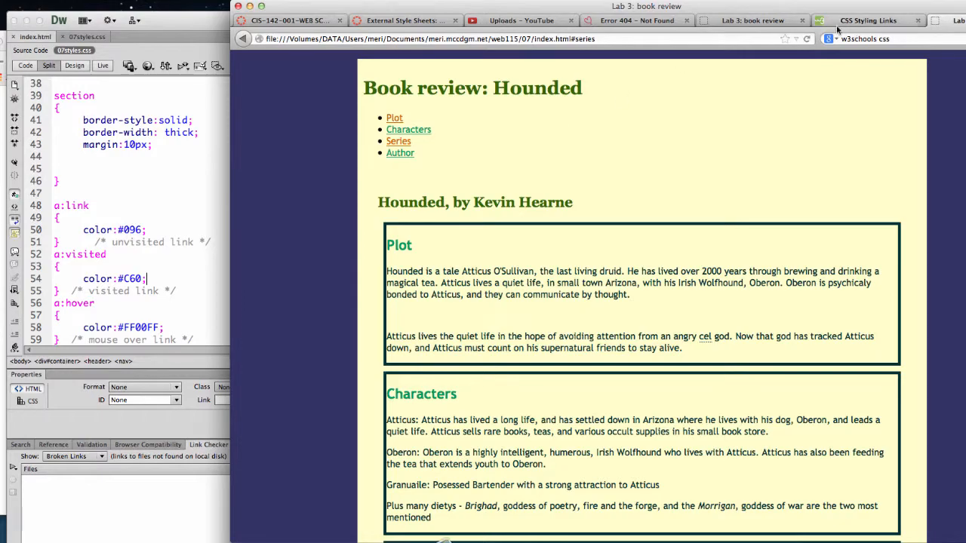
Step: Browse W3Schools' CSS Introduction lesson, then the CSS Lists lesson on list markers
{"action": "left_click", "coordinate": [867, 17]}
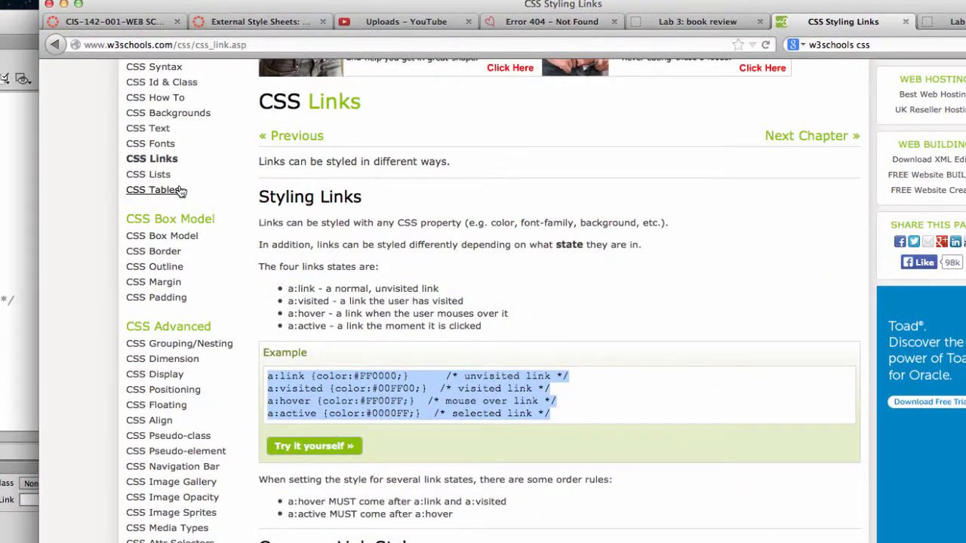
{"action": "left_click", "coordinate": [148, 174]}
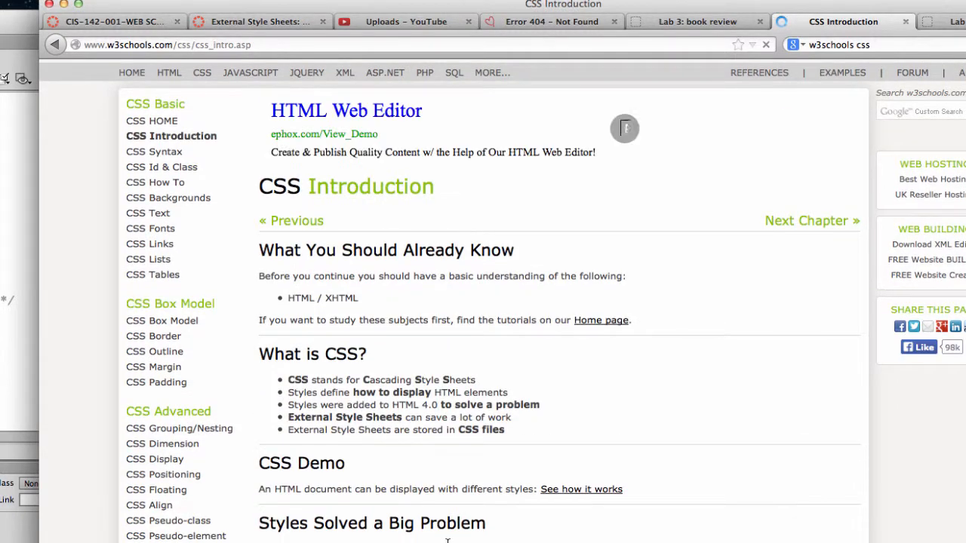
{"action": "scroll", "scroll_direction": "down", "scroll_amount": 3}
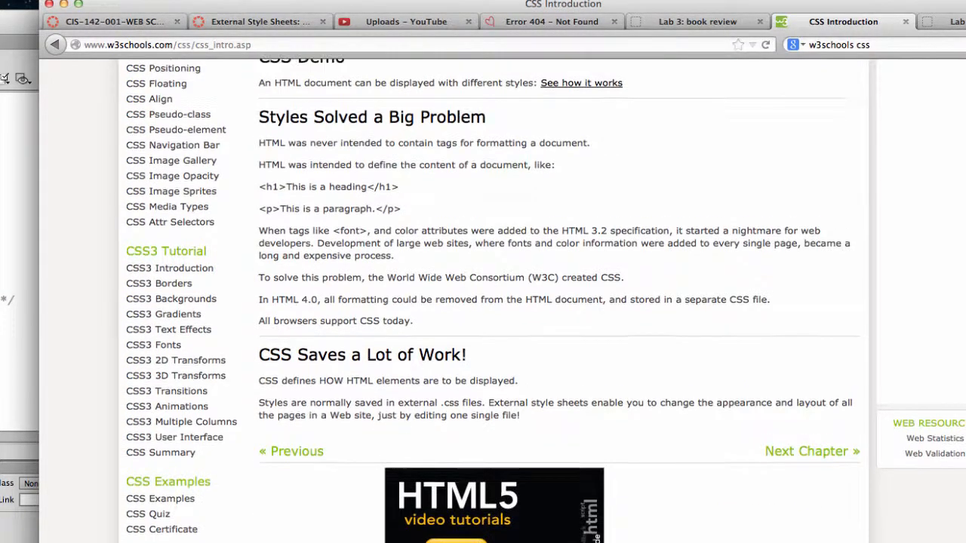
{"action": "scroll", "scroll_direction": "up", "scroll_amount": 3}
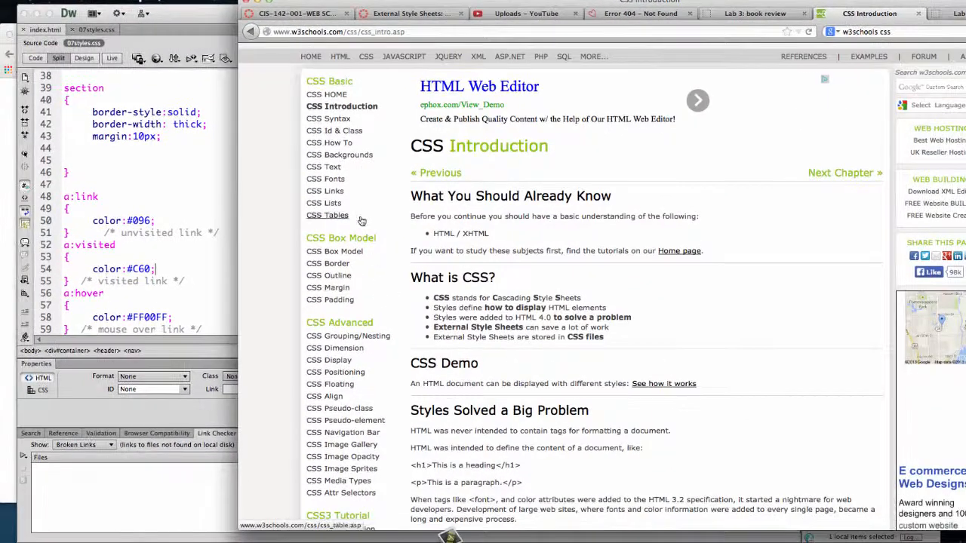
{"action": "left_click", "coordinate": [324, 231]}
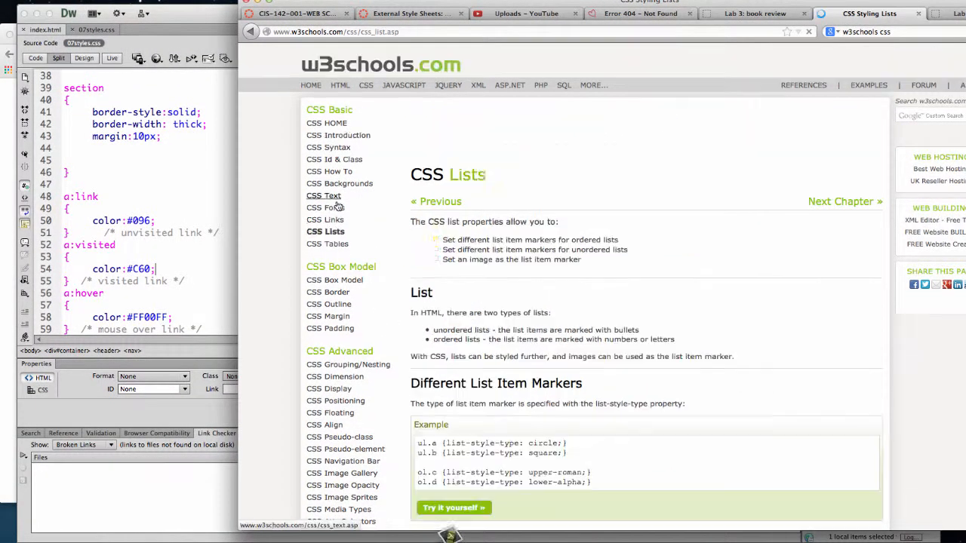
{"action": "scroll", "scroll_direction": "down", "scroll_amount": 3}
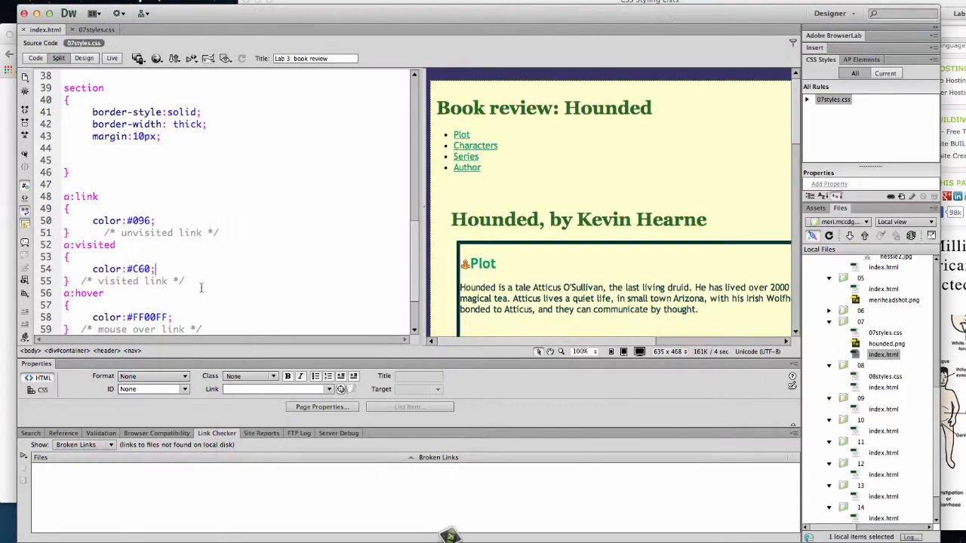
Step: Add ul { list-style-type: none; } below the link rules and check the bulletless nav
{"action": "scroll", "scroll_direction": "down", "scroll_amount": 3}
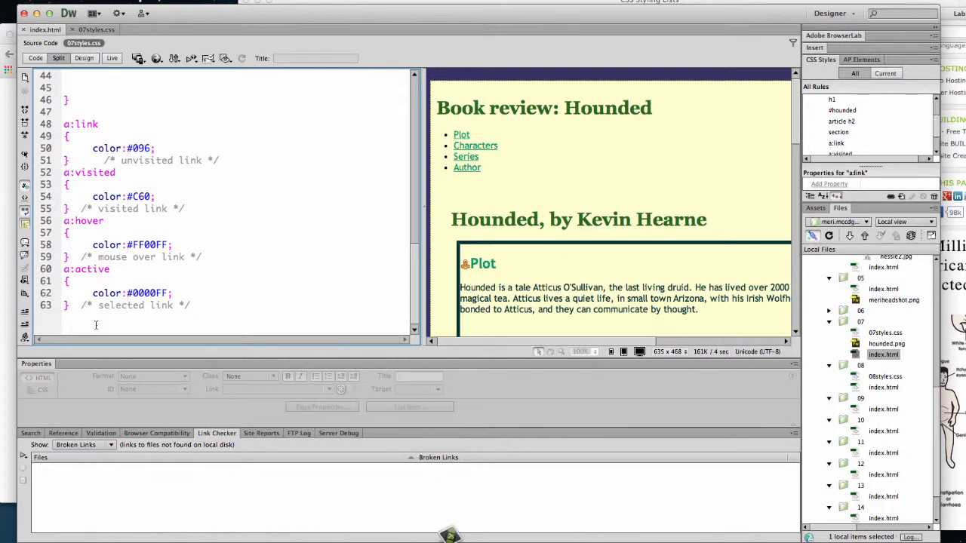
{"action": "type", "text": "ul"}
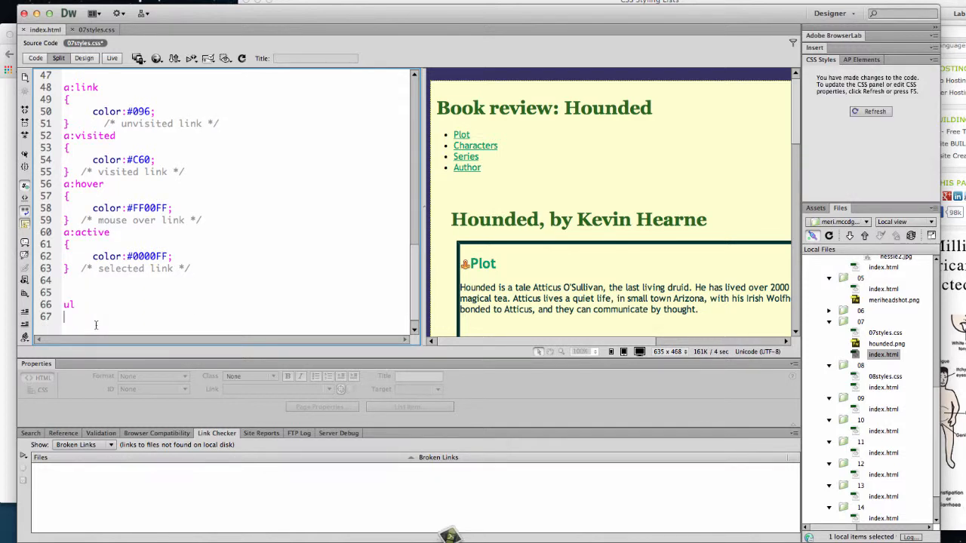
{"action": "type", "text": "{"}
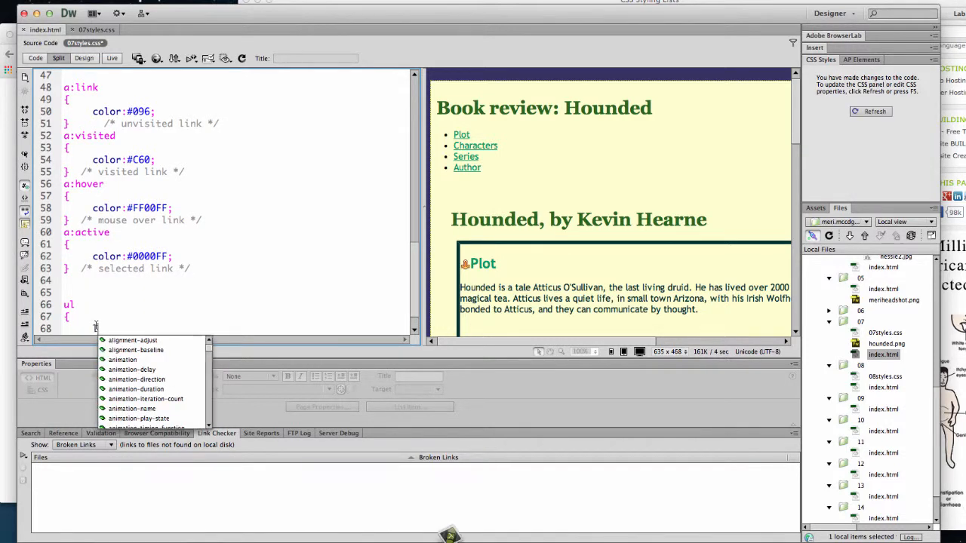
{"action": "type", "text": "list-style-type:none;"}
{"action": "type", "text": "}"}
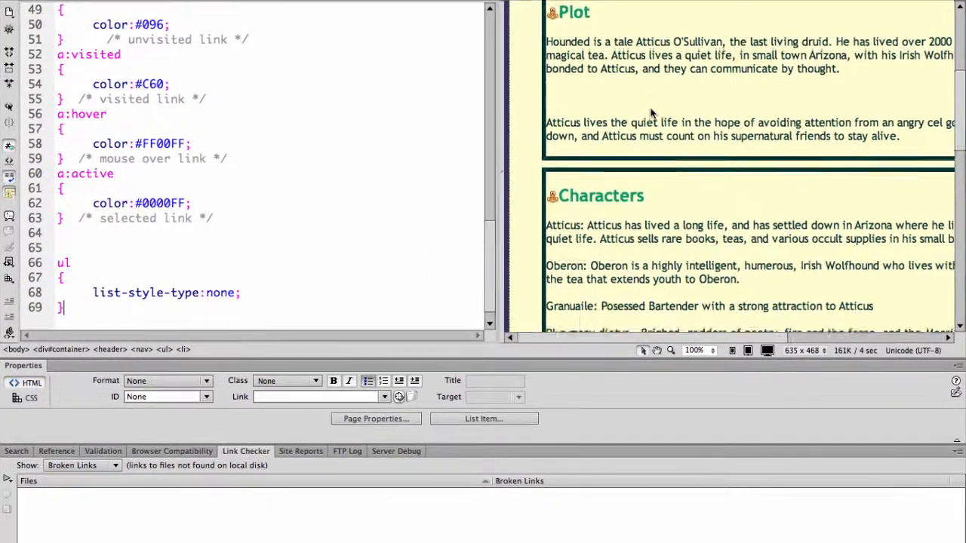
{"action": "scroll", "scroll_direction": "down", "scroll_amount": 3}
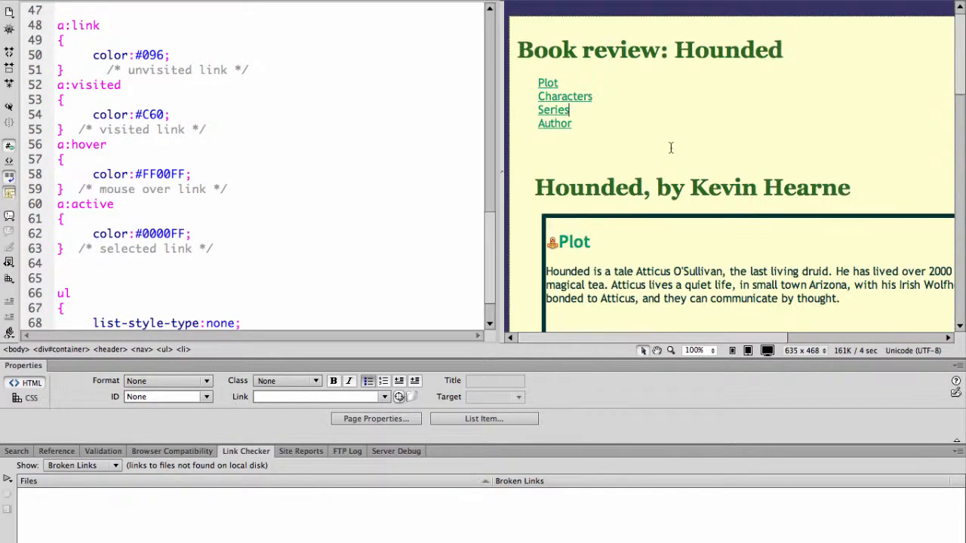
{"action": "scroll", "scroll_direction": "down", "scroll_amount": 3}
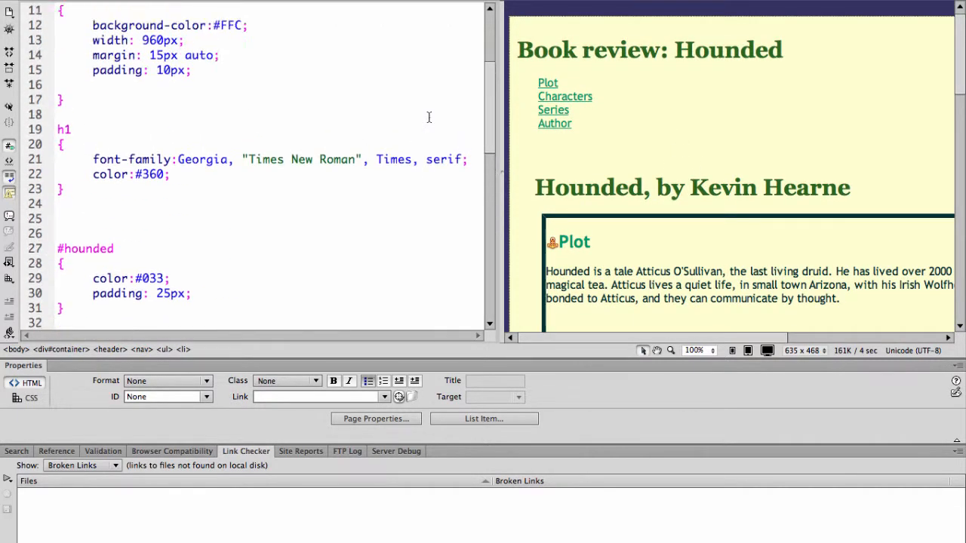
Step: Create a header h1 rule above #hounded with font-size 36px
{"action": "scroll", "scroll_direction": "down", "scroll_amount": 3}
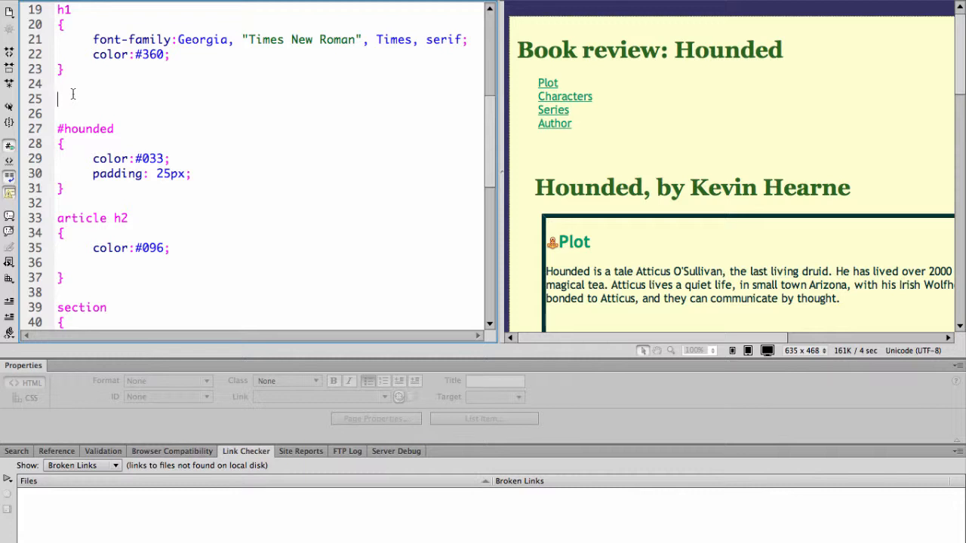
{"action": "type", "text": "header"}
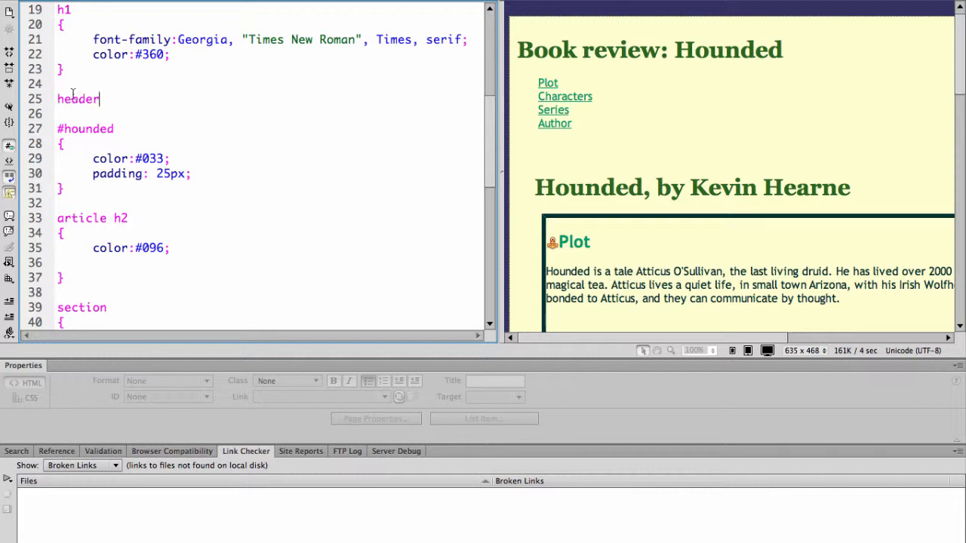
{"action": "type", "text": "h1"}
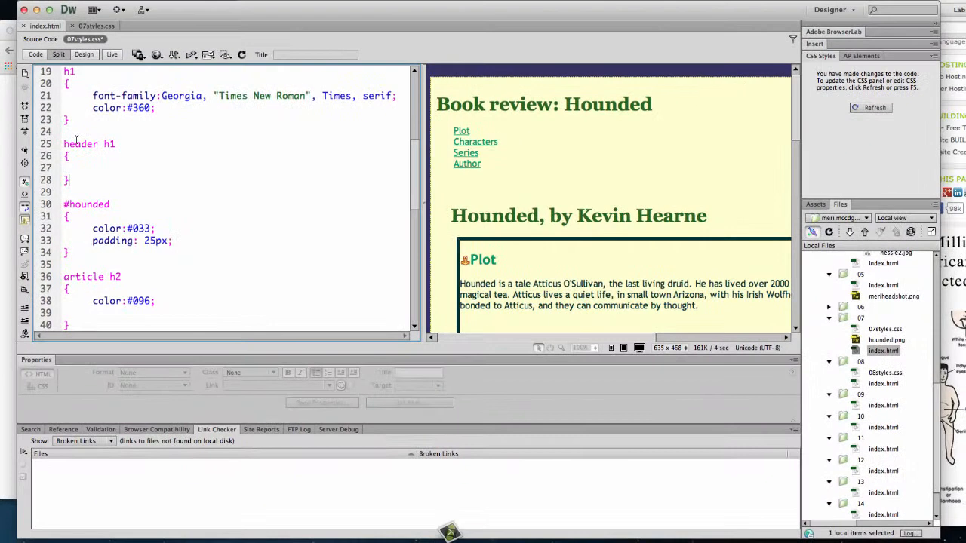
{"action": "left_click", "coordinate": [91, 168]}
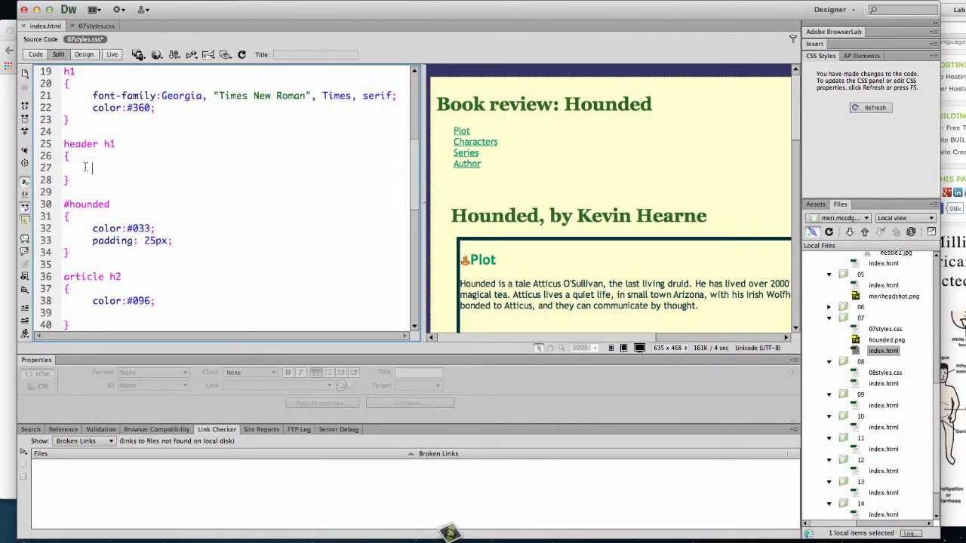
{"action": "type", "text": "font-s"}
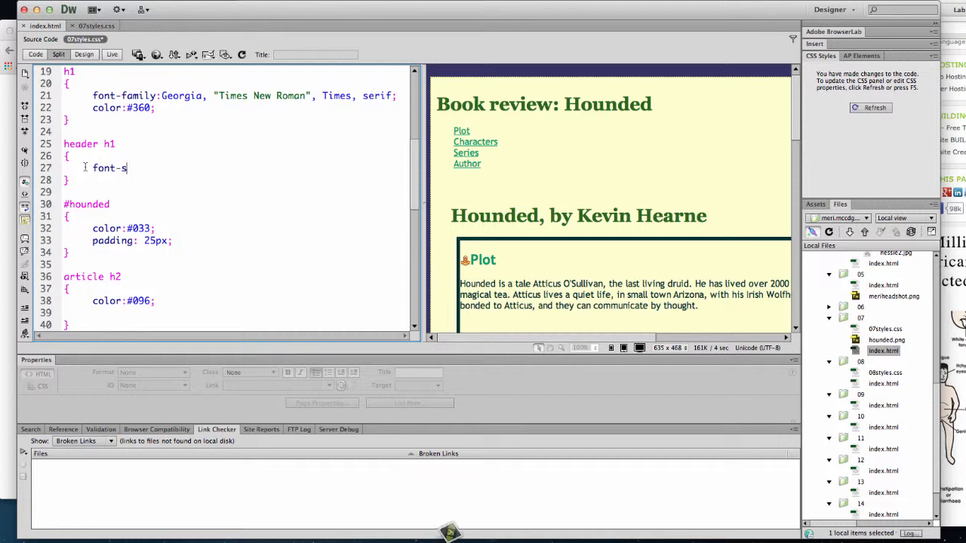
{"action": "type", "text": "ize:36px;"}
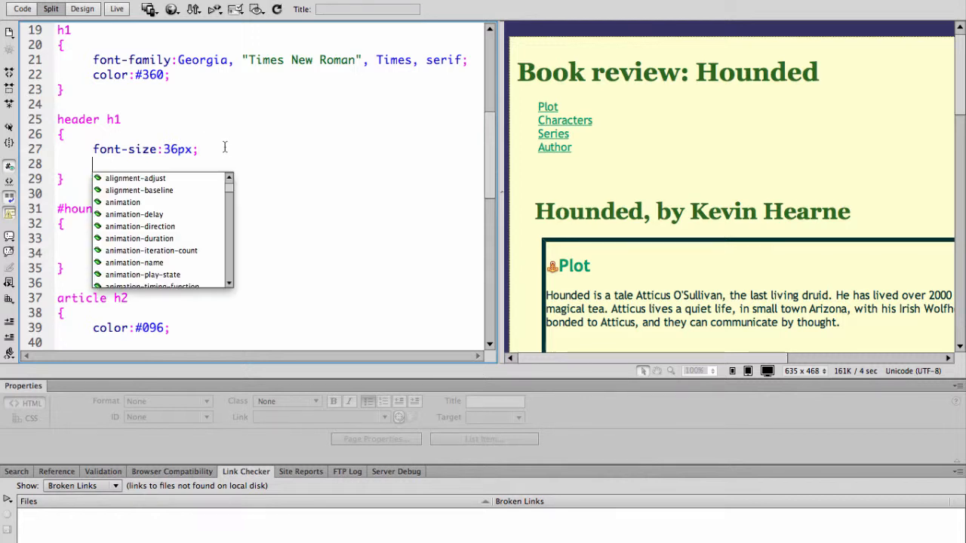
Step: Add text-align: center to header h1 and review the centred heading in Design view
{"action": "type", "text": "text-a"}
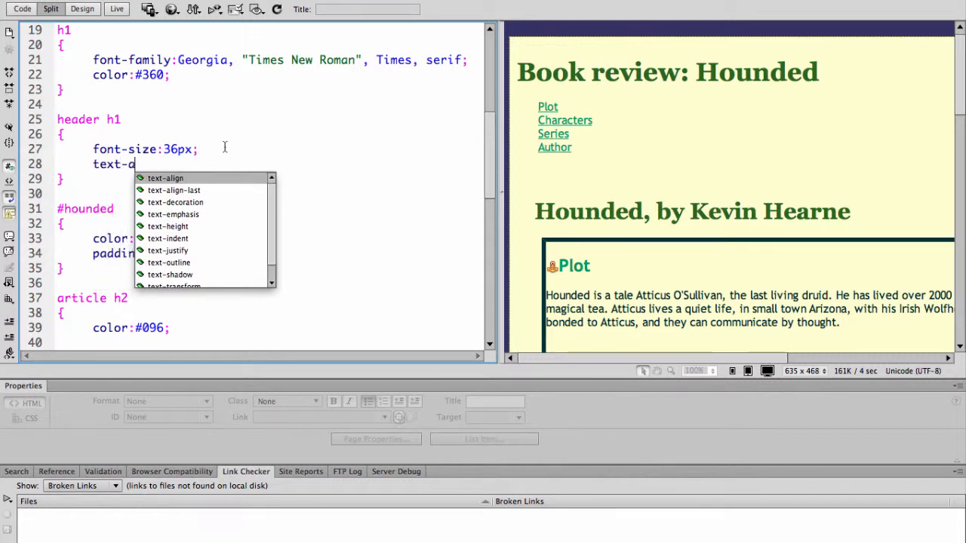
{"action": "type", "text": "text-align: center;"}
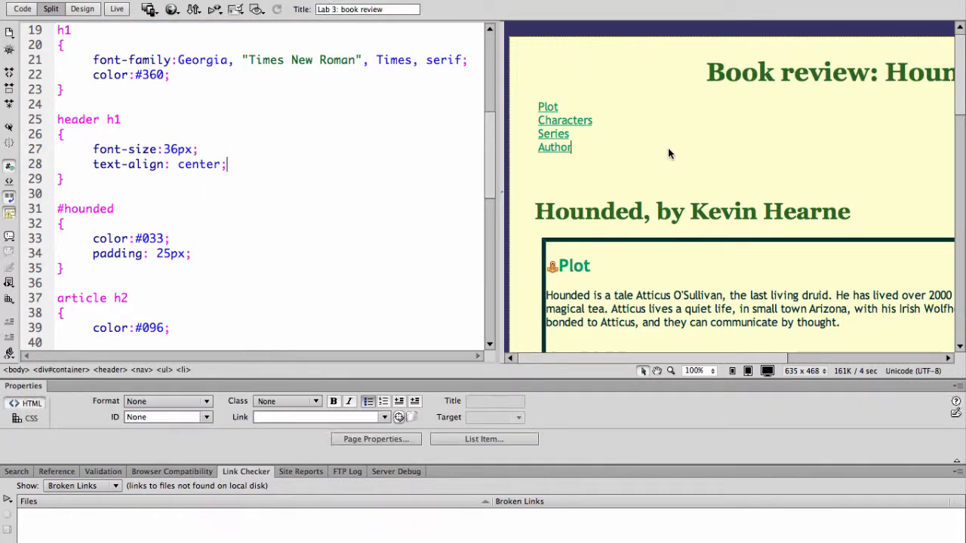
{"action": "scroll", "scroll_direction": "down", "scroll_amount": 3}
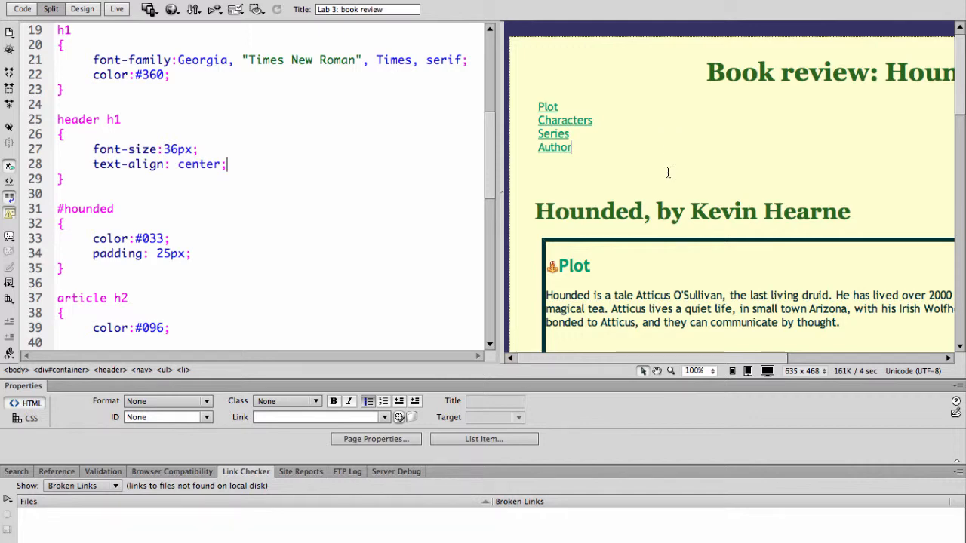
{"action": "mouse_move", "coordinate": [688, 105]}
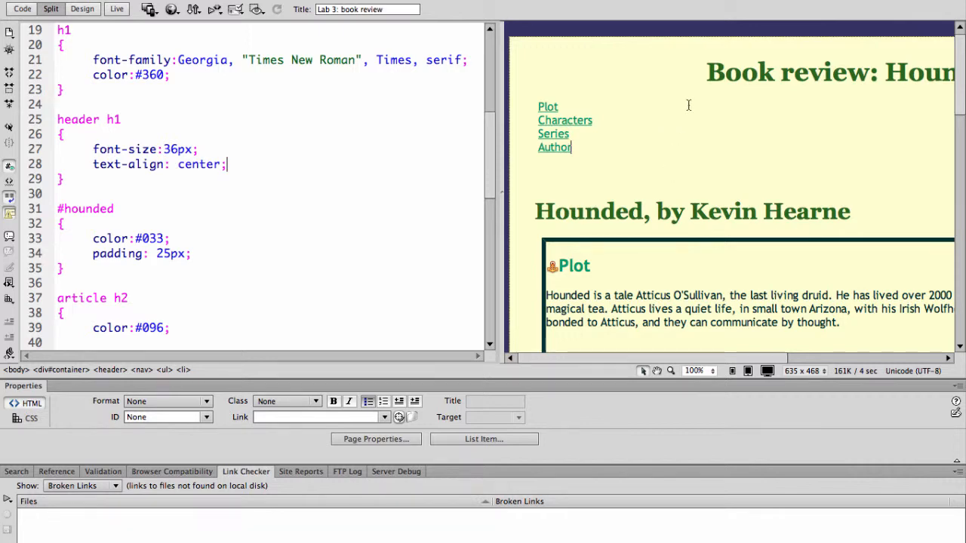
{"action": "scroll", "scroll_direction": "down", "scroll_amount": 3}
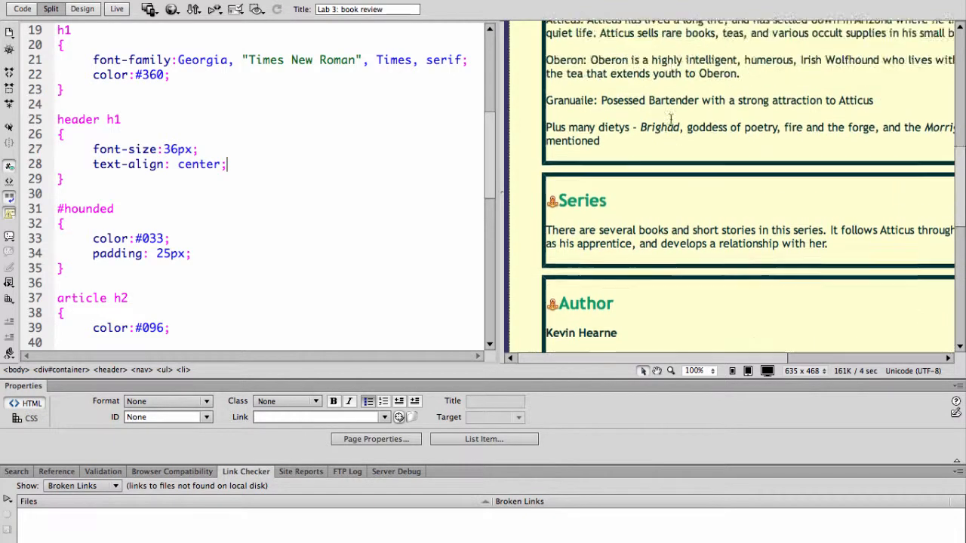
{"action": "scroll", "scroll_direction": "down", "scroll_amount": 3}
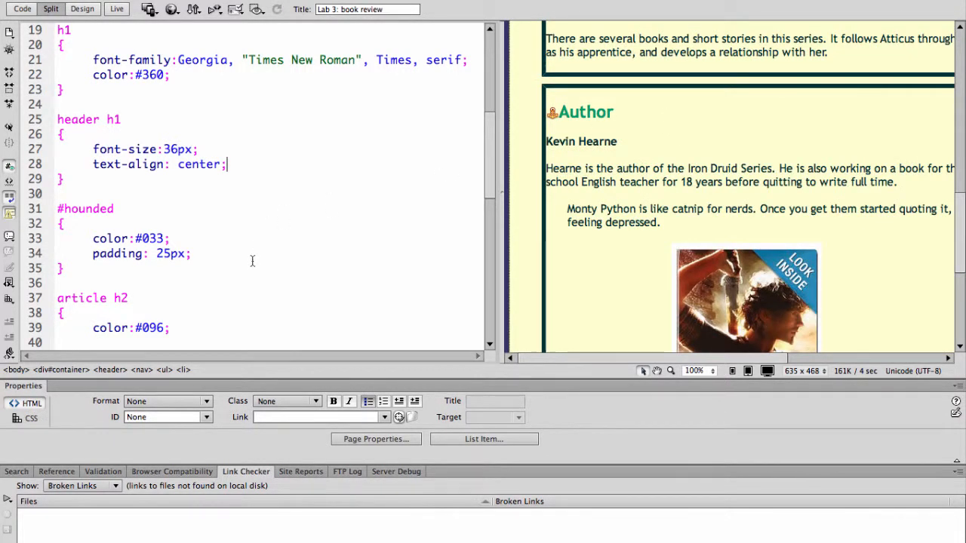
{"action": "scroll", "scroll_direction": "down", "scroll_amount": 3}
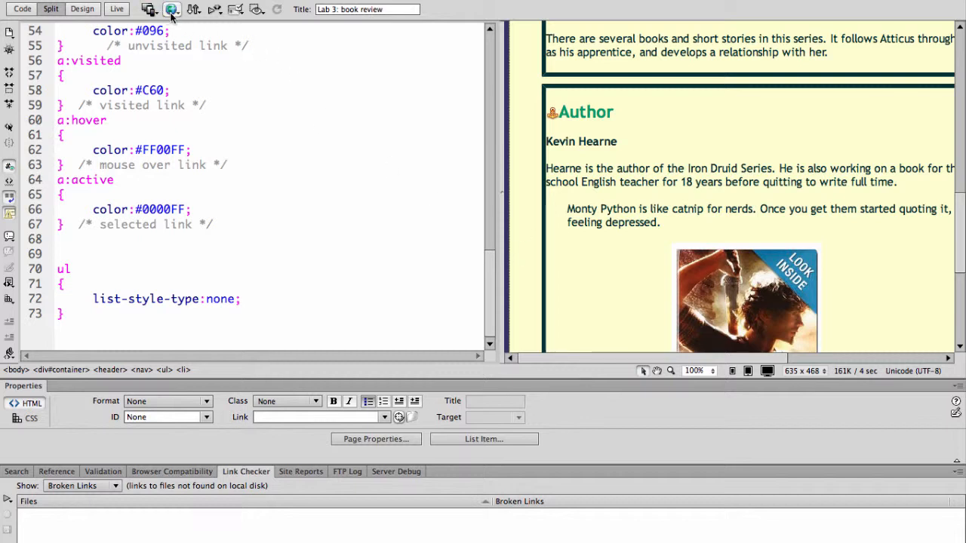
Step: Save and preview in Firefox, then Inspect Element on the Plot section
{"action": "left_click", "coordinate": [169, 10]}
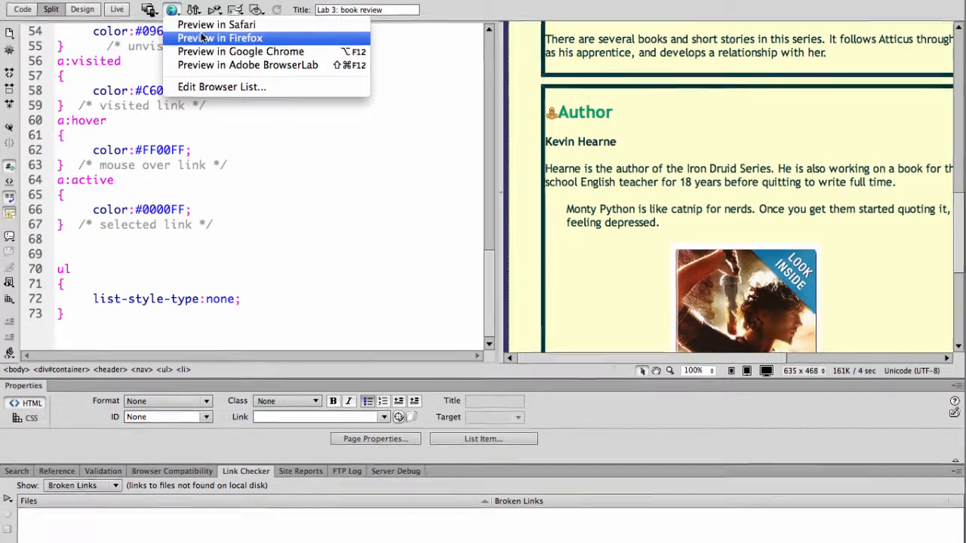
{"action": "left_click", "coordinate": [220, 38]}
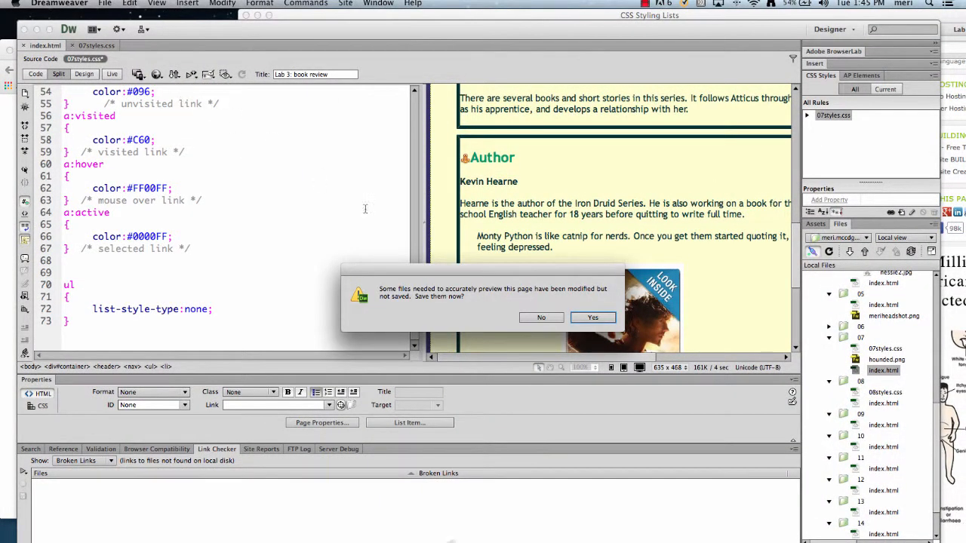
{"action": "left_click", "coordinate": [593, 318]}
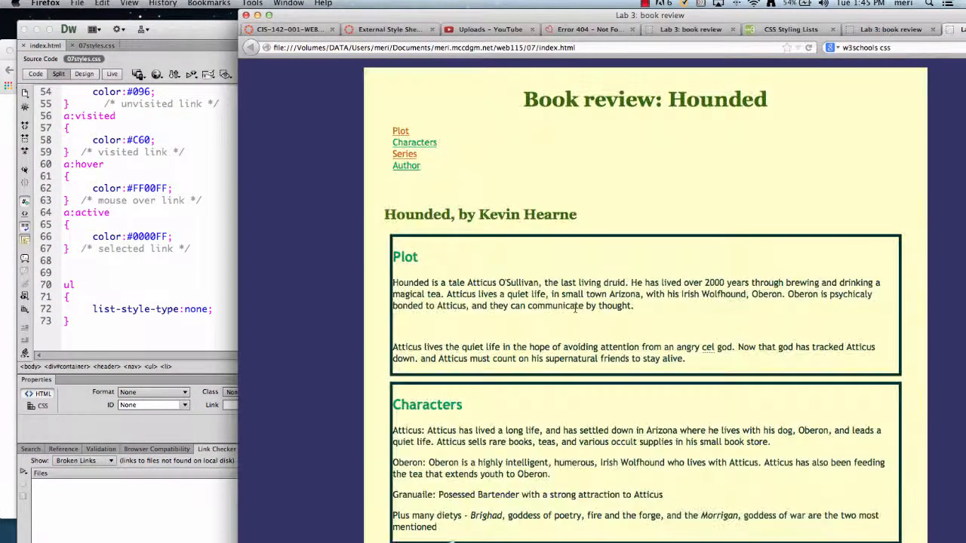
{"action": "mouse_move", "coordinate": [609, 258]}
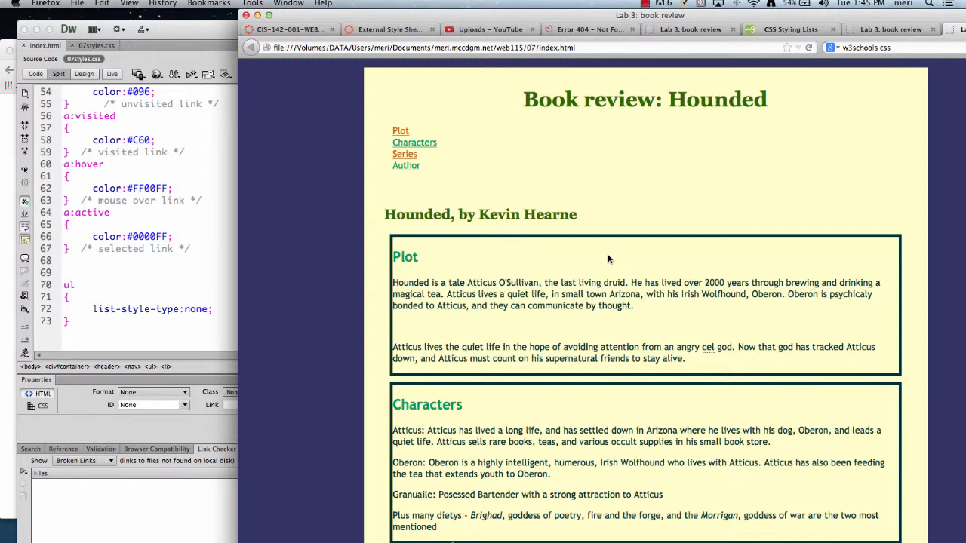
{"action": "right_click", "coordinate": [581, 251]}
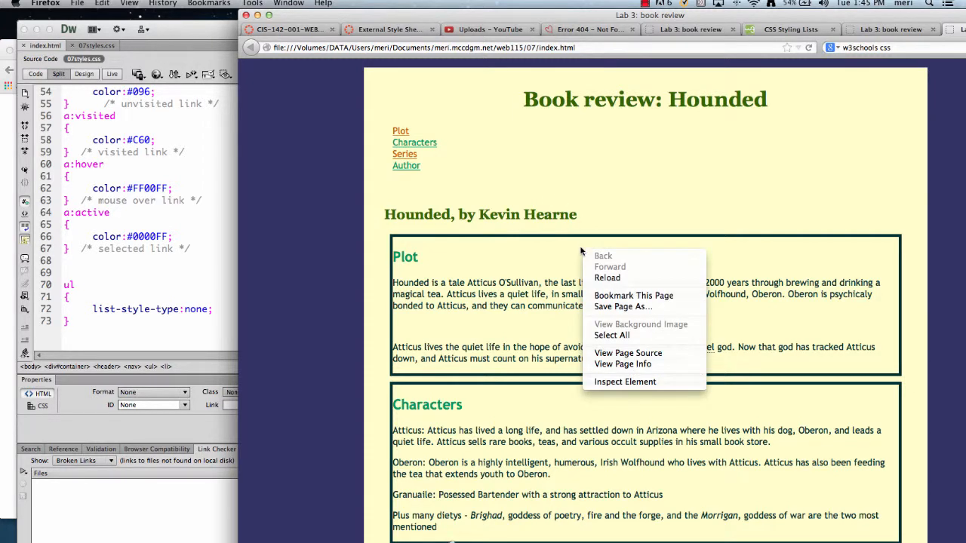
{"action": "mouse_move", "coordinate": [621, 382]}
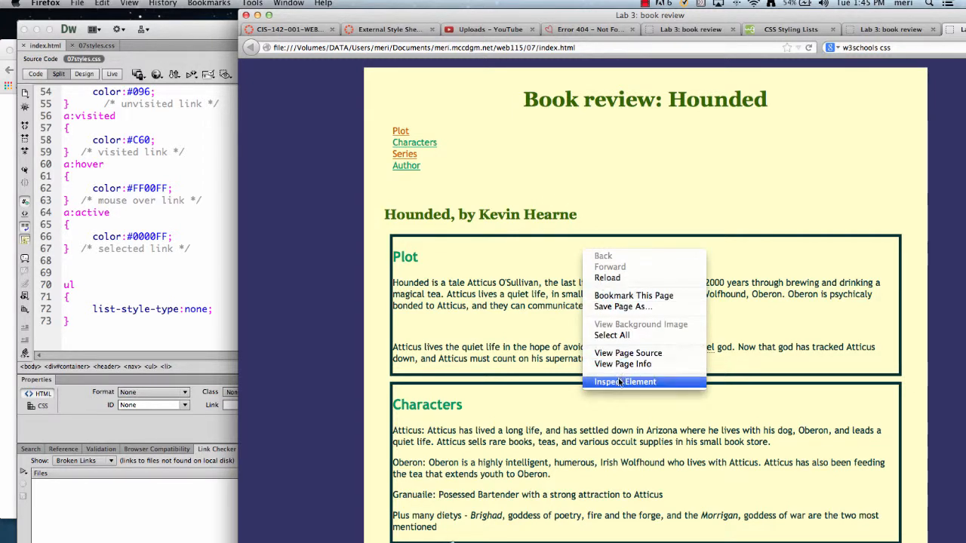
{"action": "left_click", "coordinate": [621, 382]}
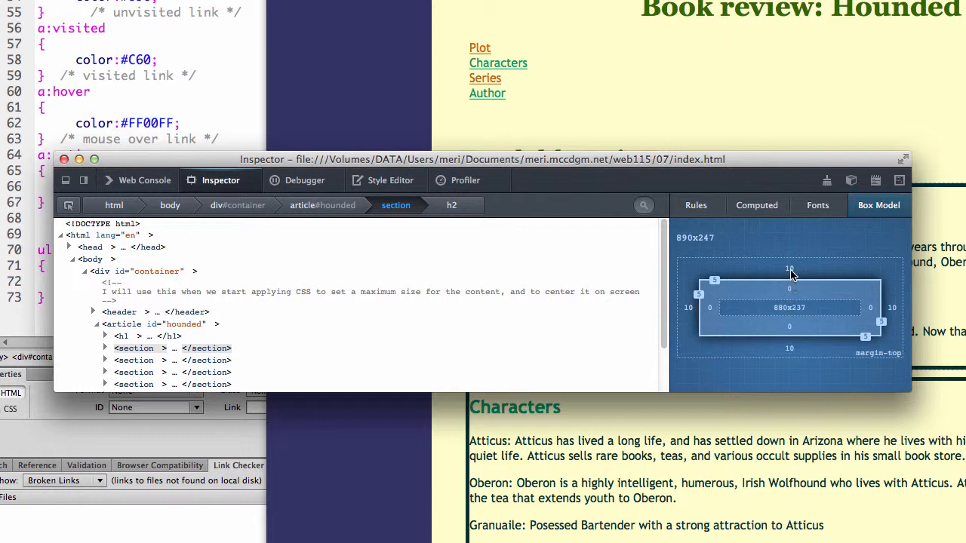
{"action": "mouse_move", "coordinate": [792, 293]}
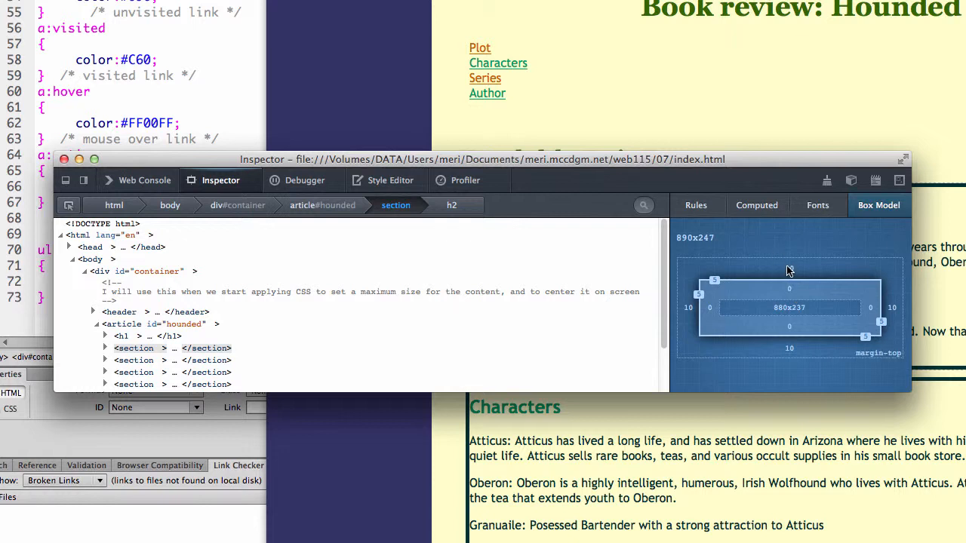
{"action": "mouse_move", "coordinate": [801, 309]}
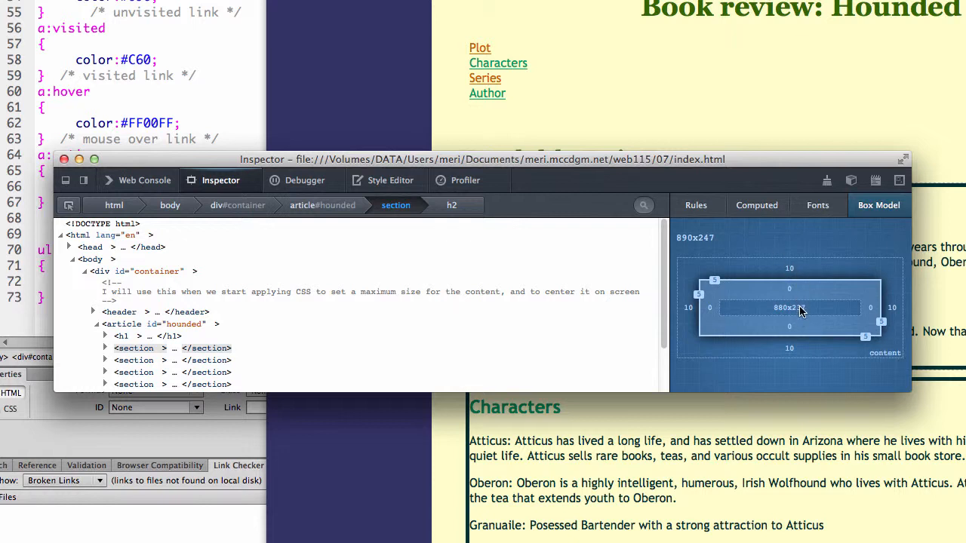
{"action": "mouse_move", "coordinate": [370, 204]}
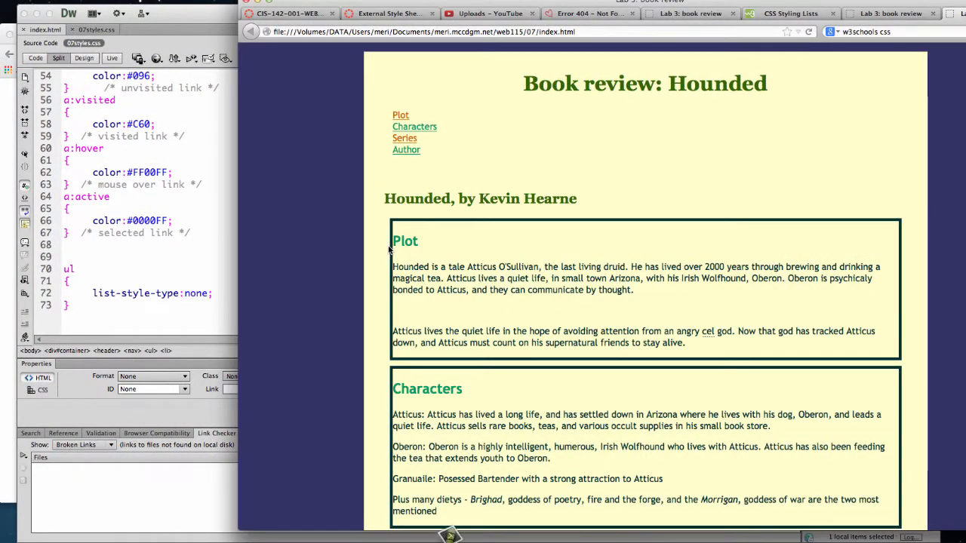
{"action": "mouse_move", "coordinate": [345, 276]}
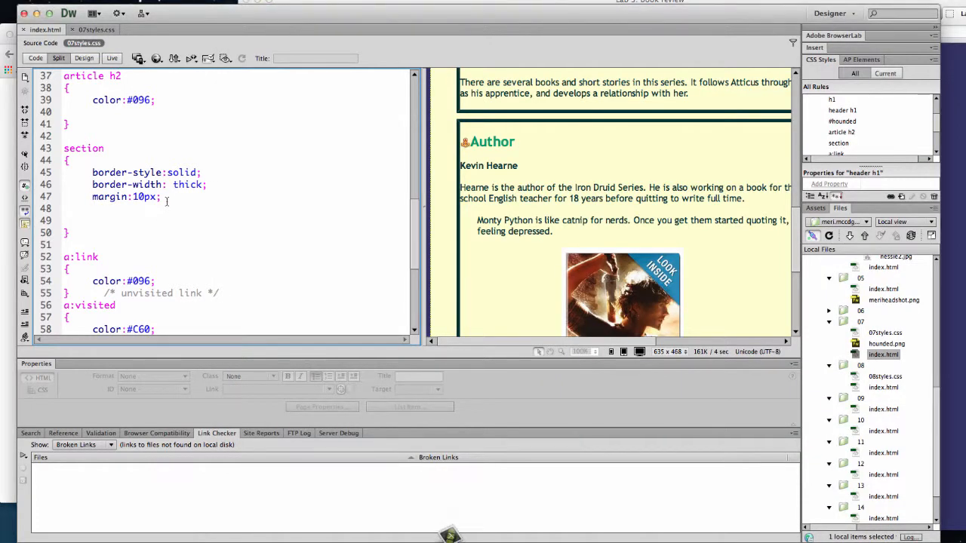
Step: Add padding: 15px to the section rule below its margin declaration
{"action": "type", "text": "pa"}
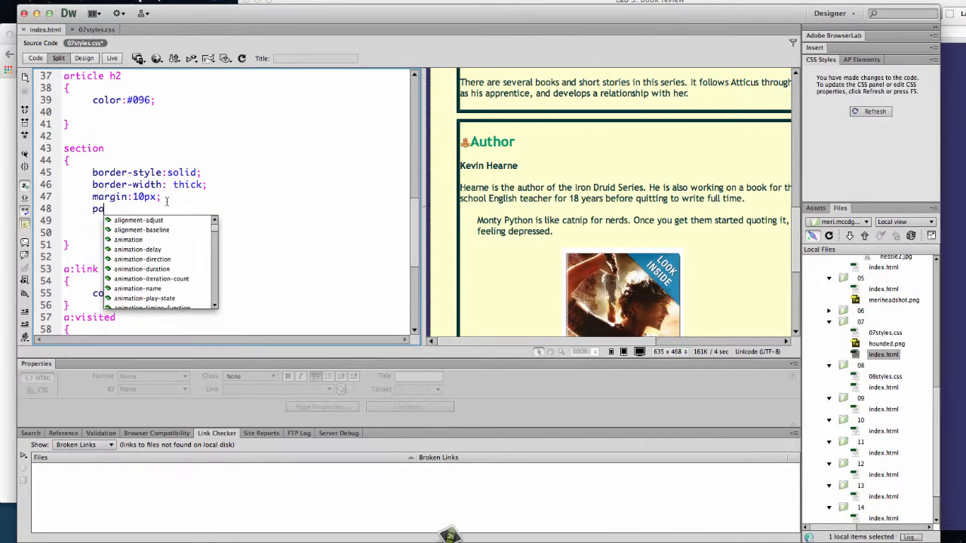
{"action": "type", "text": "adding:5"}
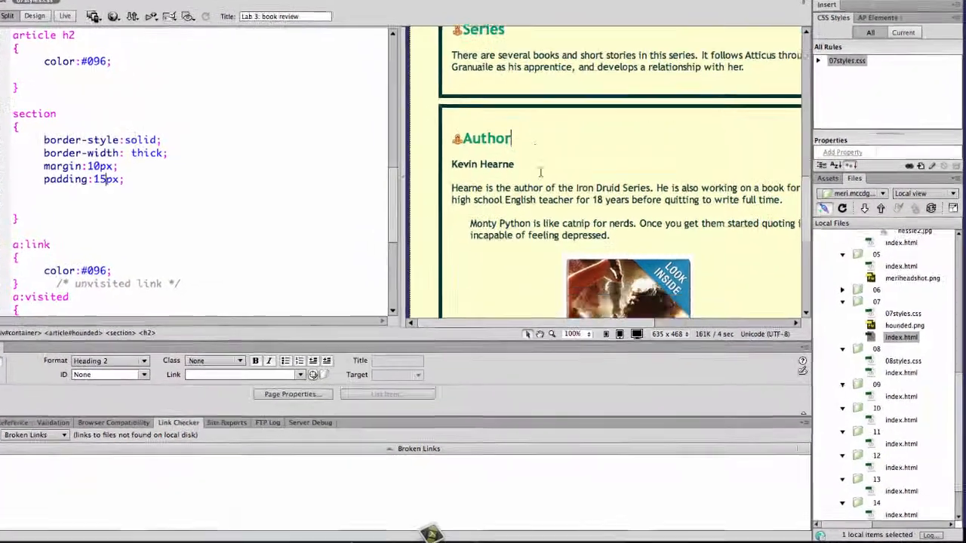
{"action": "scroll", "scroll_direction": "down", "scroll_amount": 3}
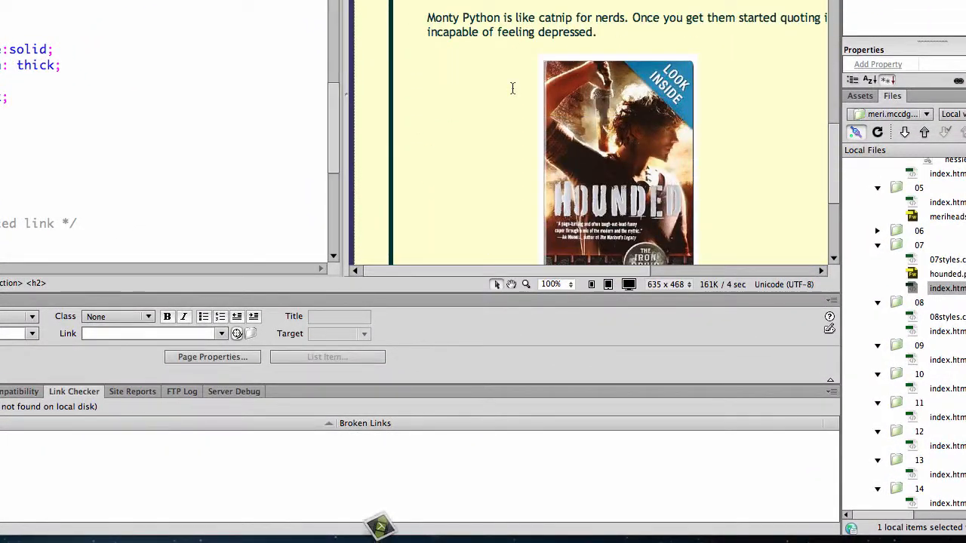
{"action": "scroll", "scroll_direction": "down", "scroll_amount": 3}
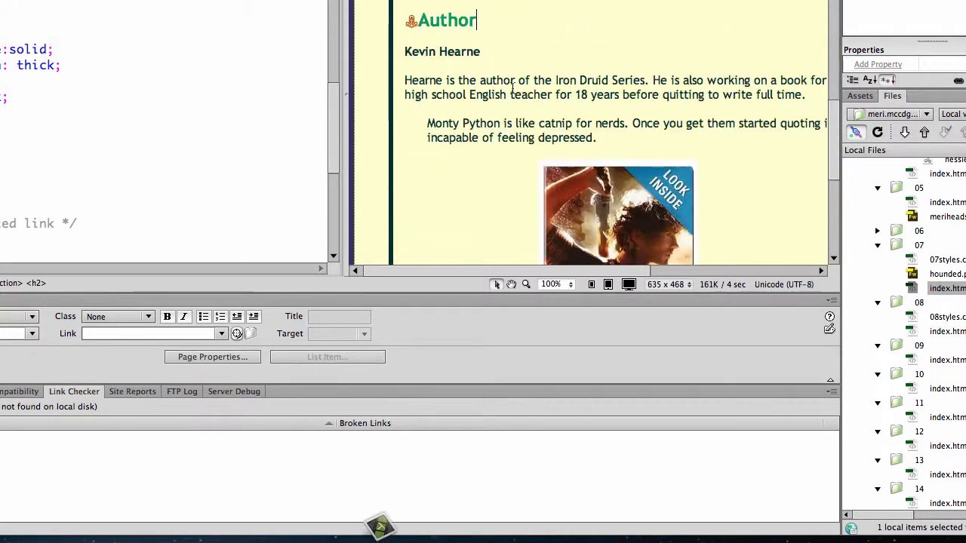
{"action": "scroll", "scroll_direction": "down", "scroll_amount": 3}
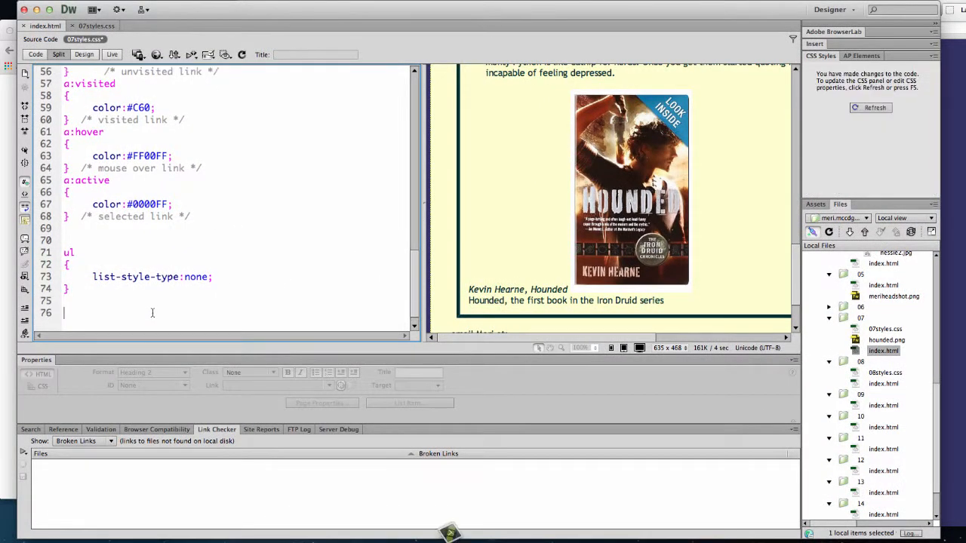
Step: Add a blockquote rule with font-style: italic and scroll to check the Monty Python quote
{"action": "type", "text": "block"}
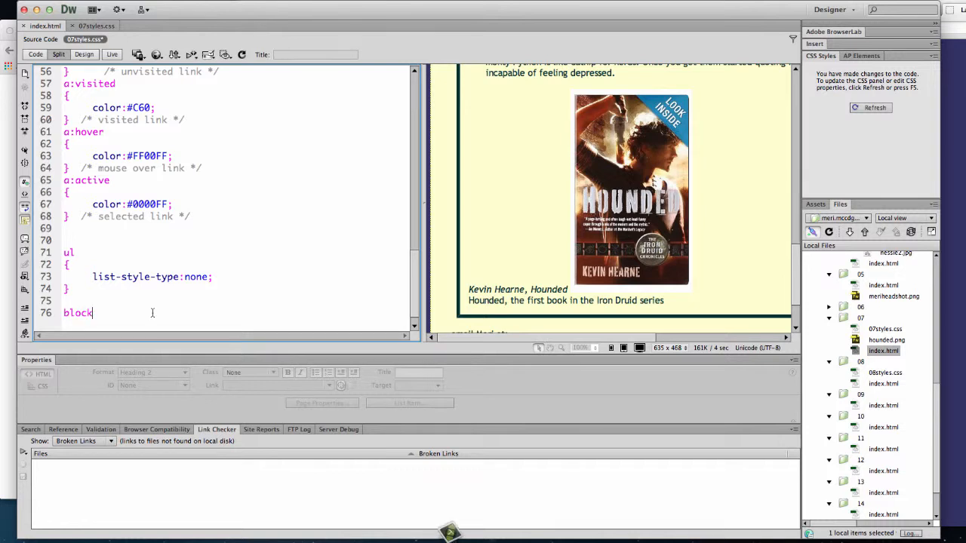
{"action": "type", "text": "quote:"}
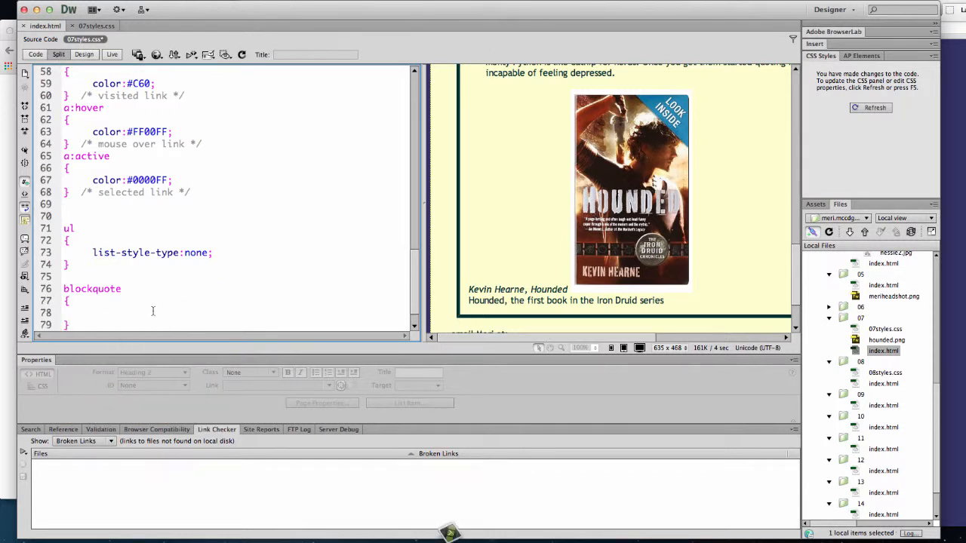
{"action": "type", "text": "font"}
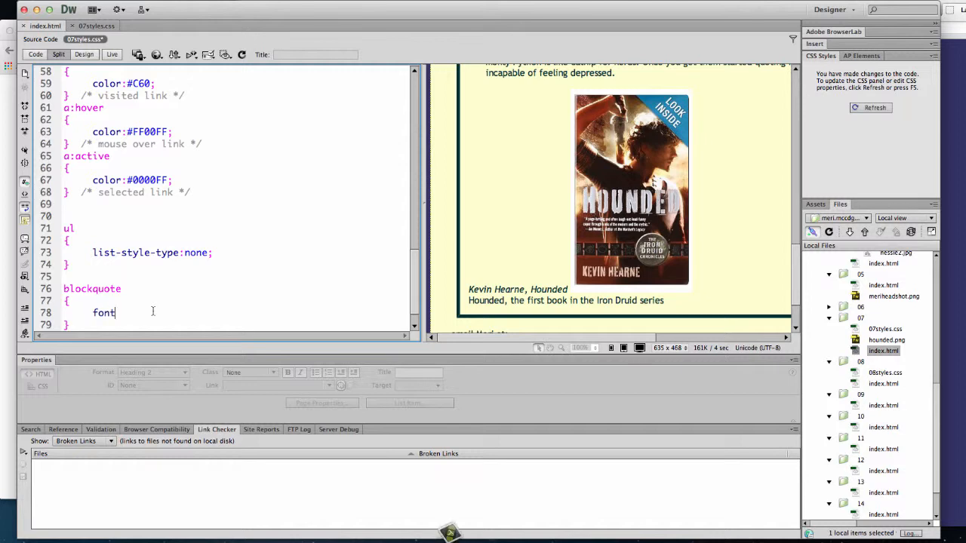
{"action": "type", "text": "-style:italic;"}
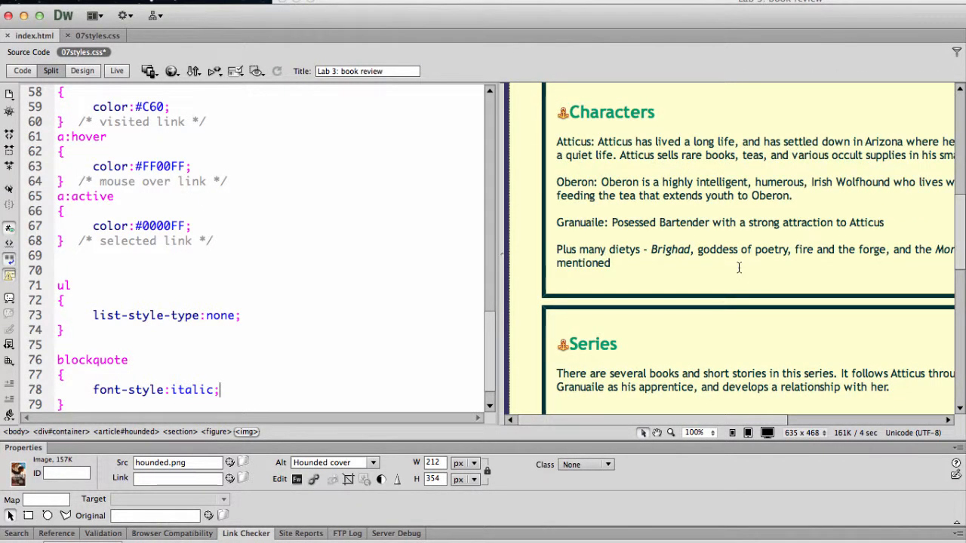
{"action": "scroll", "scroll_direction": "down", "scroll_amount": 3}
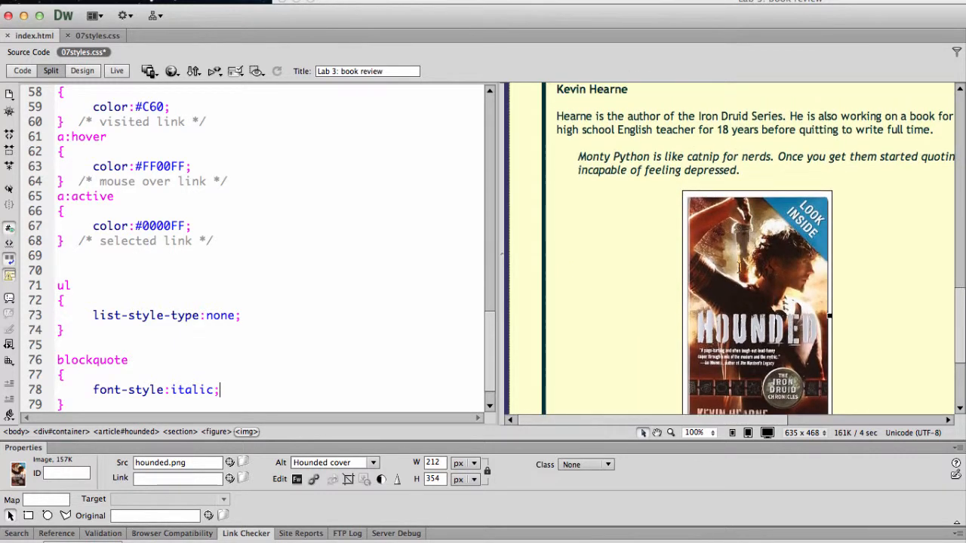
{"action": "mouse_move", "coordinate": [755, 211]}
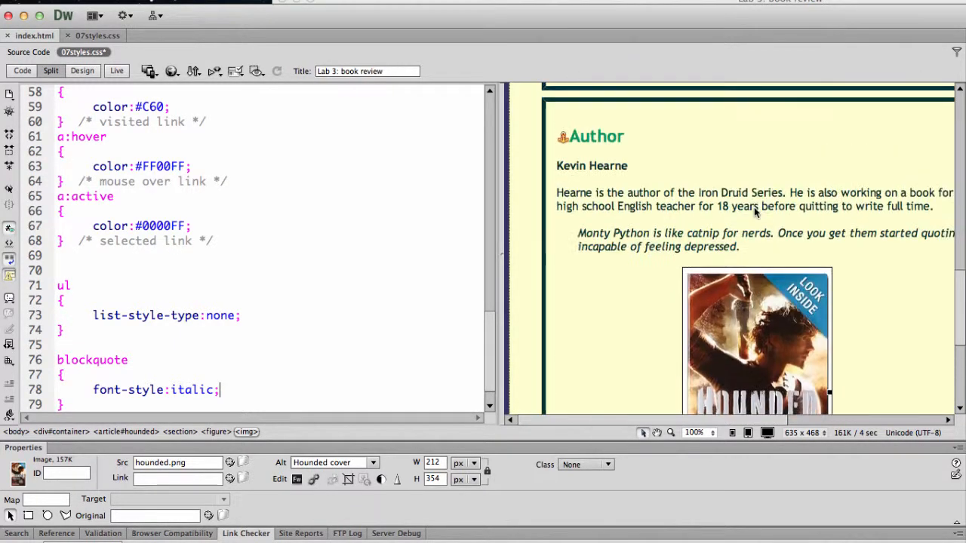
{"action": "scroll", "scroll_direction": "down", "scroll_amount": 3}
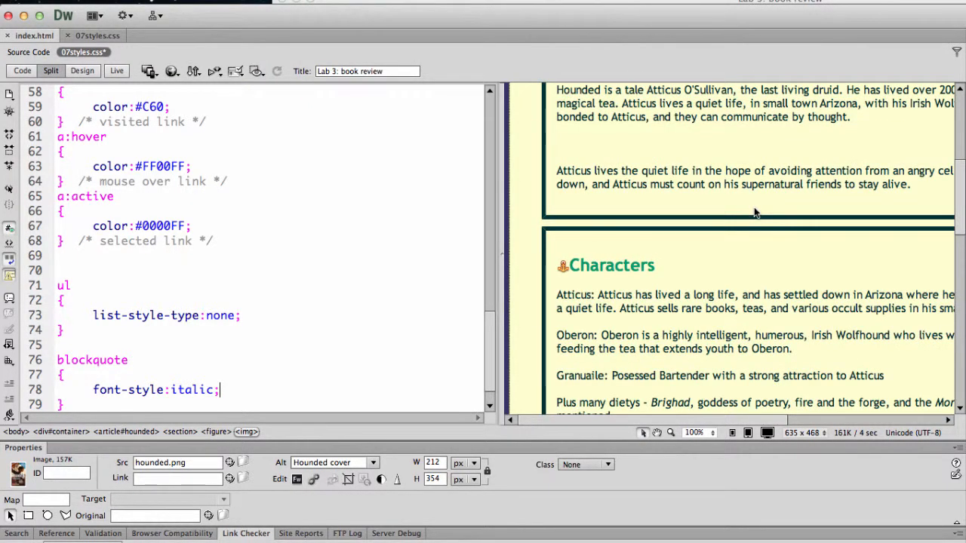
{"action": "mouse_move", "coordinate": [731, 211]}
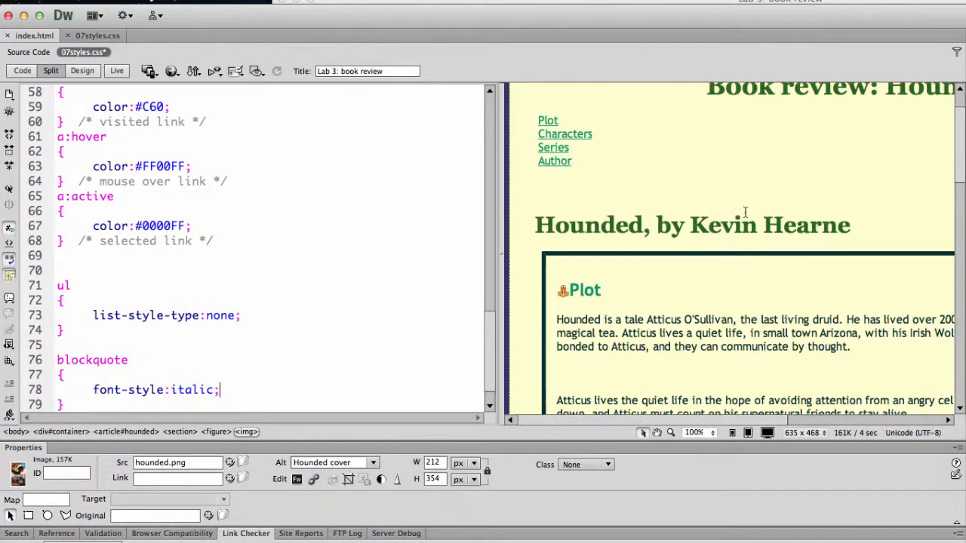
{"action": "scroll", "scroll_direction": "down", "scroll_amount": 3}
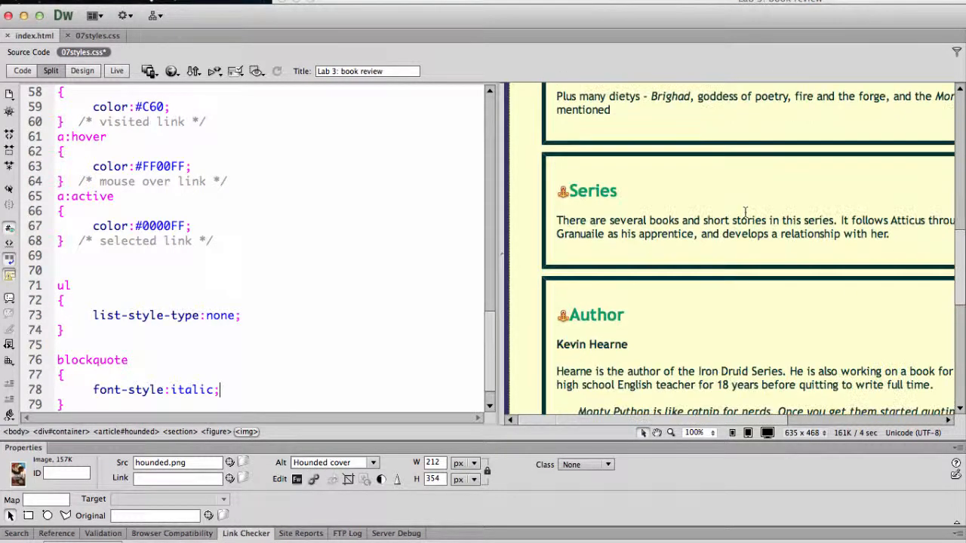
{"action": "scroll", "scroll_direction": "down", "scroll_amount": 3}
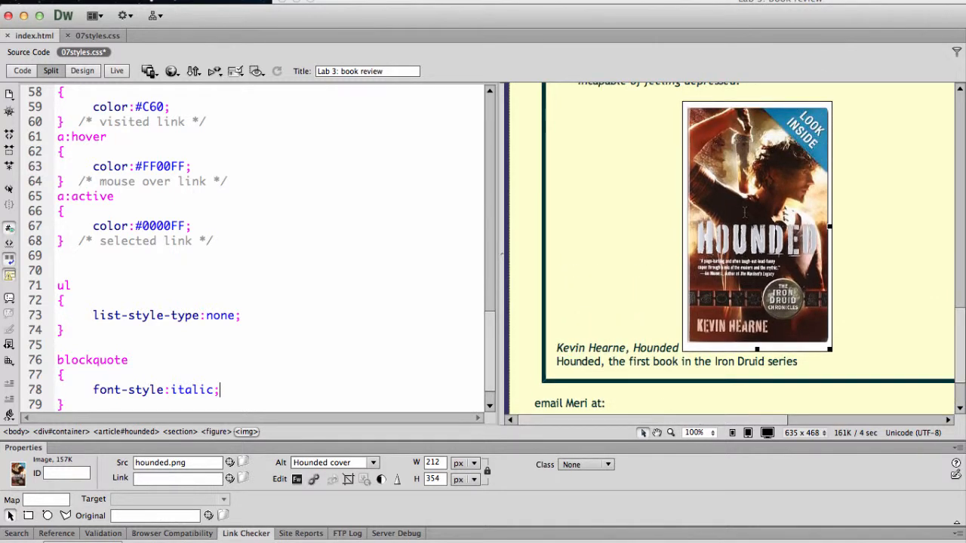